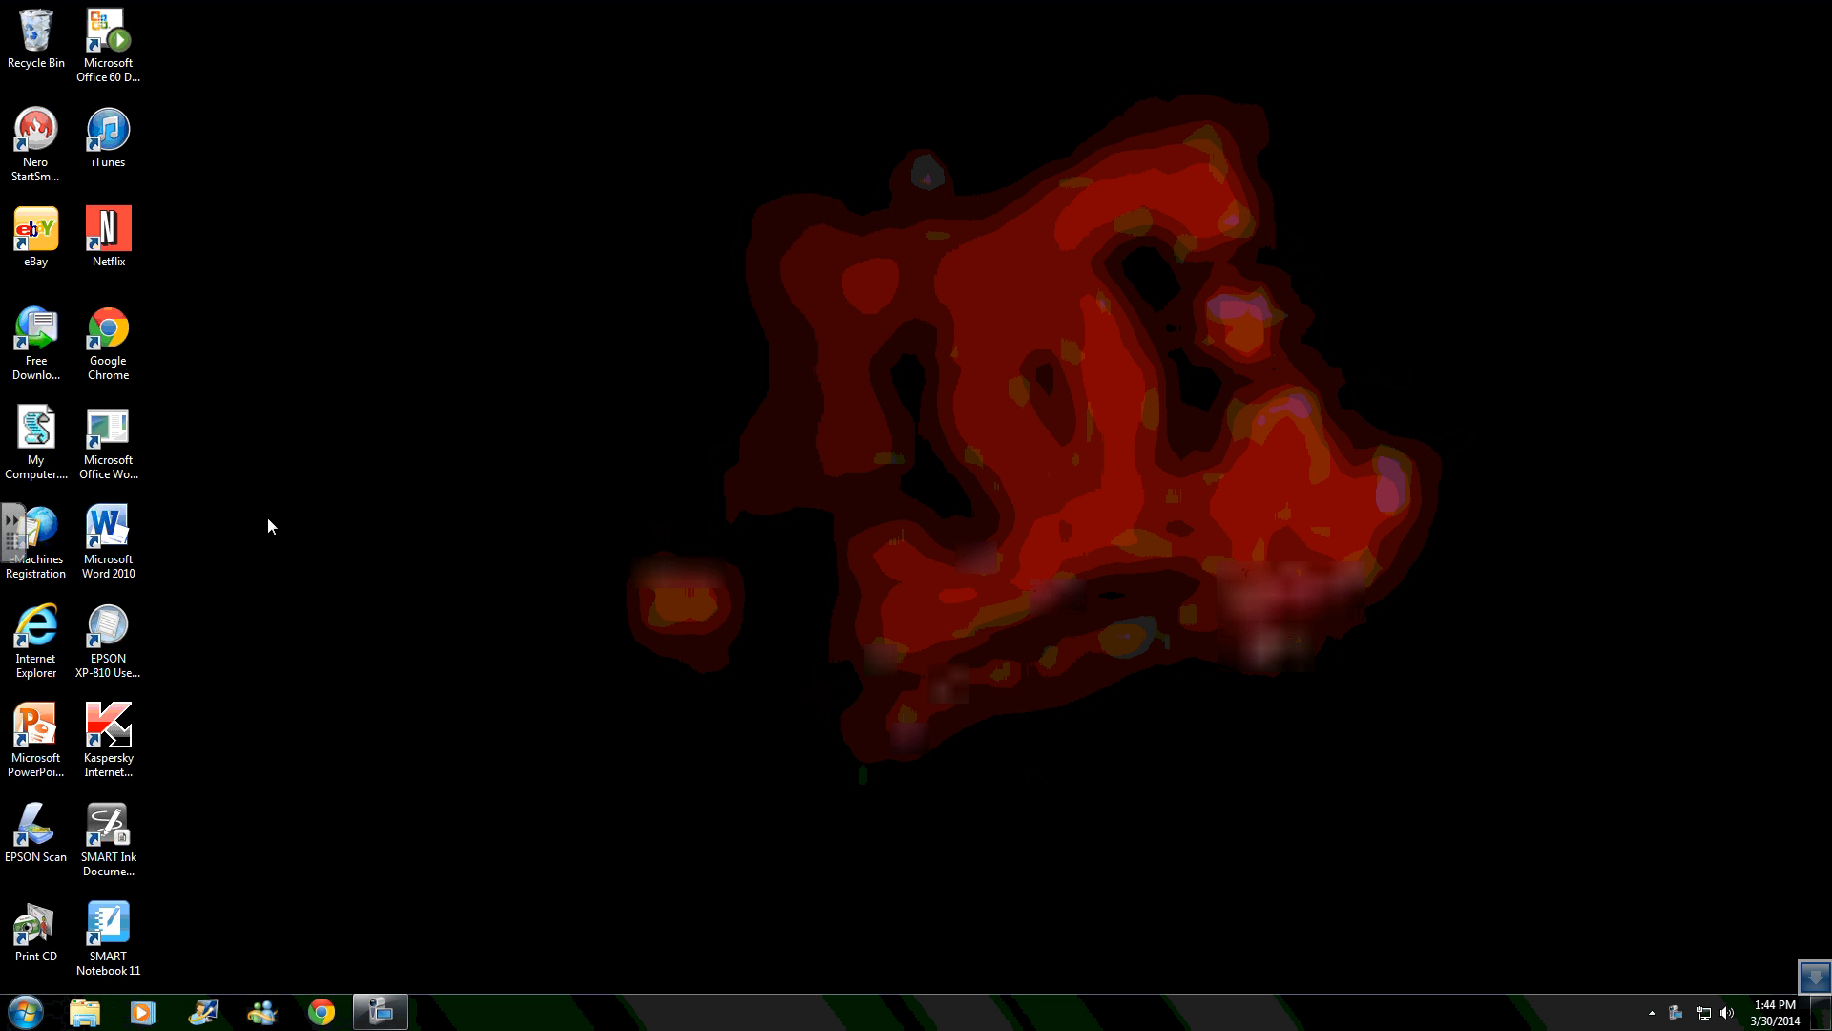
pyautogui.moveTo(336, 681)
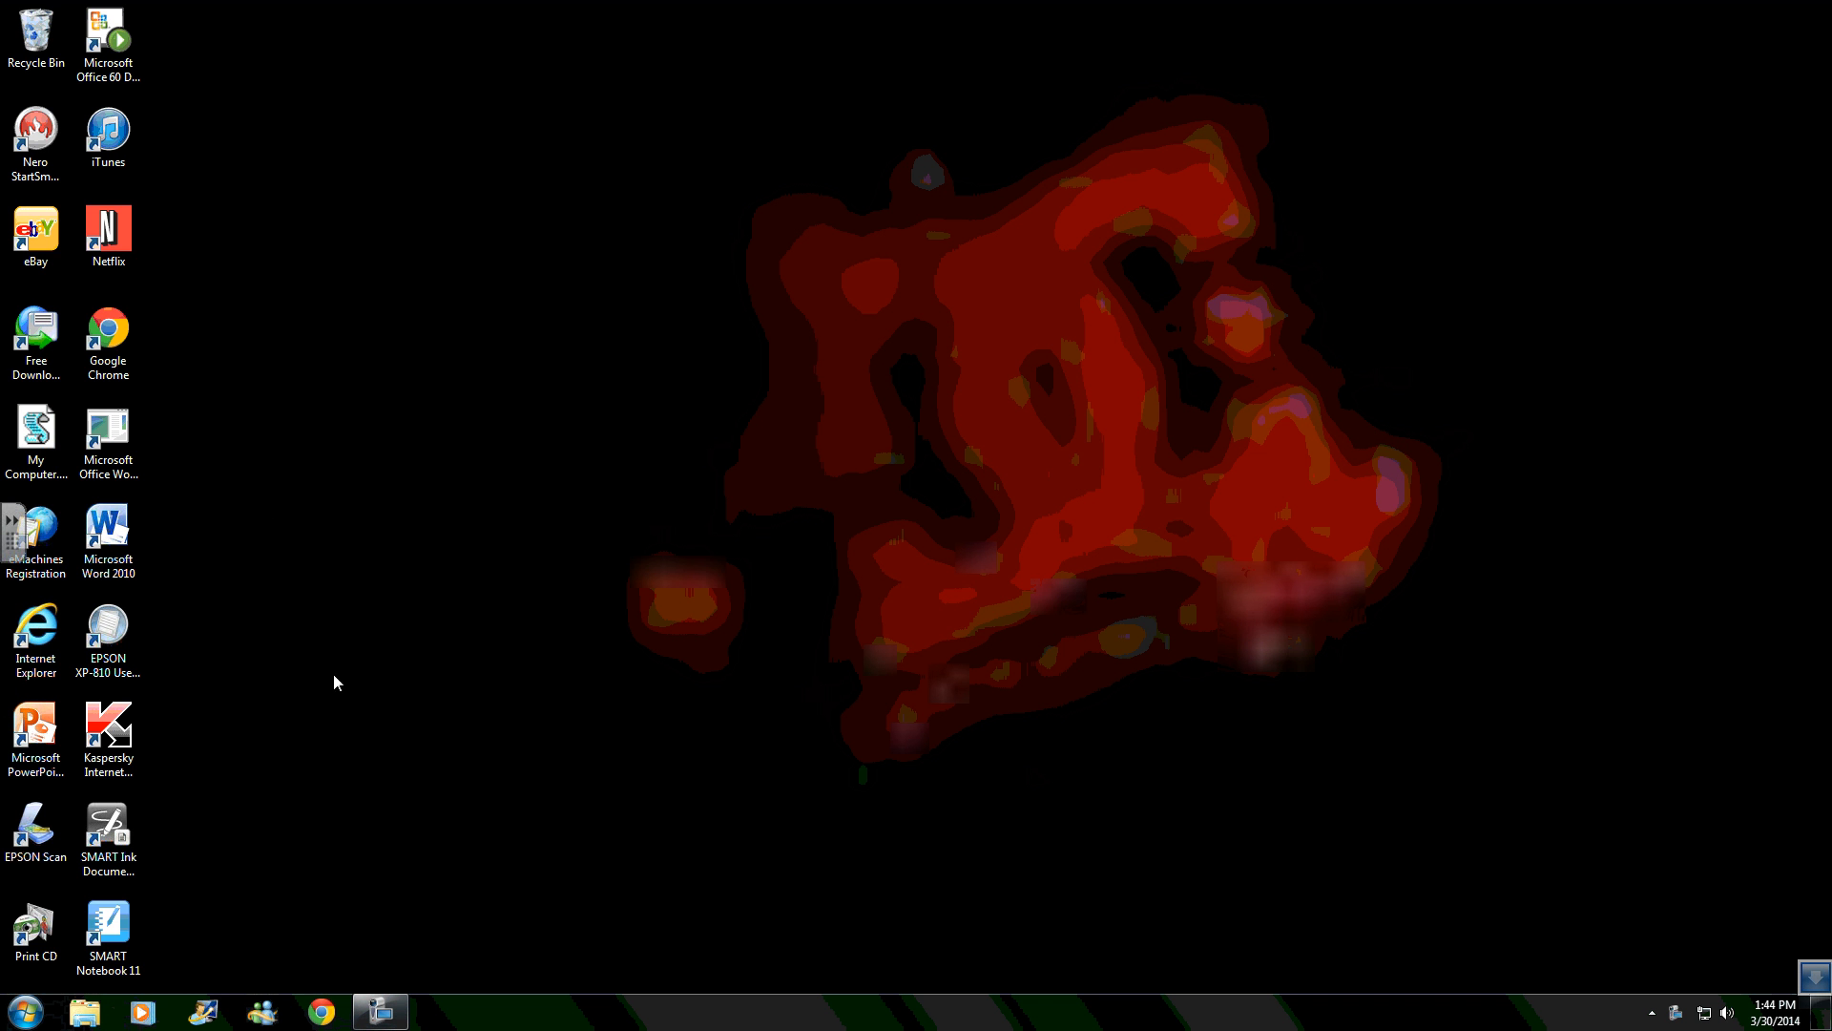
pyautogui.moveTo(1742, 1017)
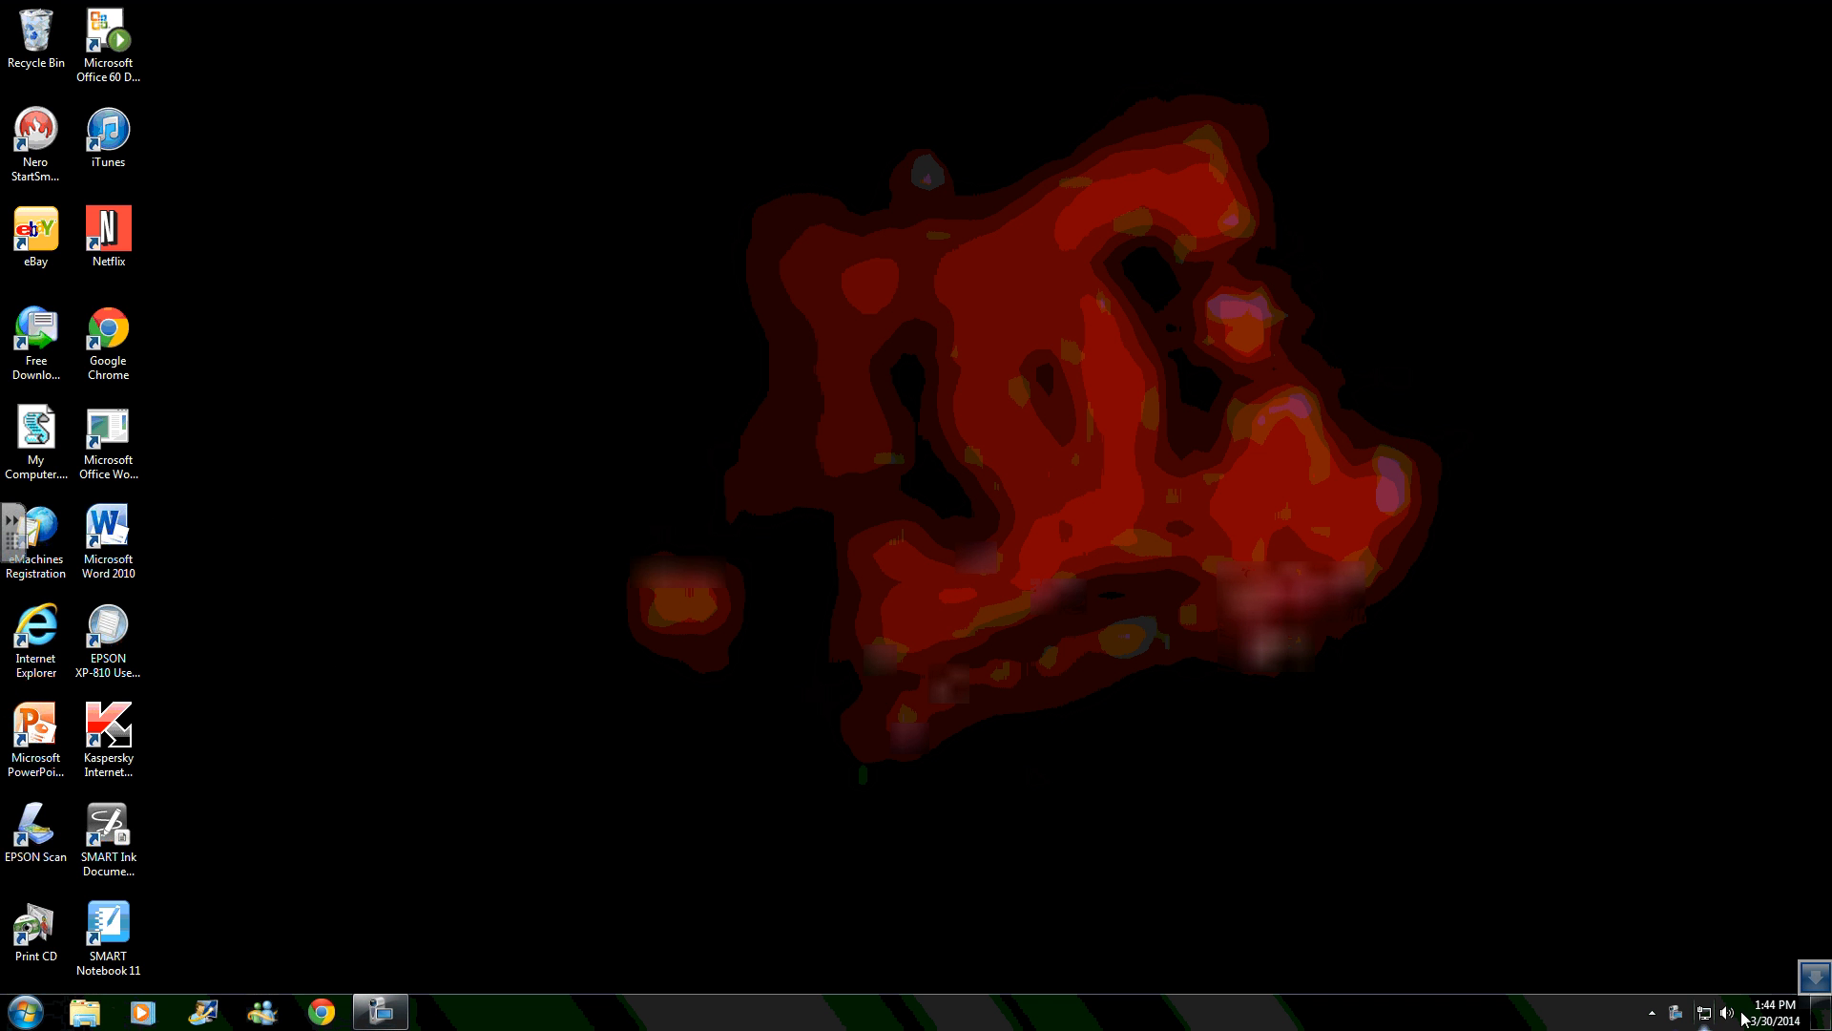
pyautogui.moveTo(738, 248)
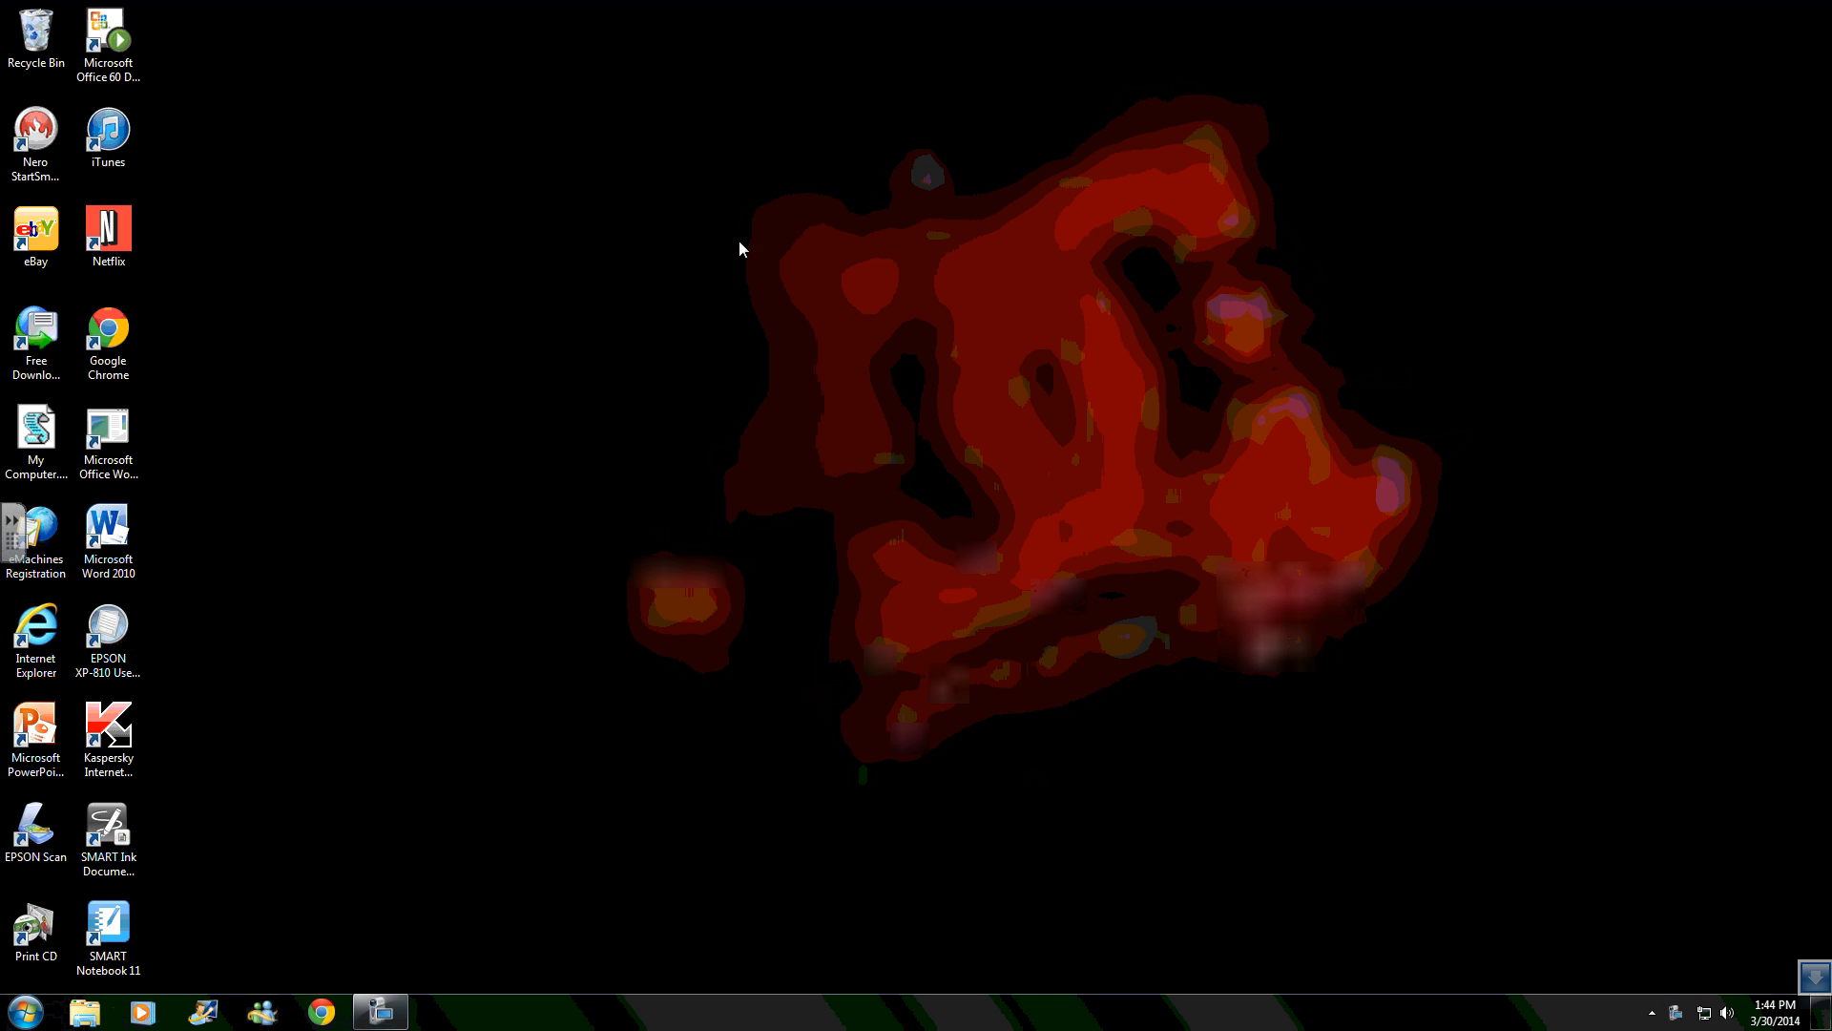
pyautogui.moveTo(752, 406)
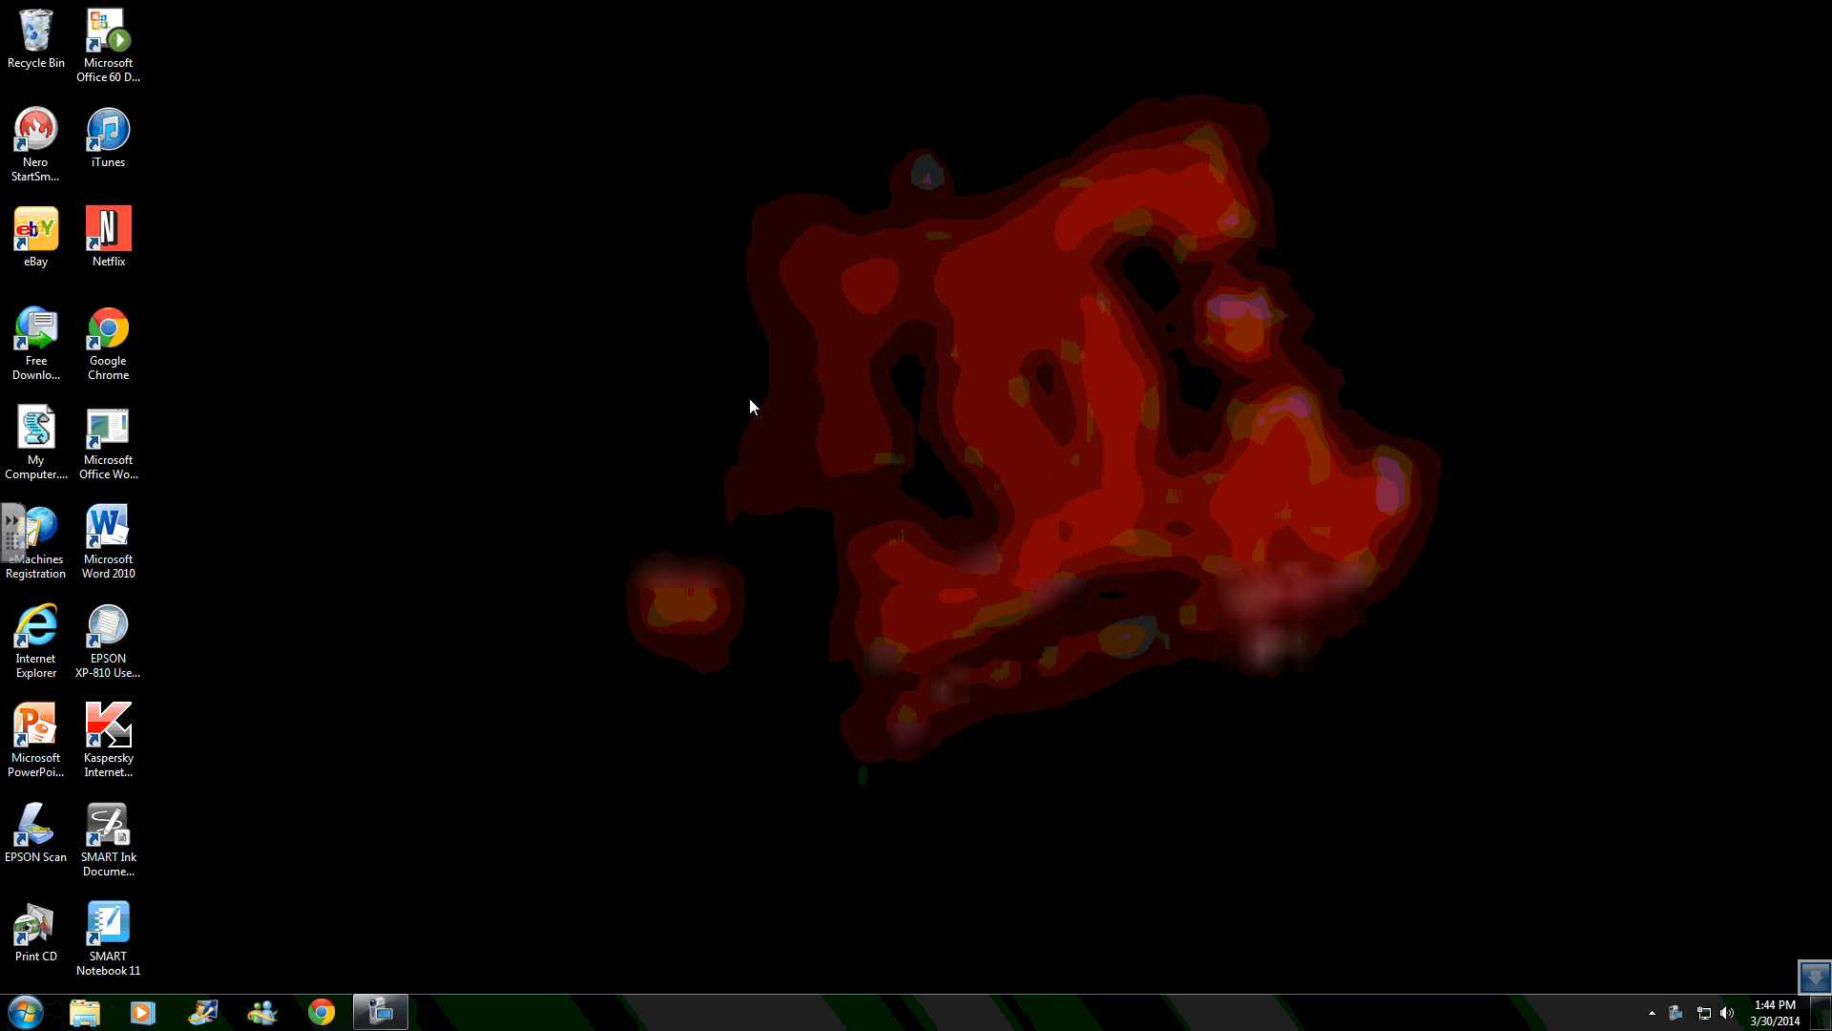
pyautogui.moveTo(532, 859)
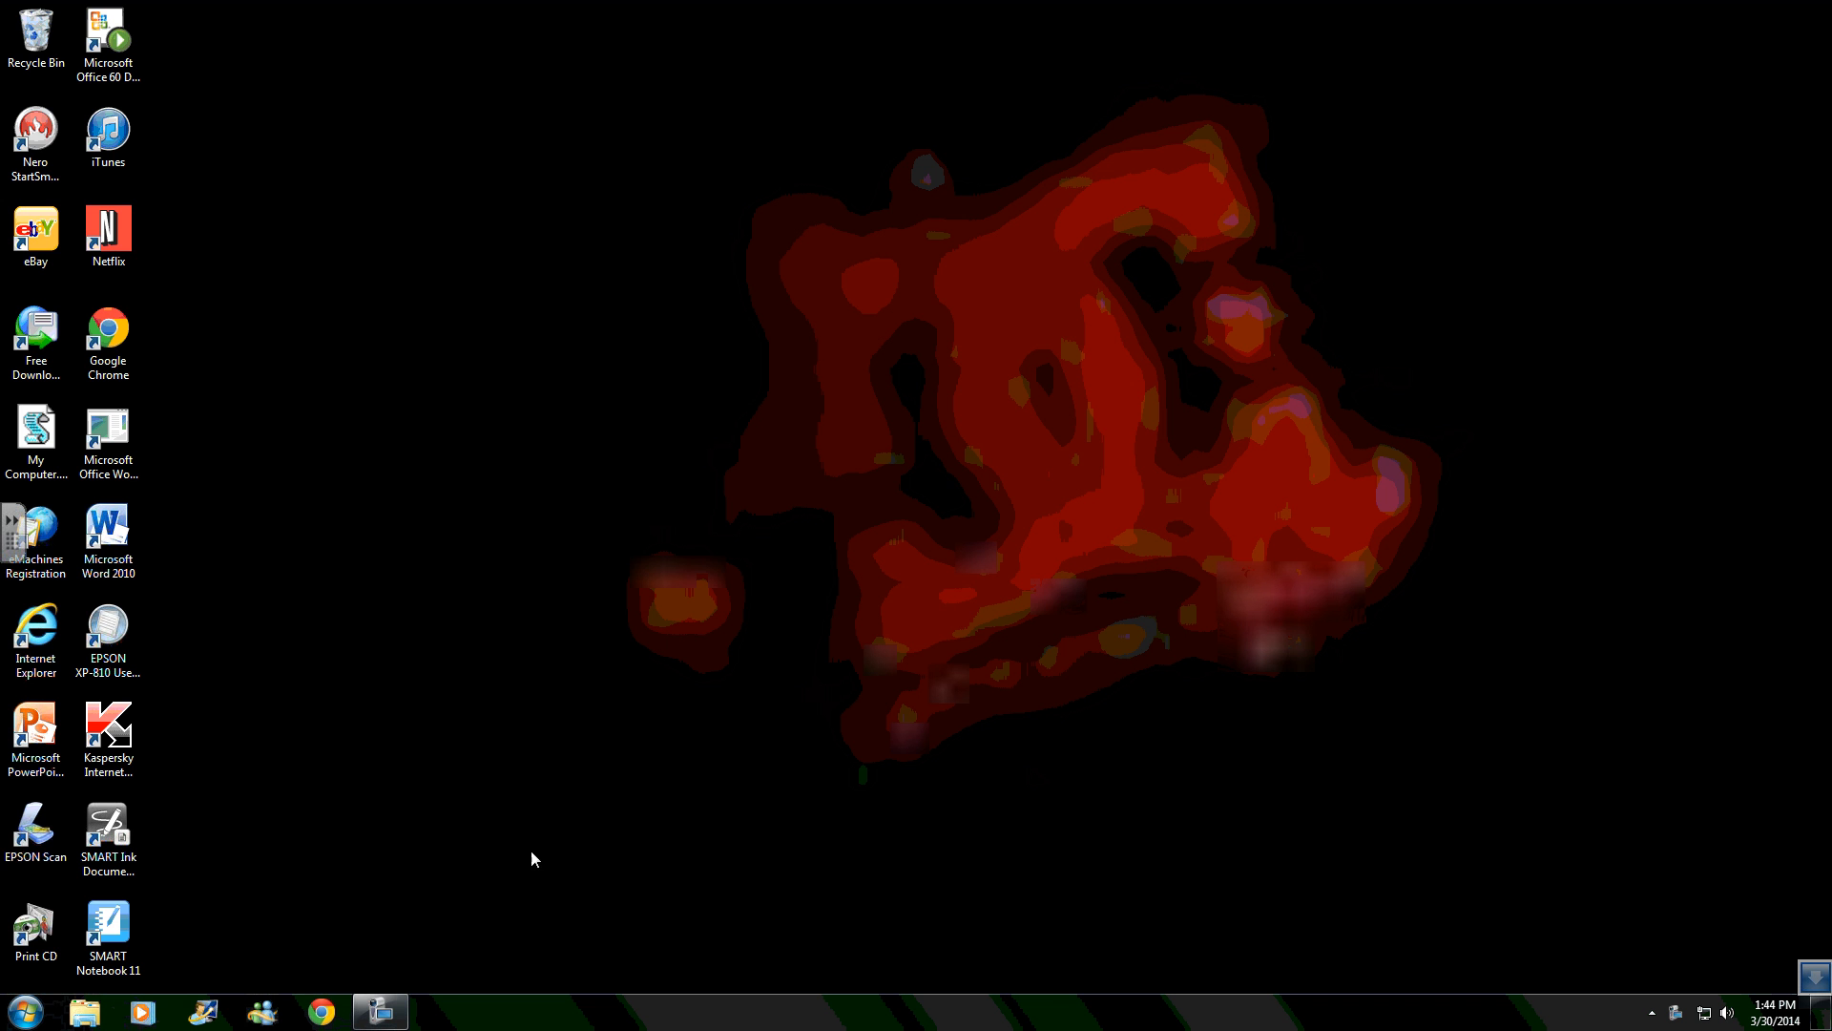
pyautogui.moveTo(401, 943)
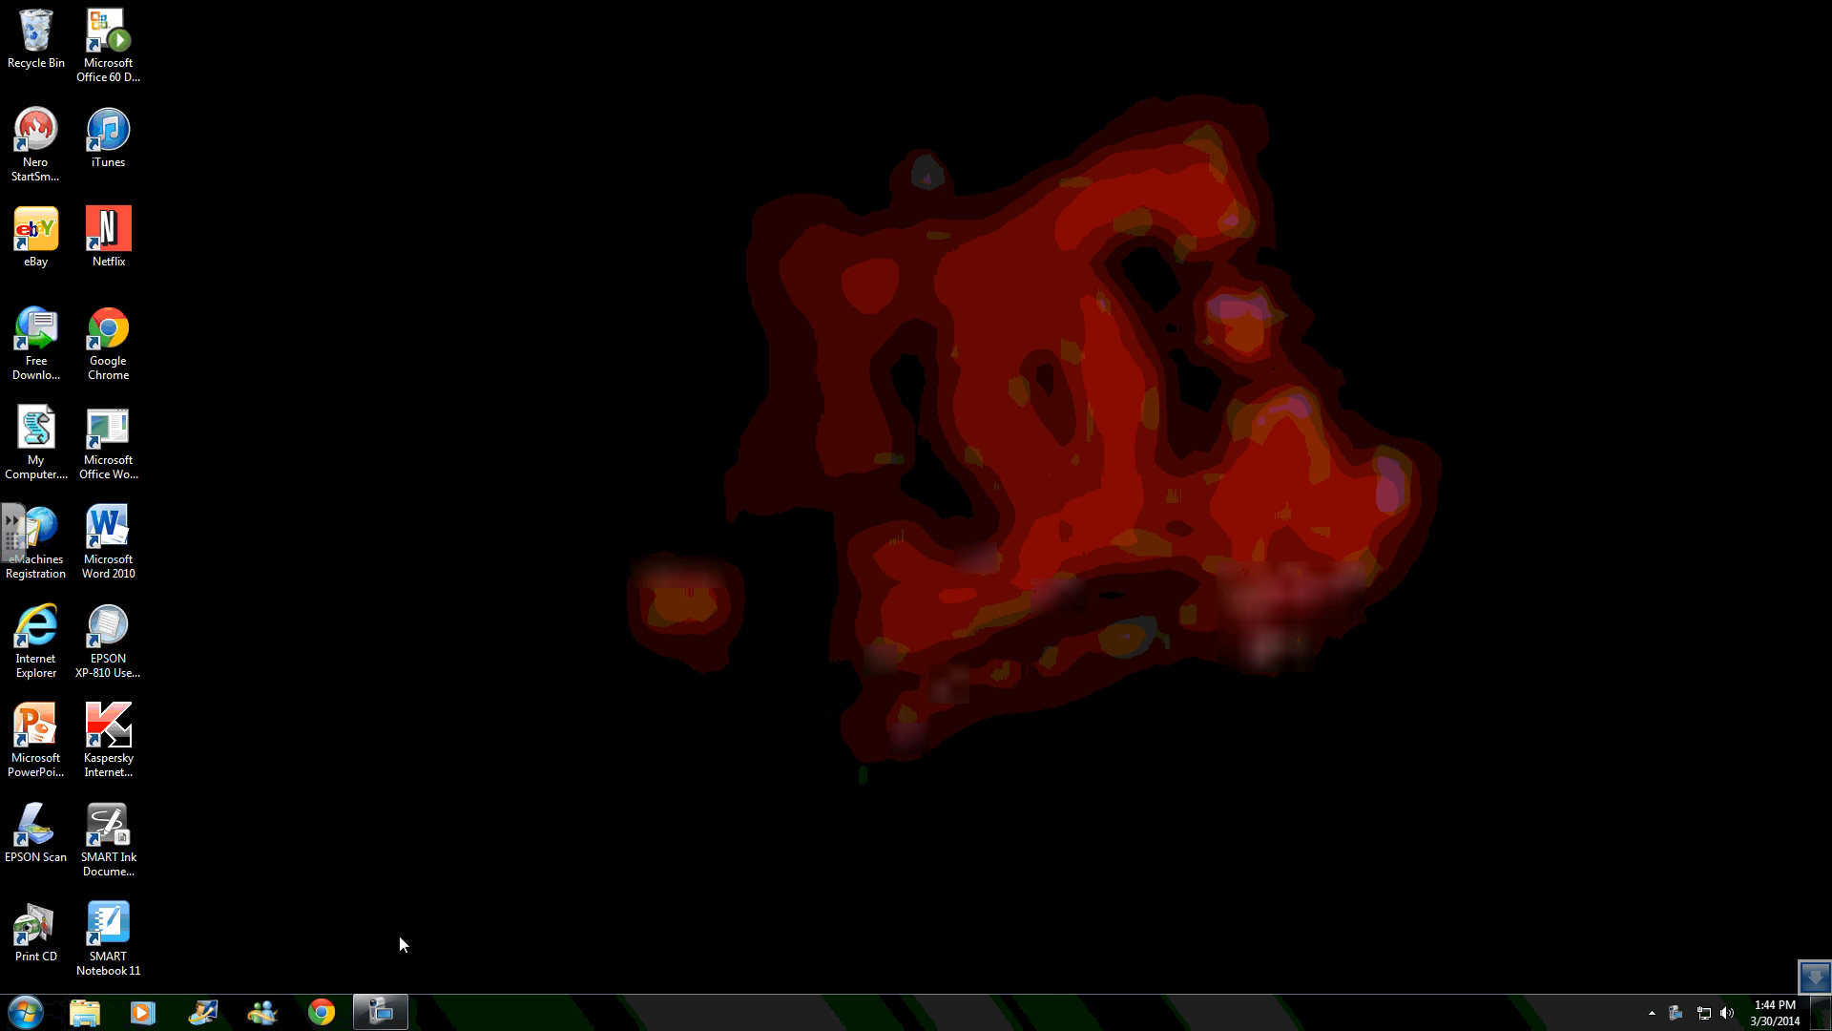
pyautogui.moveTo(380, 1012)
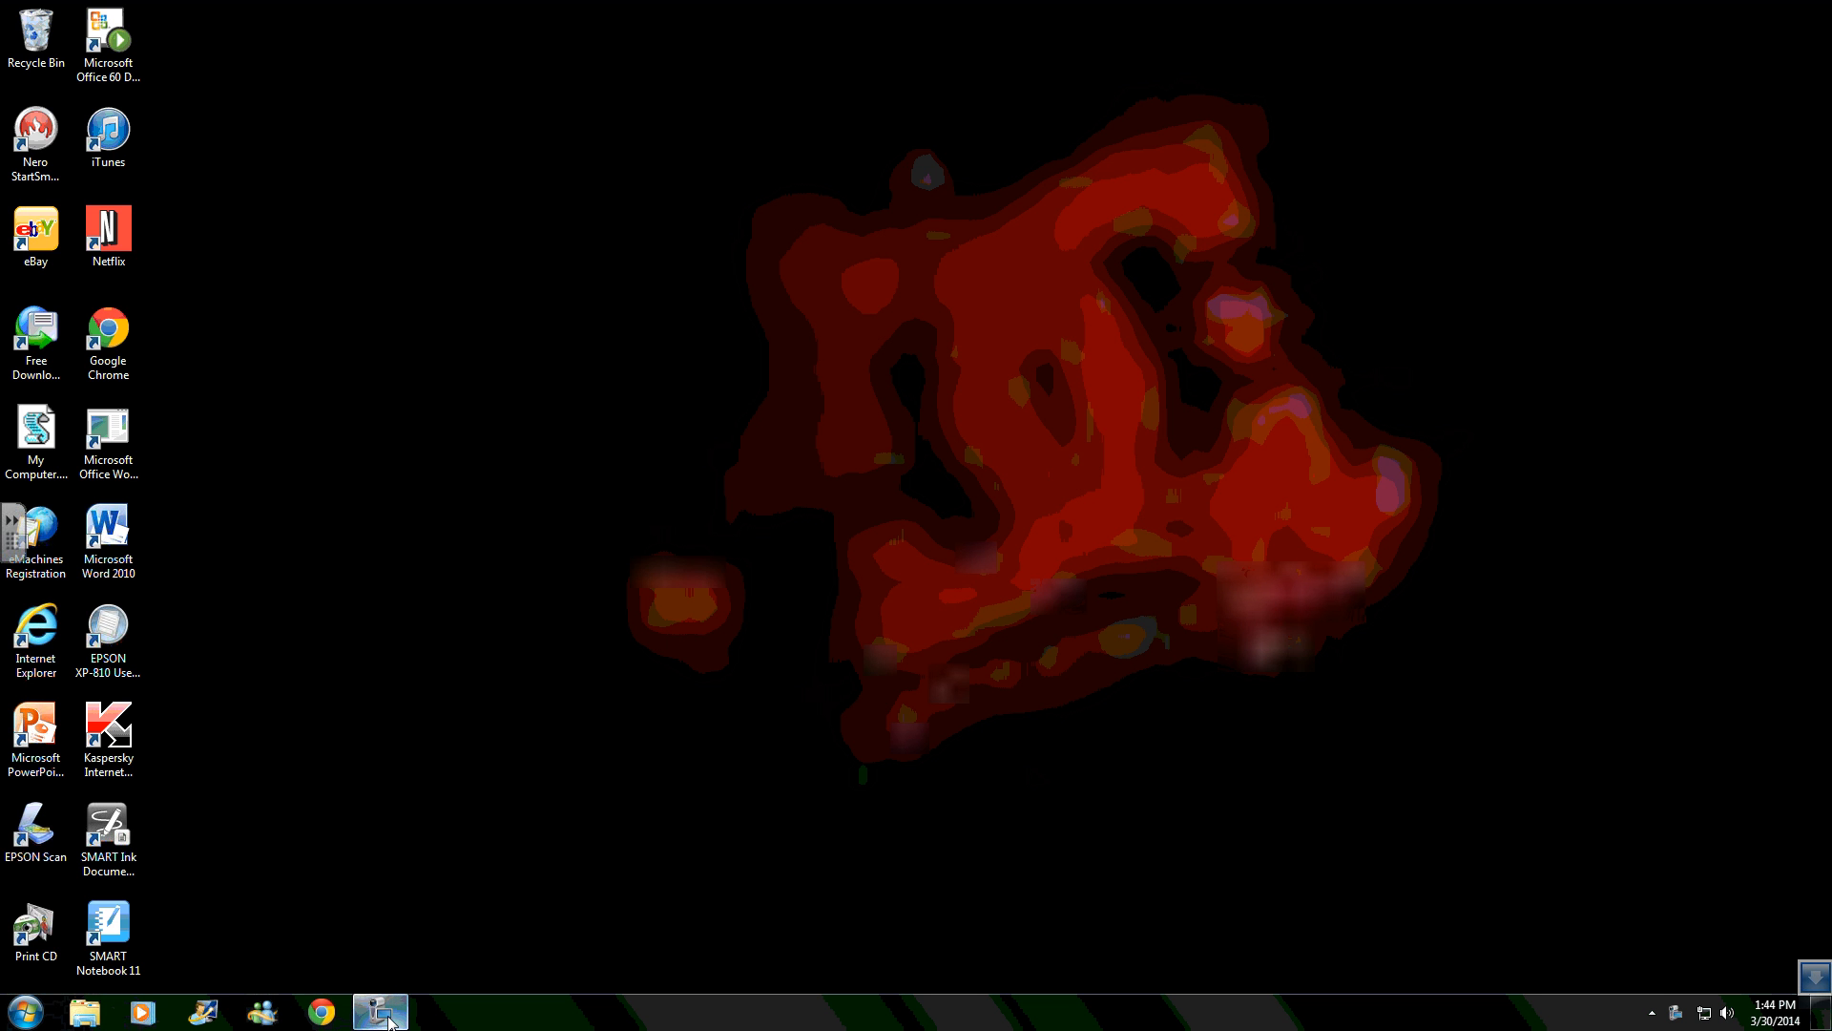
# Search Google for 'smart notebook download' from a fresh Chrome window
pyautogui.click(379, 1011)
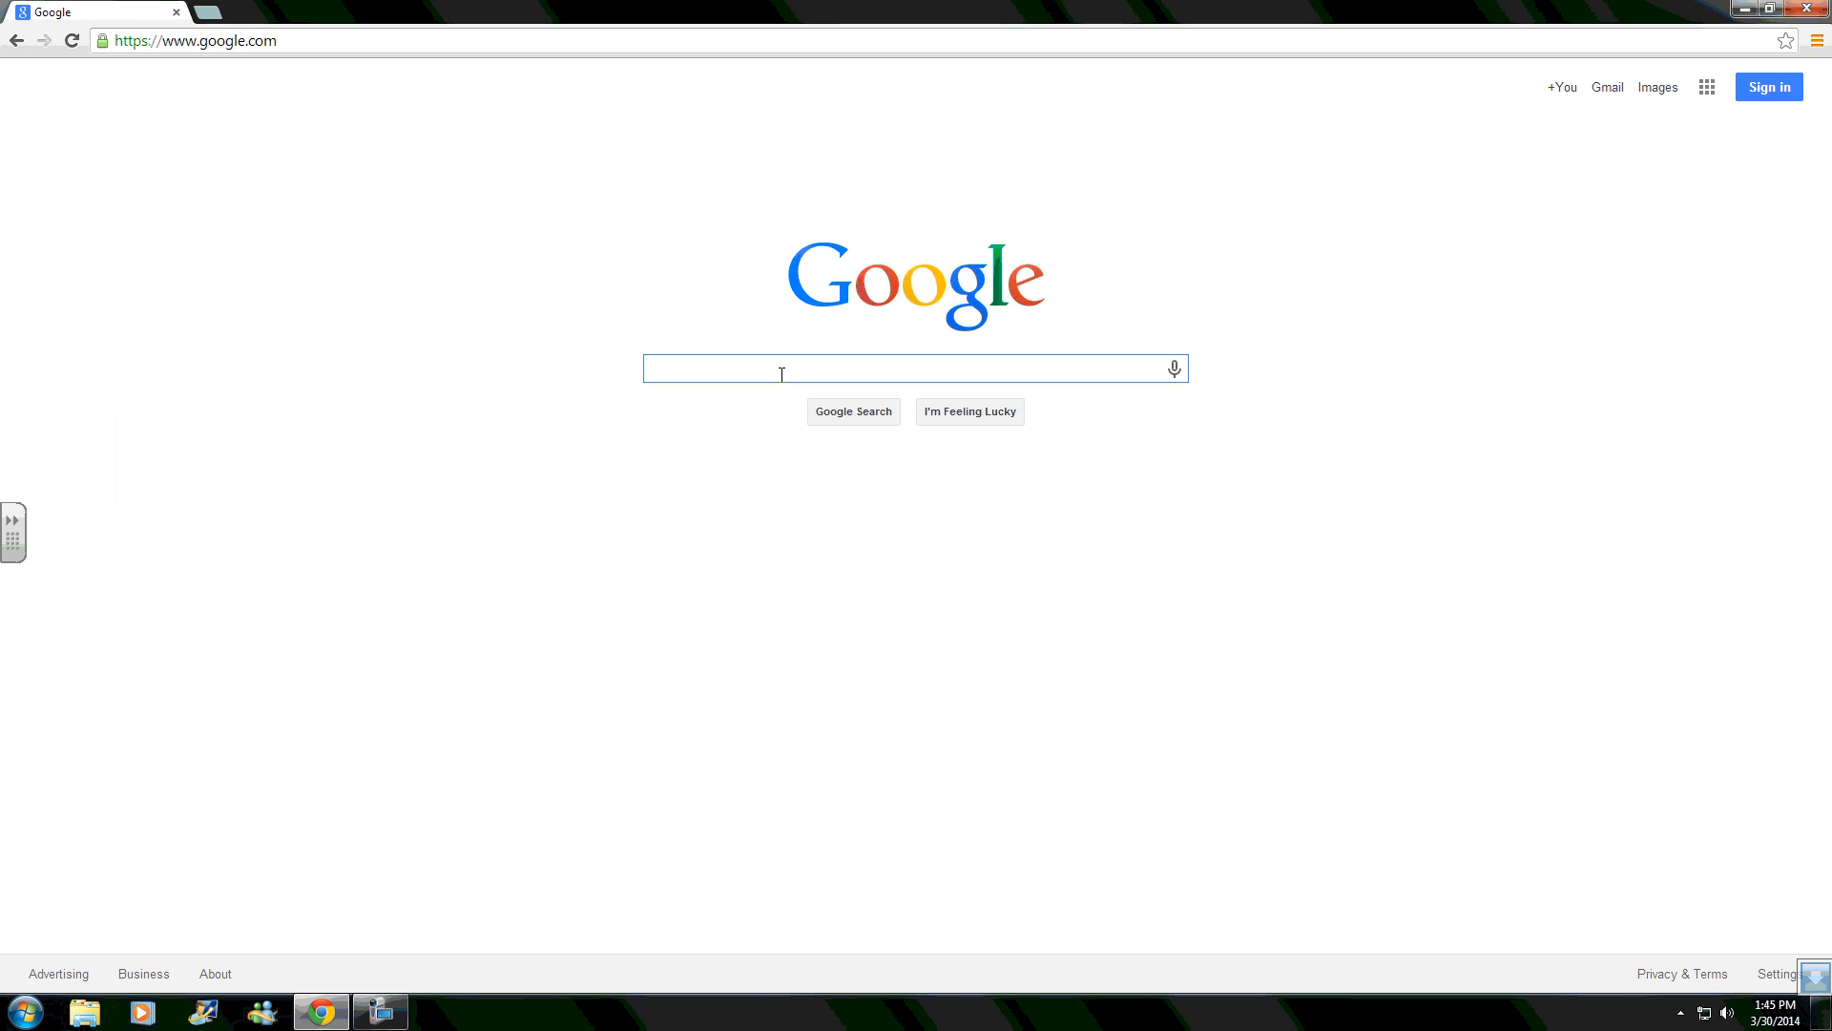
pyautogui.write('smart not')
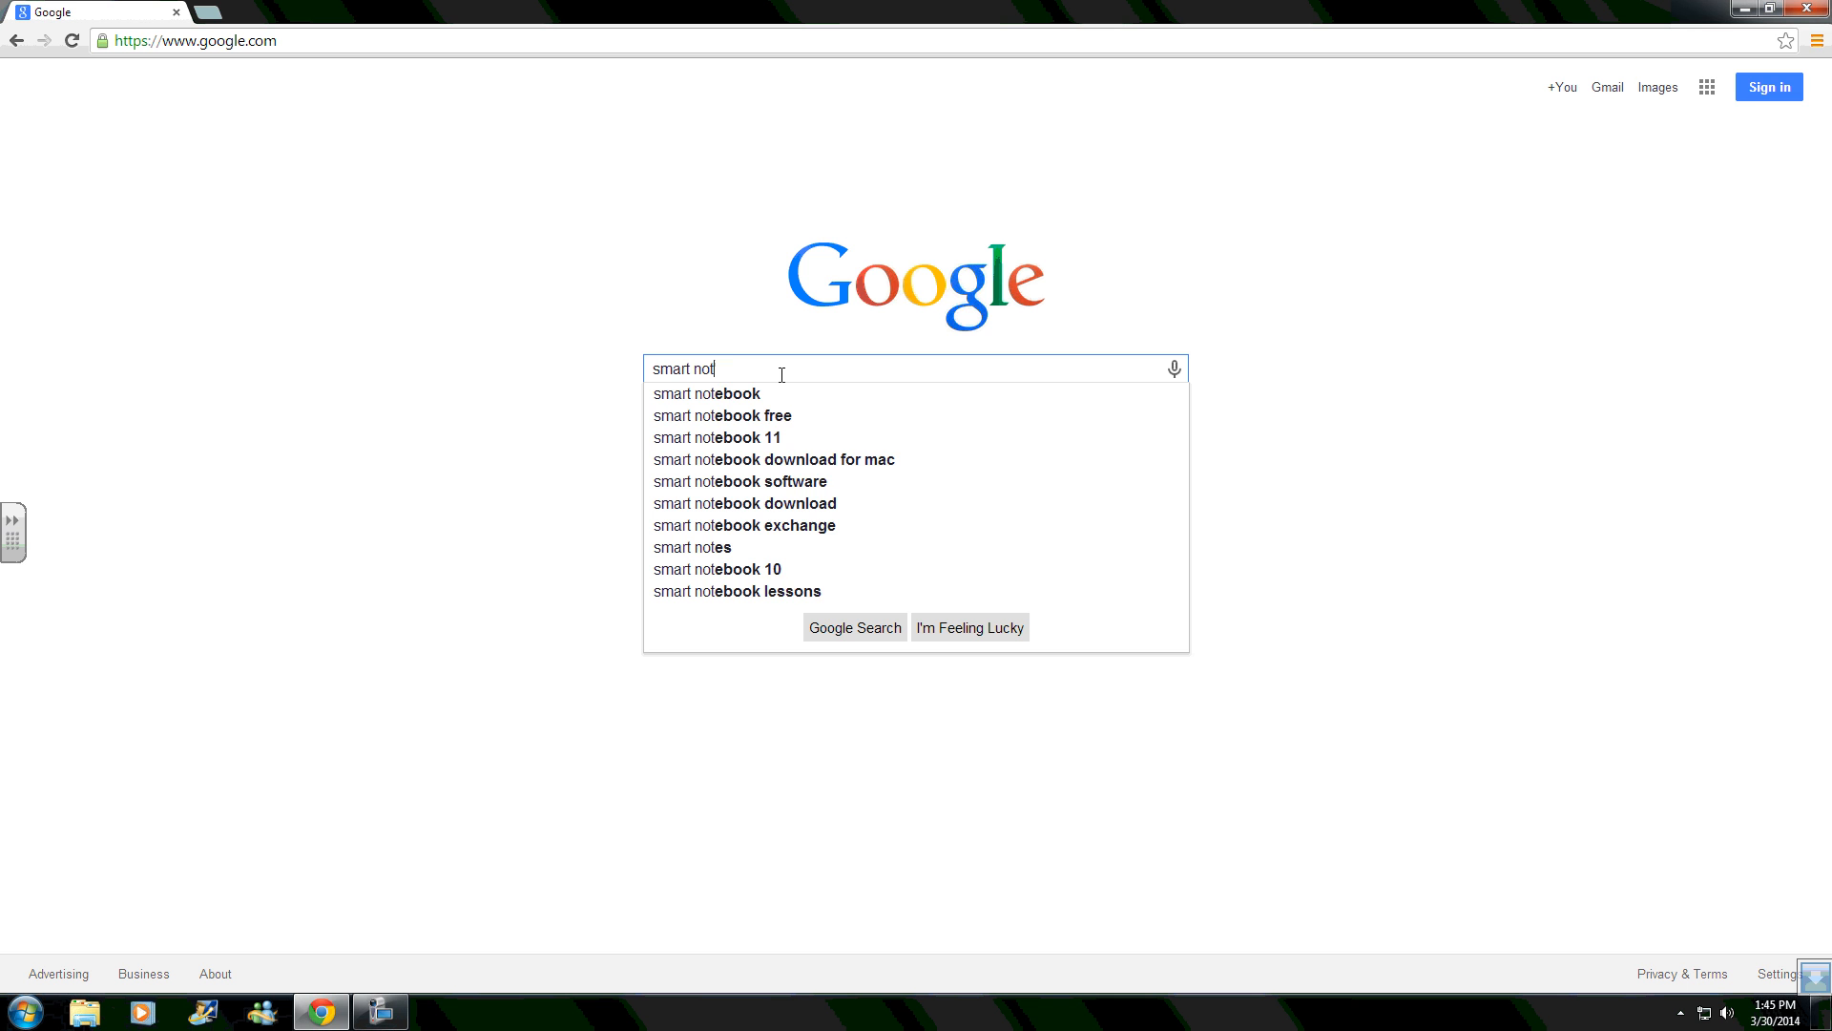
pyautogui.write('ebook dow')
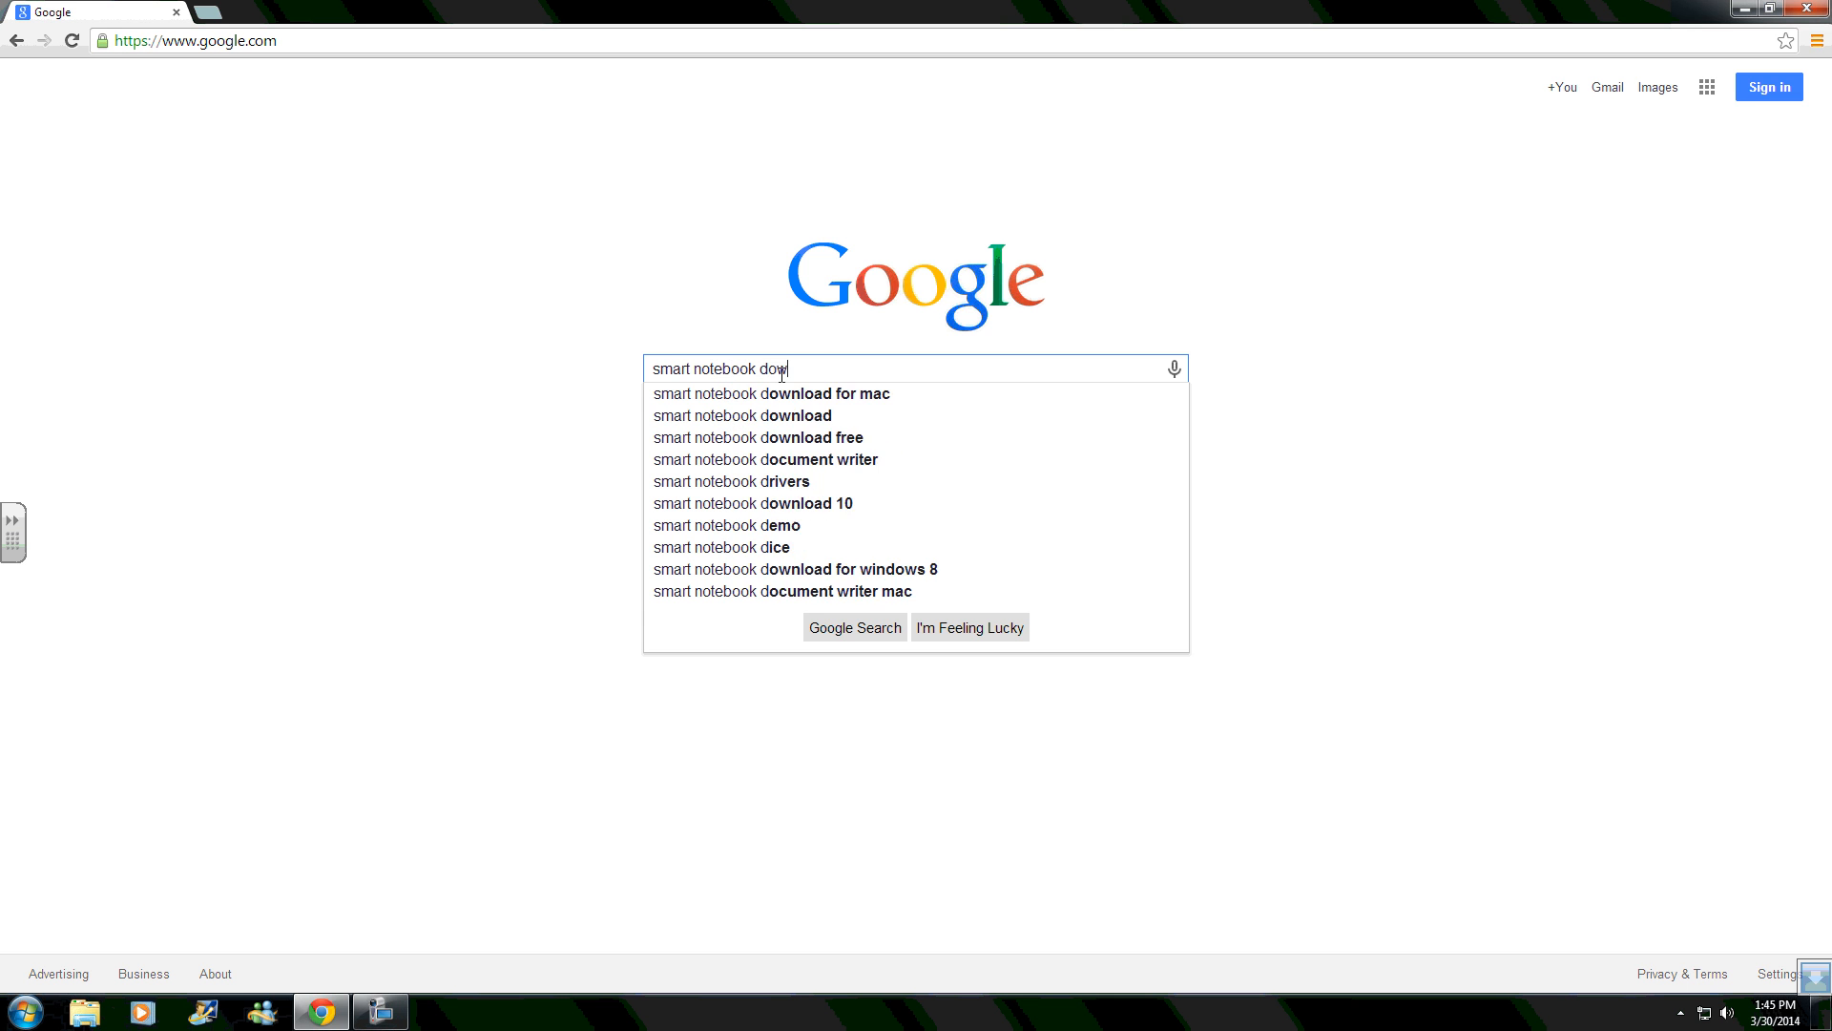
pyautogui.click(742, 414)
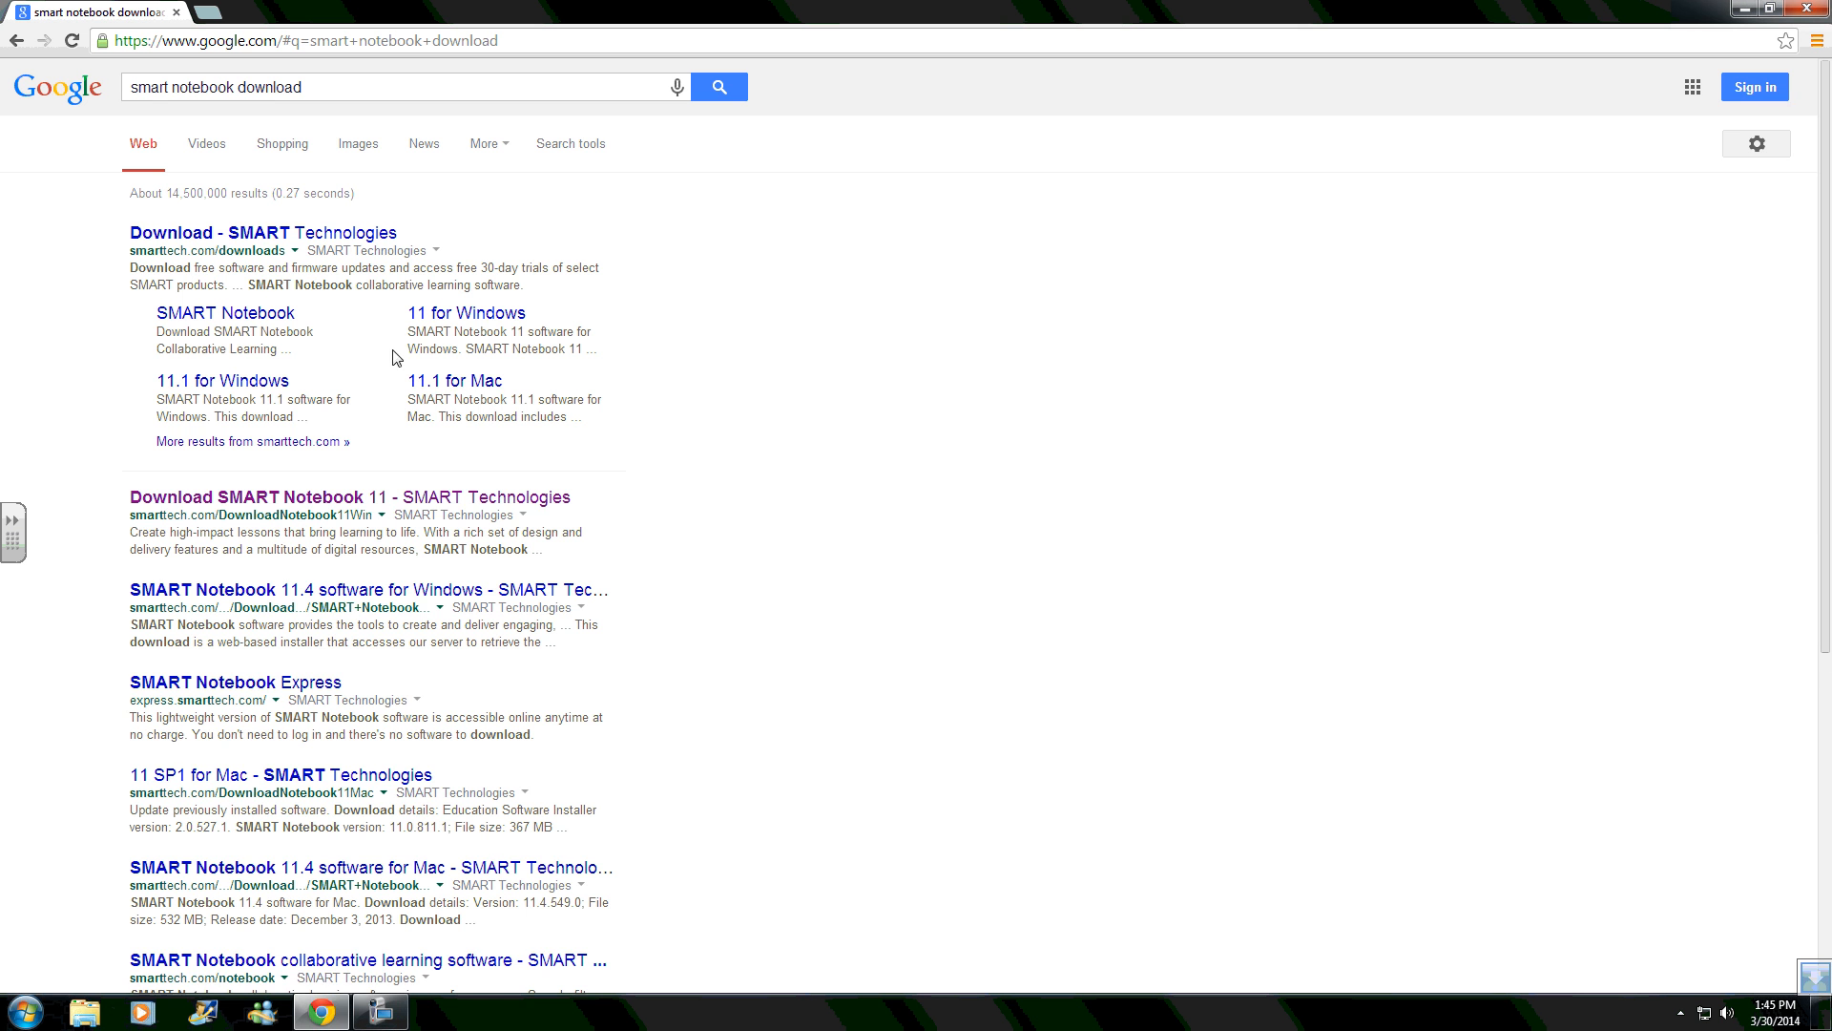
pyautogui.moveTo(397, 523)
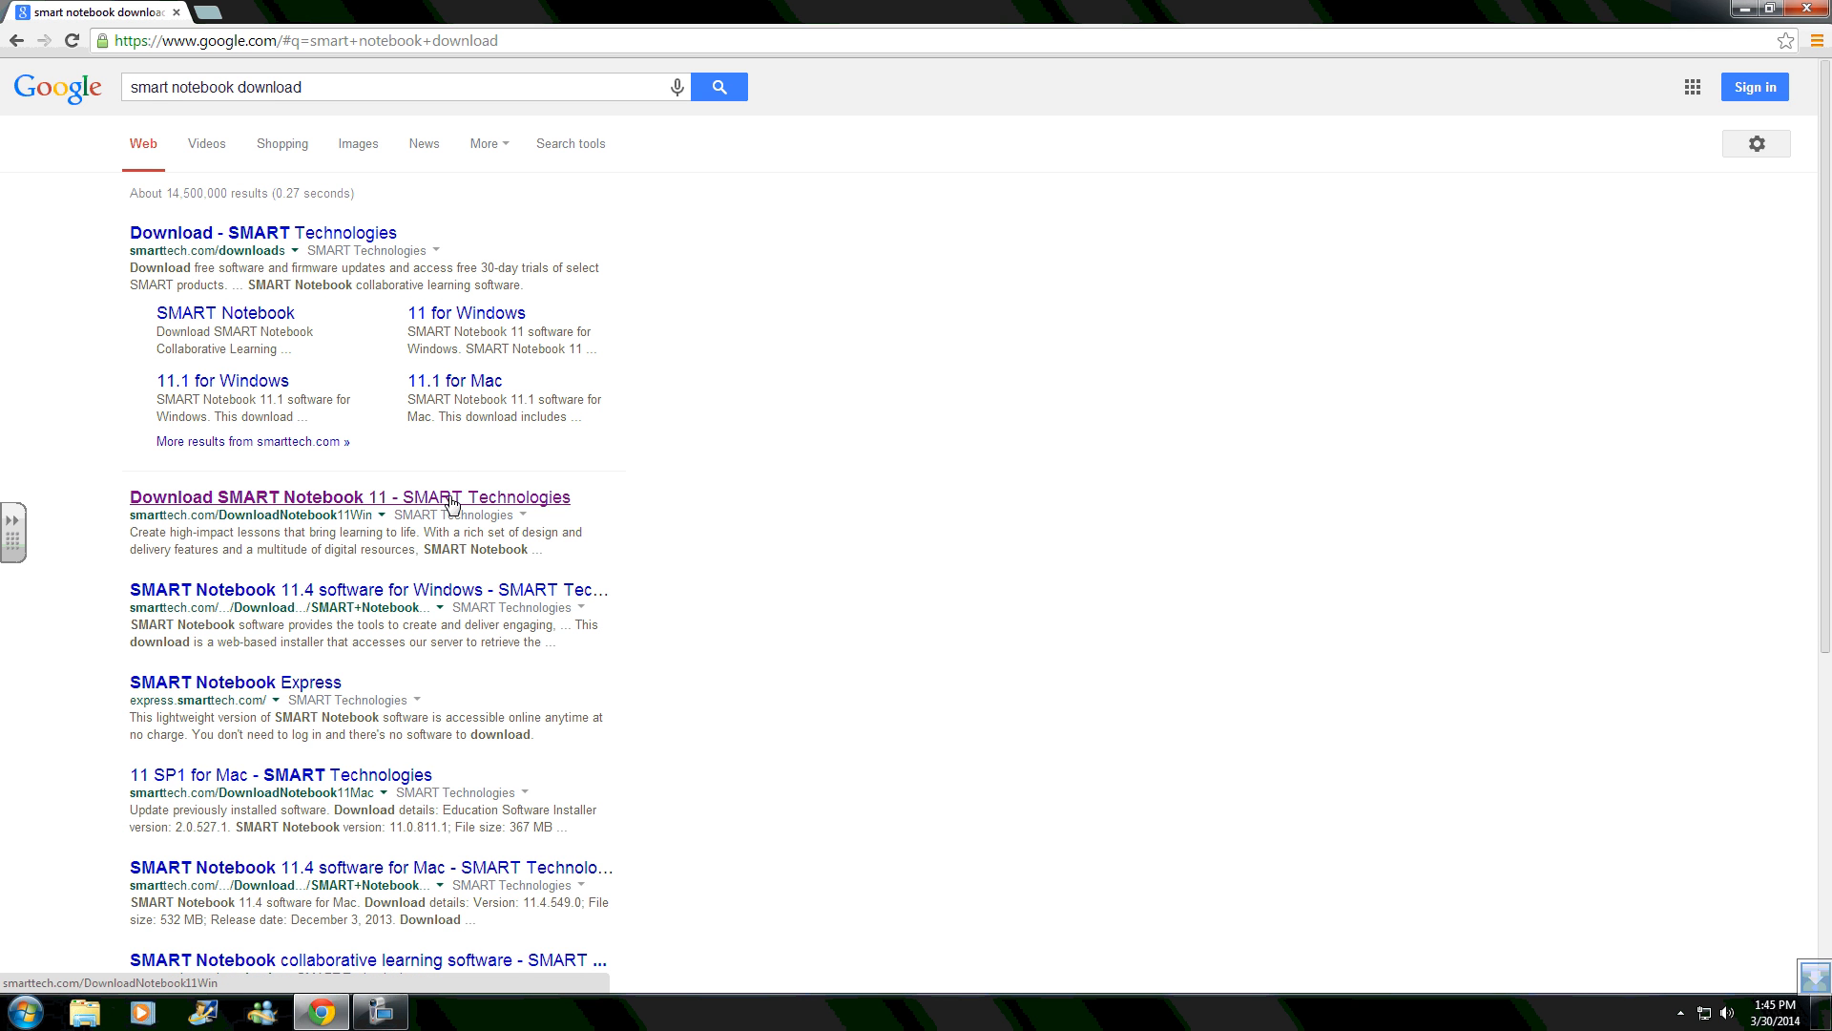
pyautogui.moveTo(327, 85)
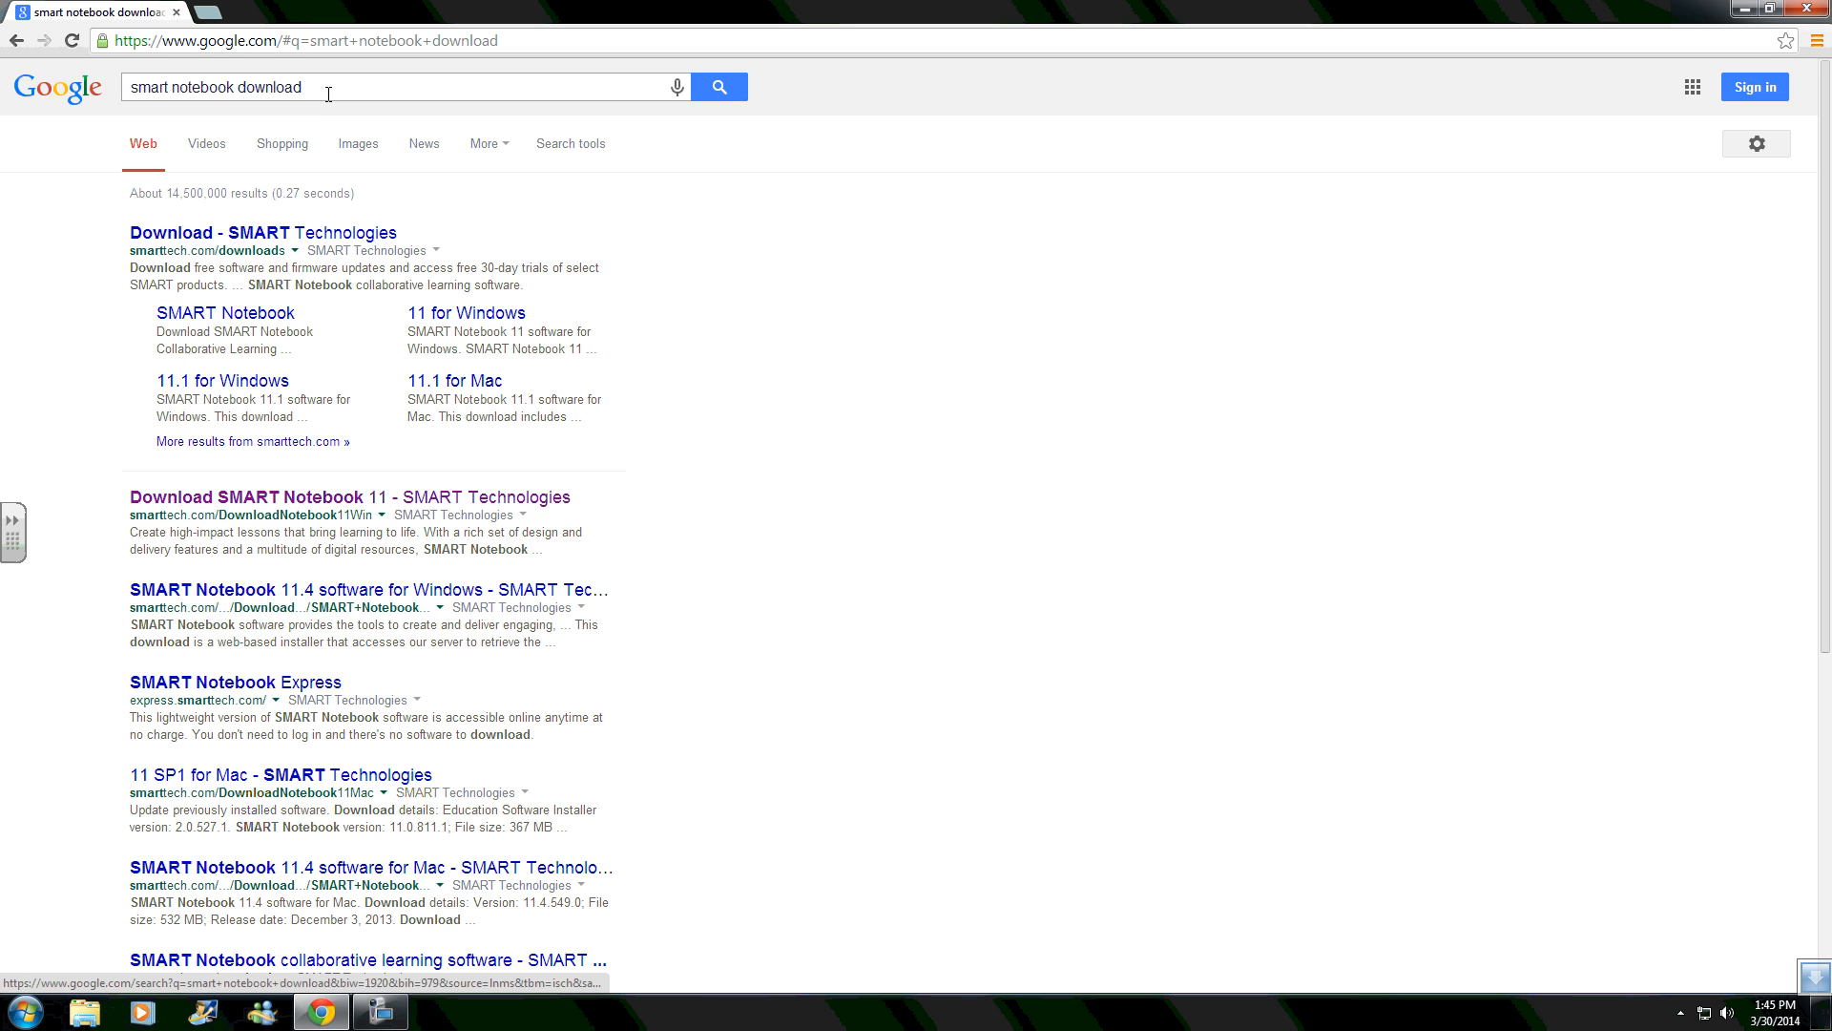
pyautogui.moveTo(341, 491)
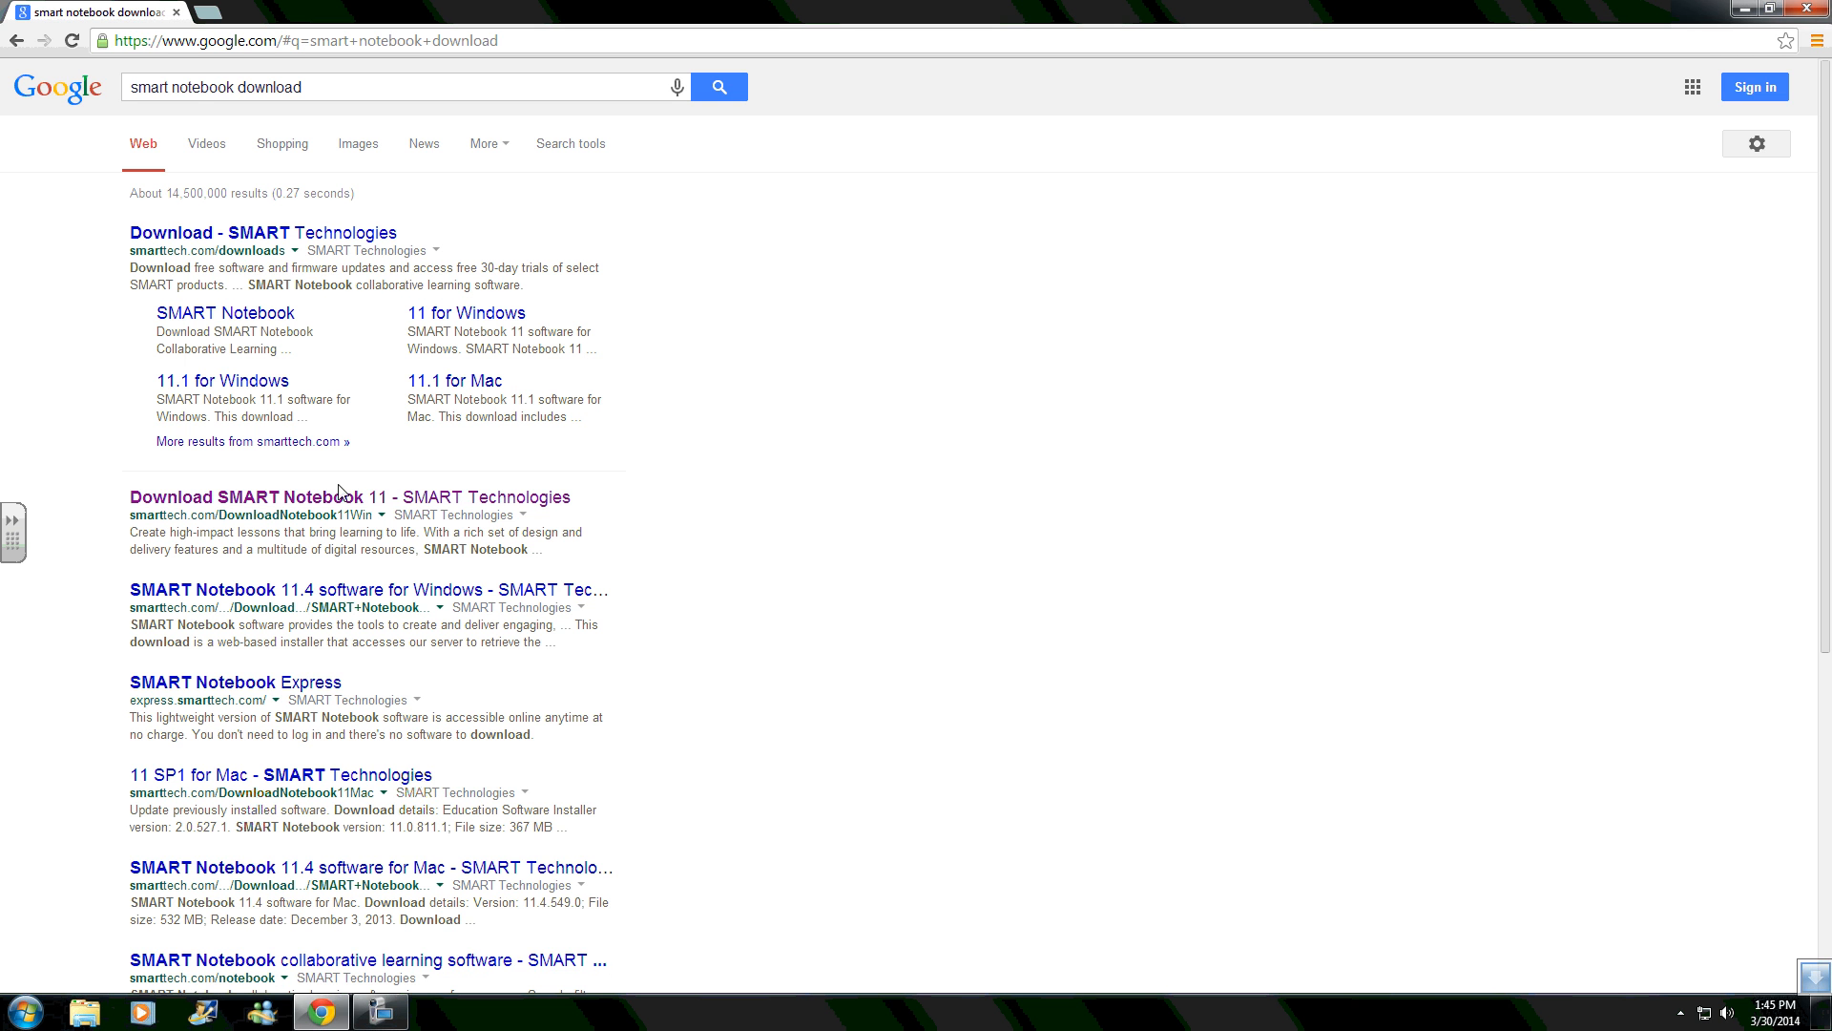
# Open the 'Download SMART Notebook 11' result on smarttech.com
pyautogui.click(347, 496)
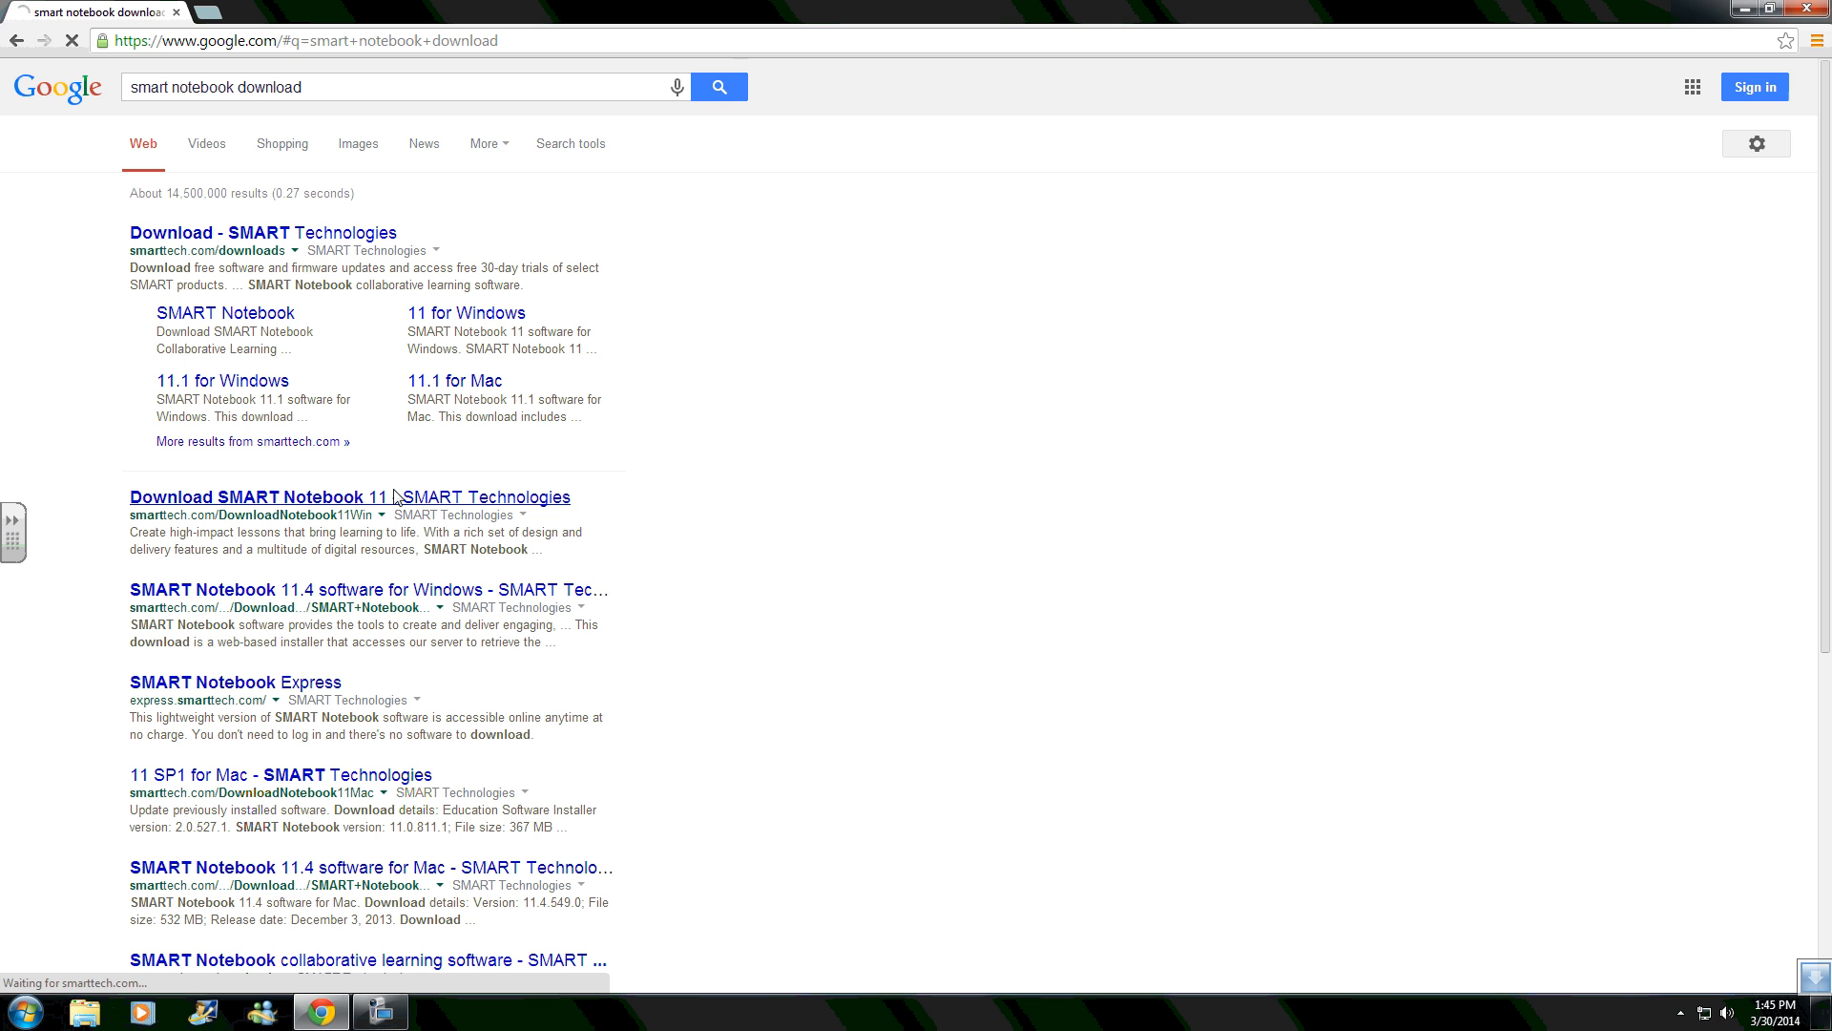
pyautogui.click(345, 496)
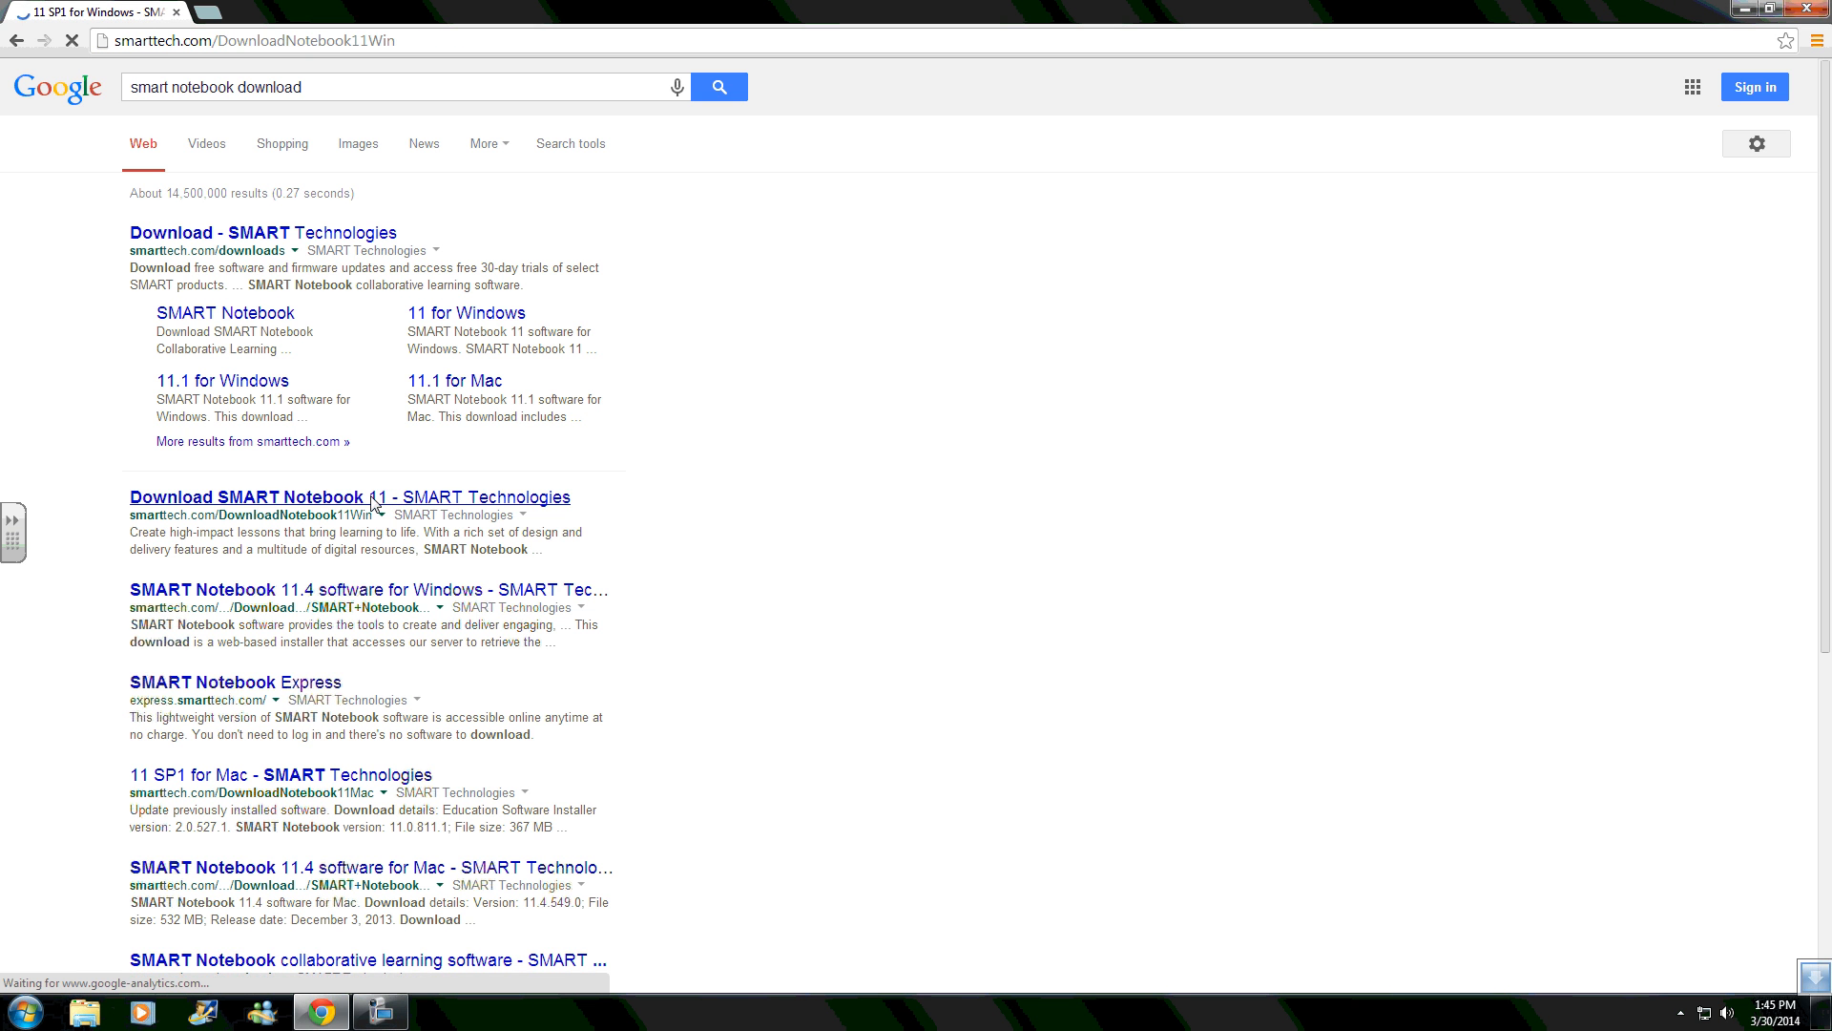
pyautogui.click(345, 496)
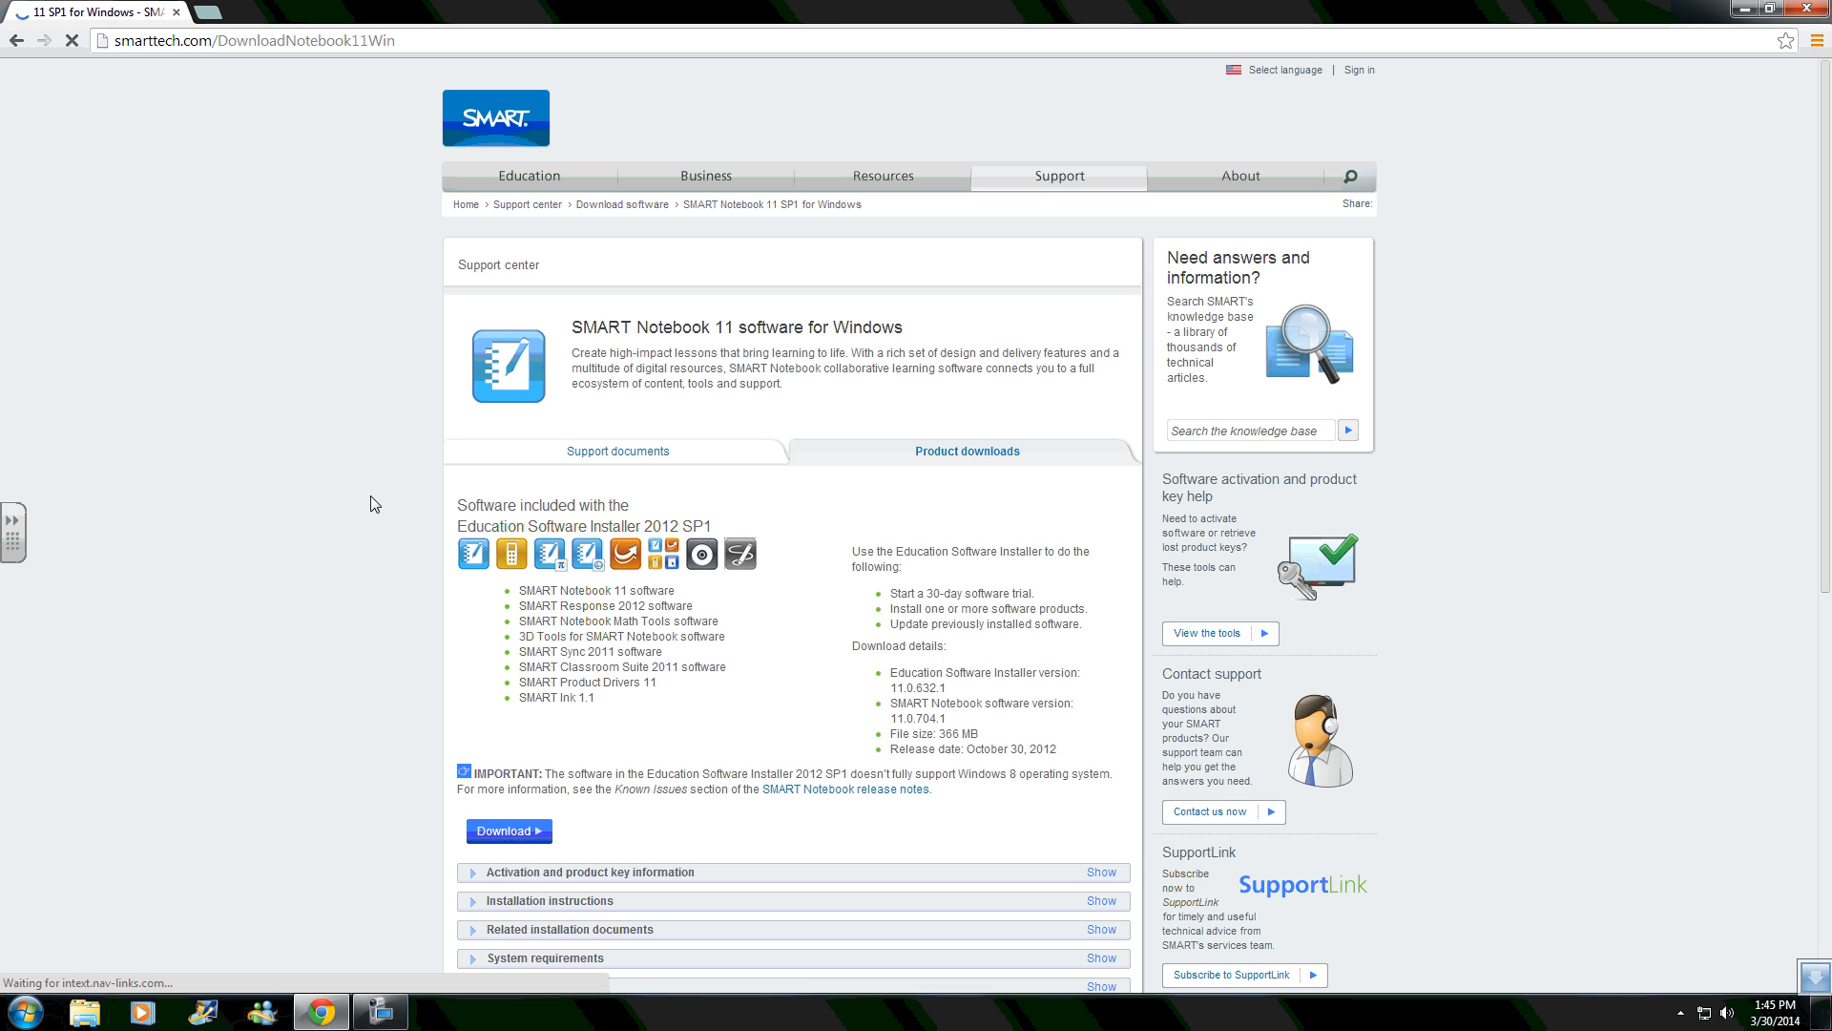
pyautogui.moveTo(780, 769)
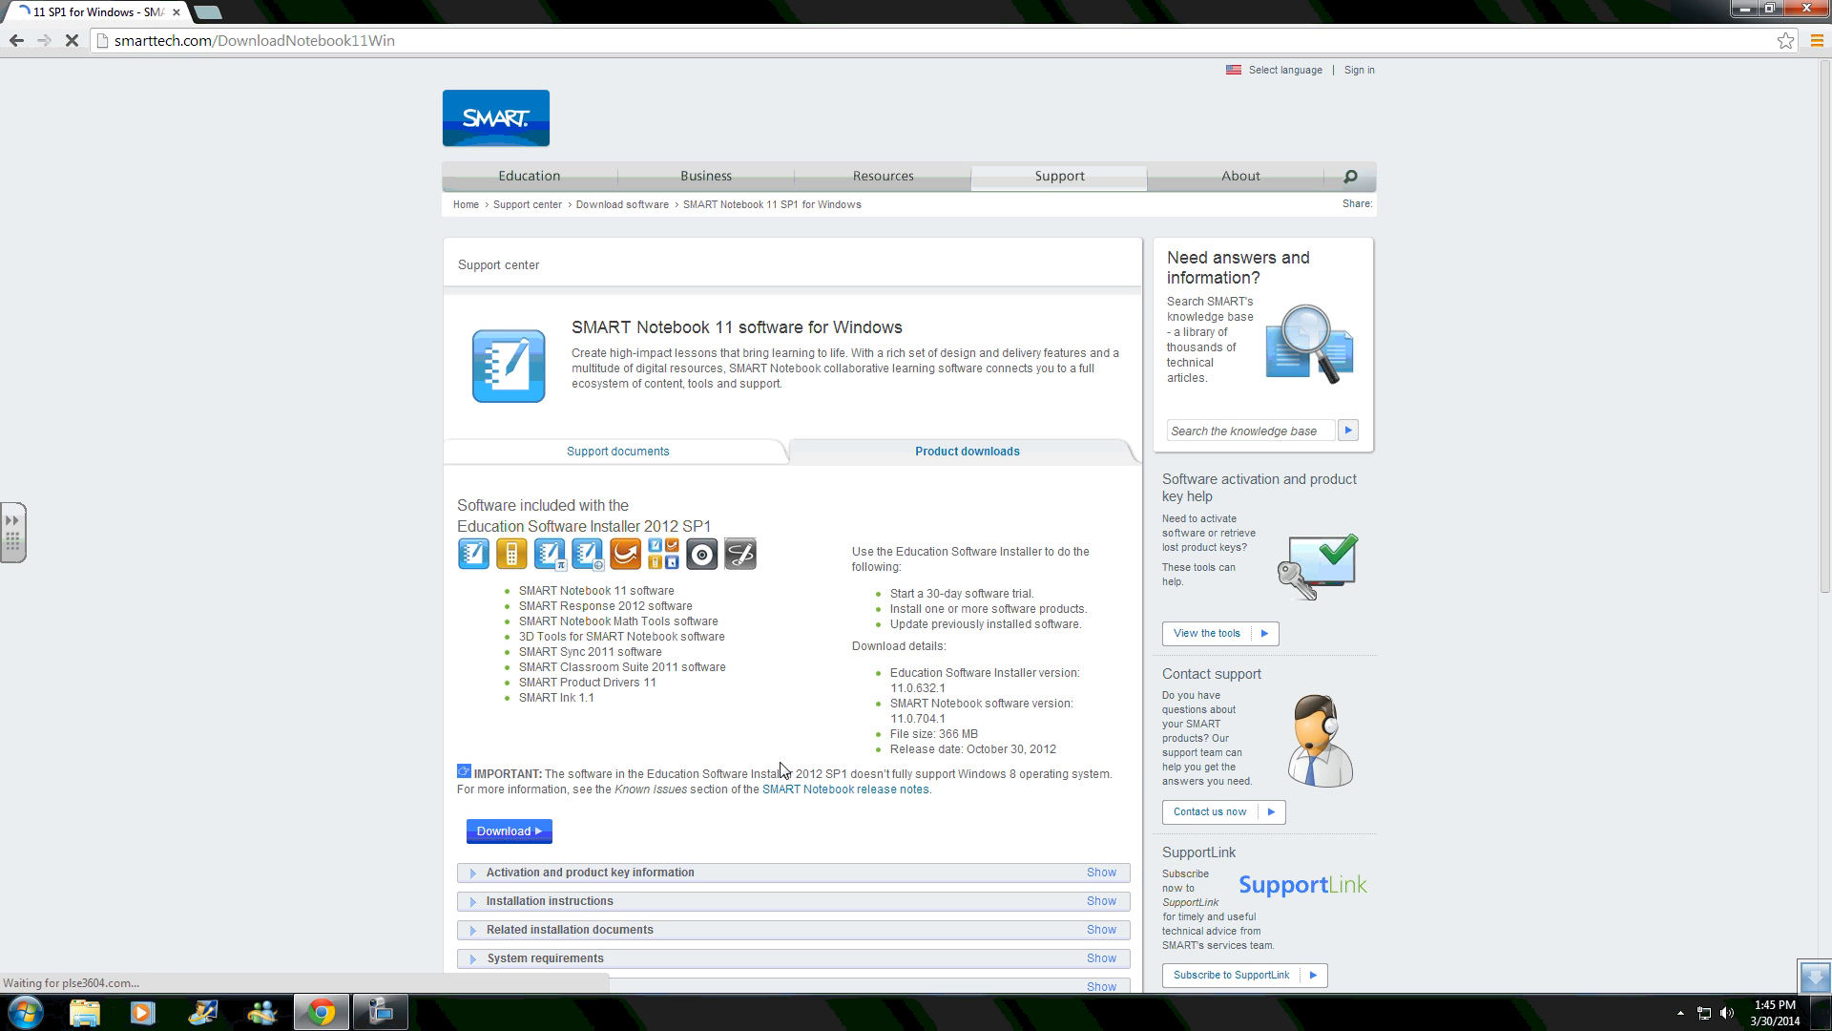
pyautogui.moveTo(882, 376)
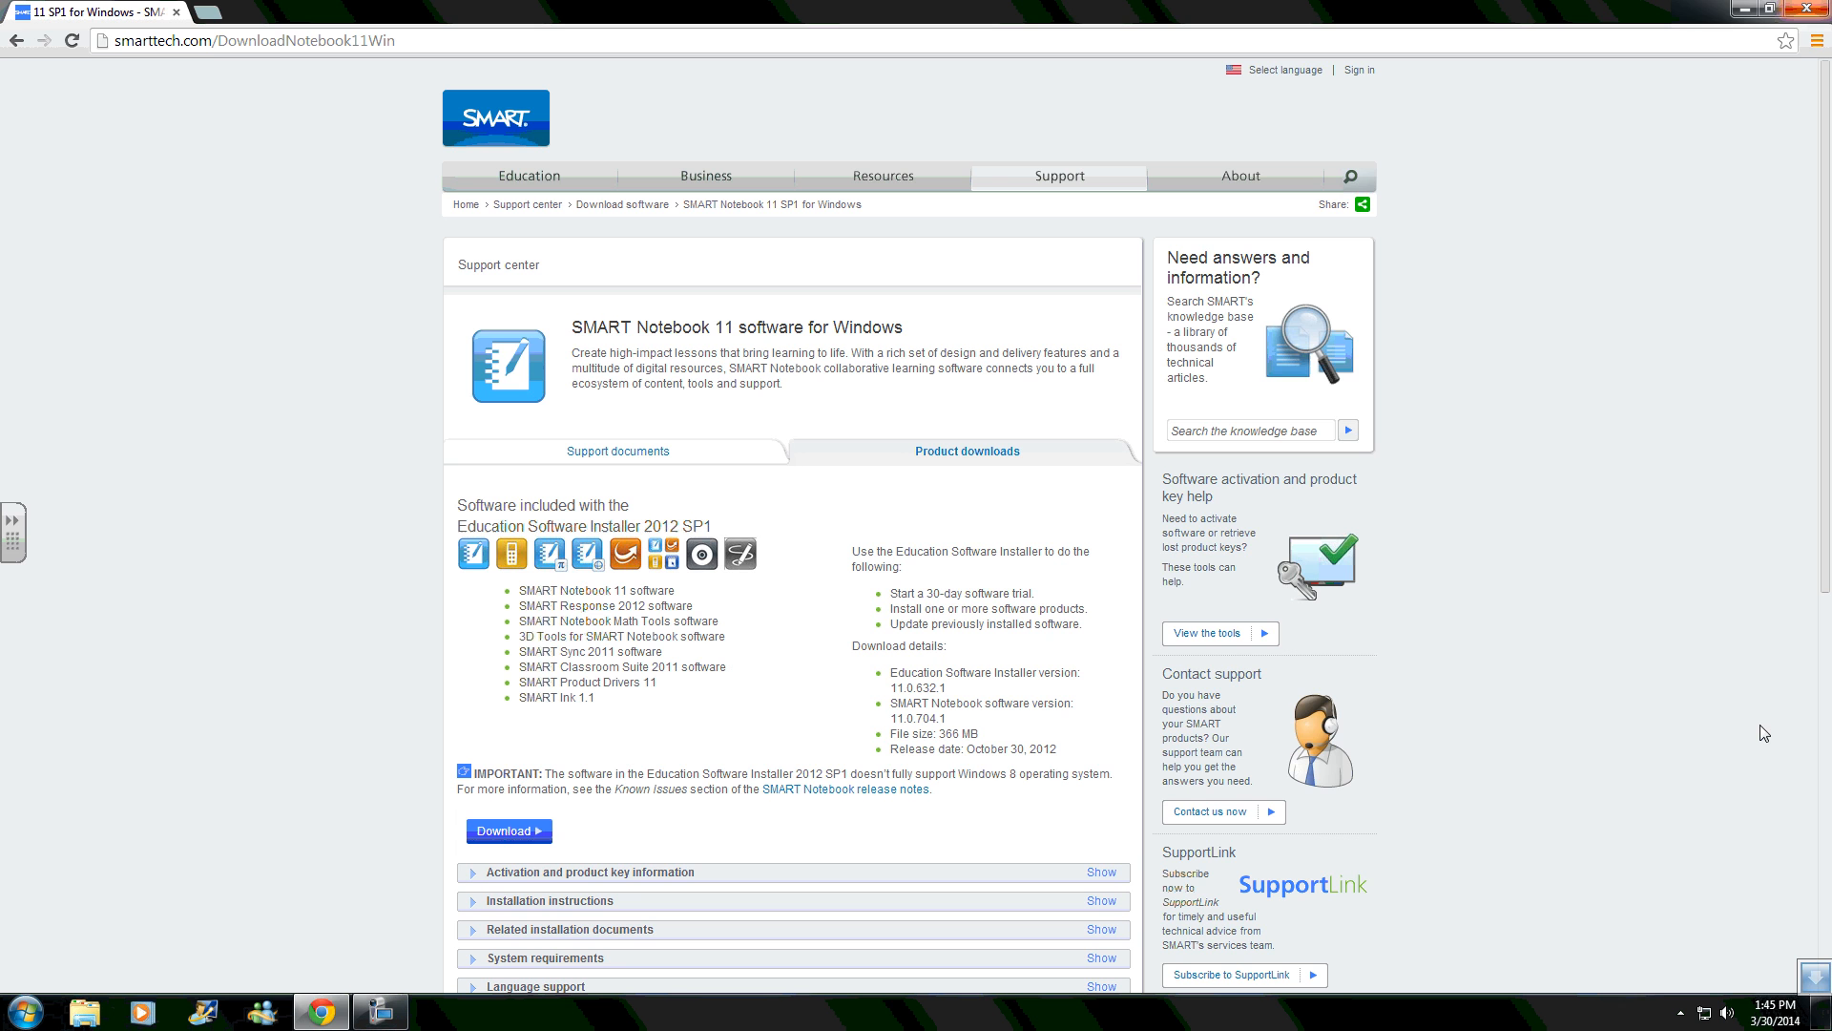
# Minimize Chrome so the desktop shows
pyautogui.click(1767, 9)
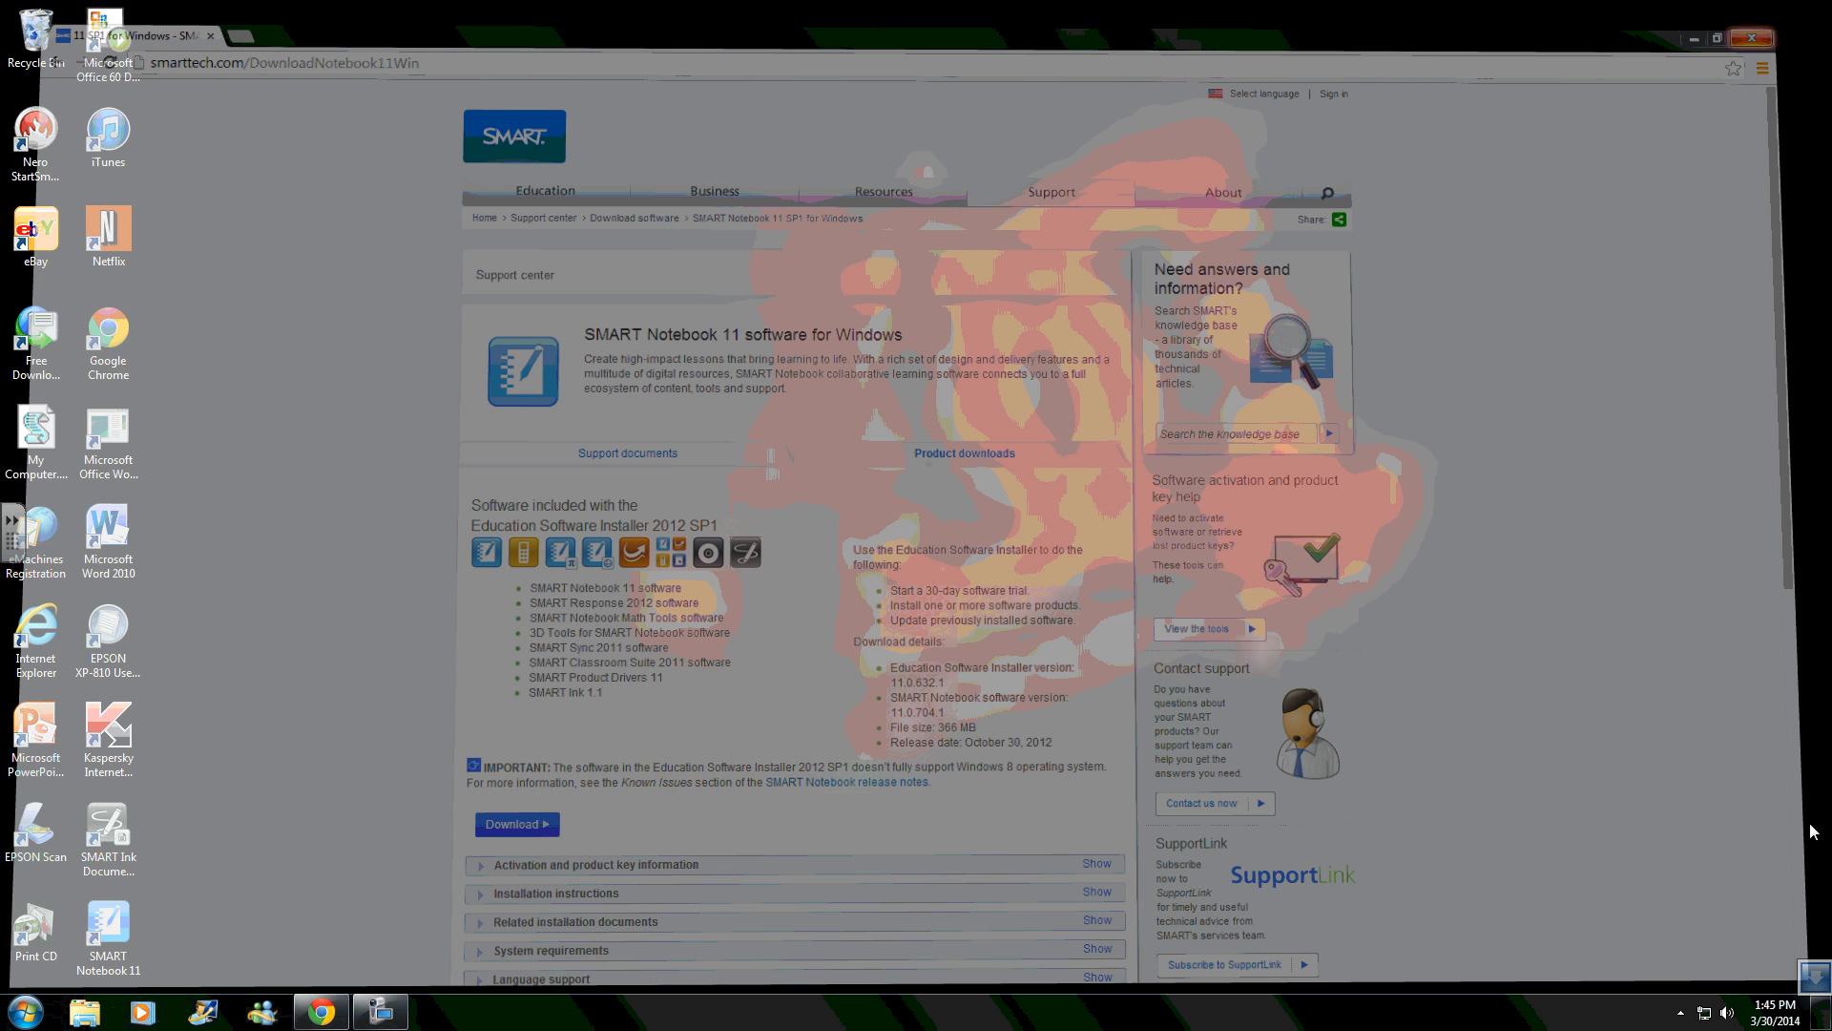
pyautogui.click(1702, 37)
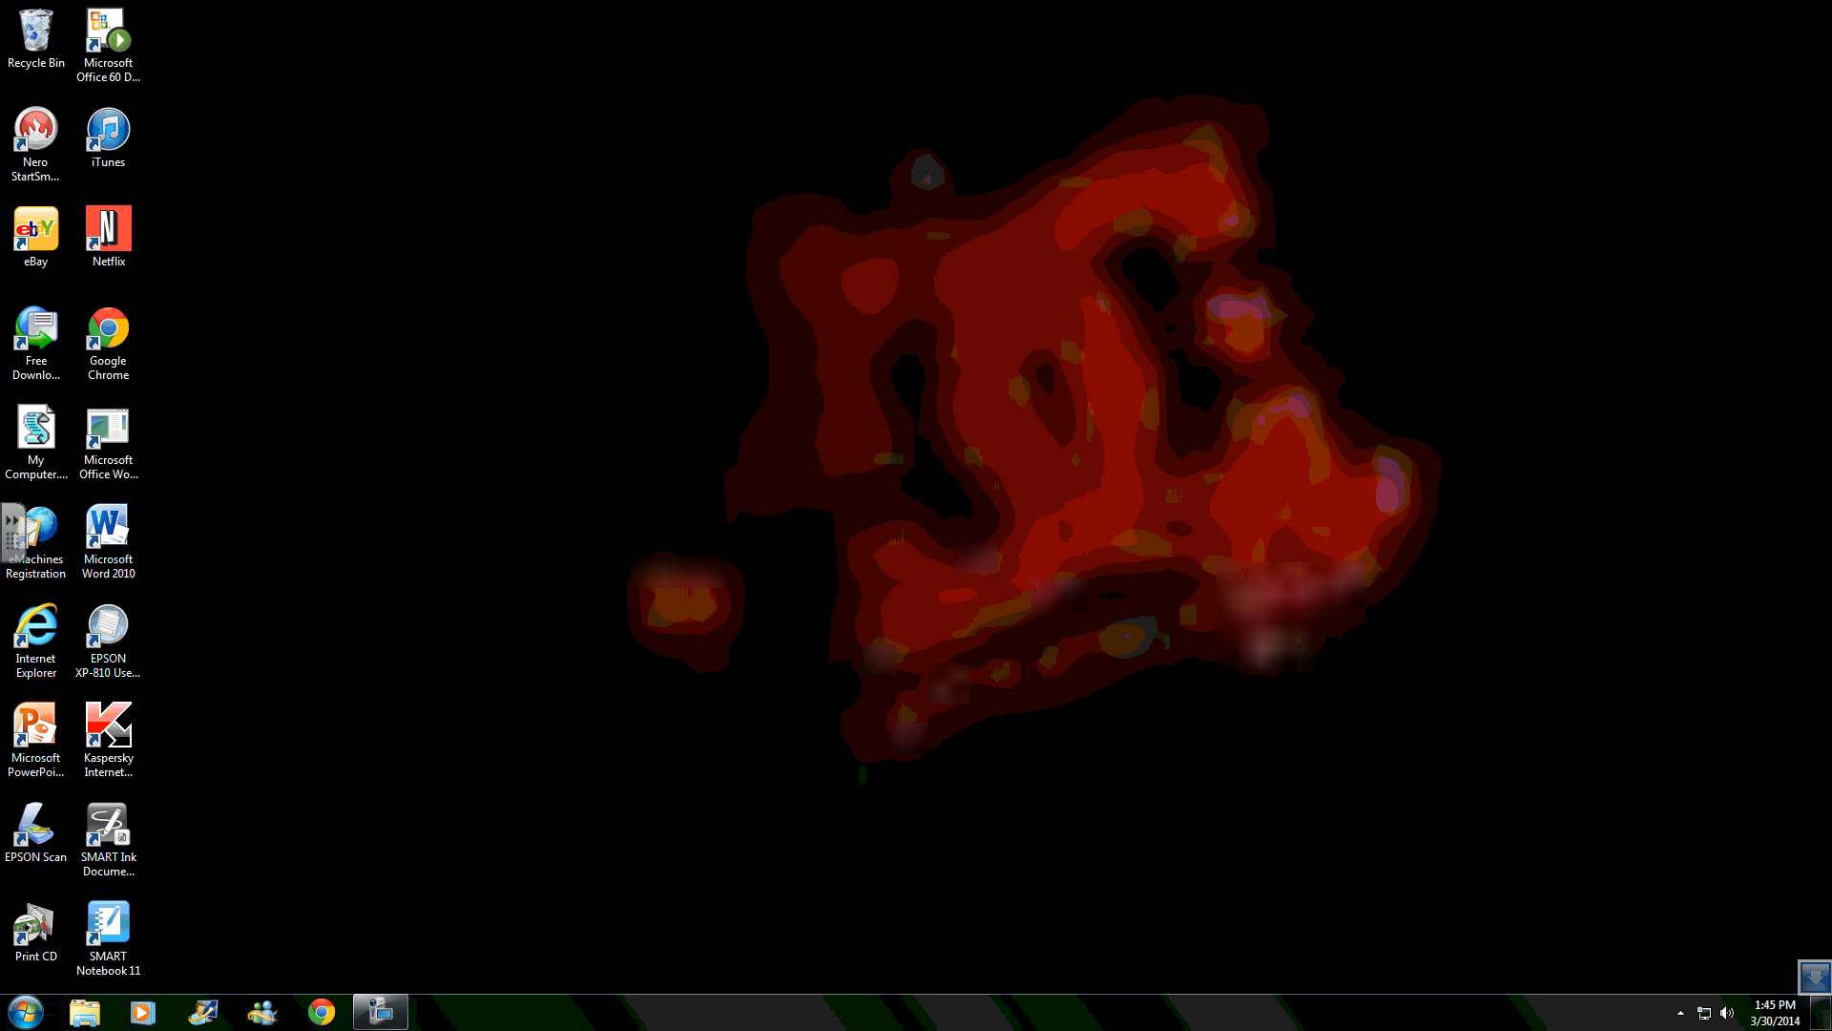
pyautogui.moveTo(1111, 798)
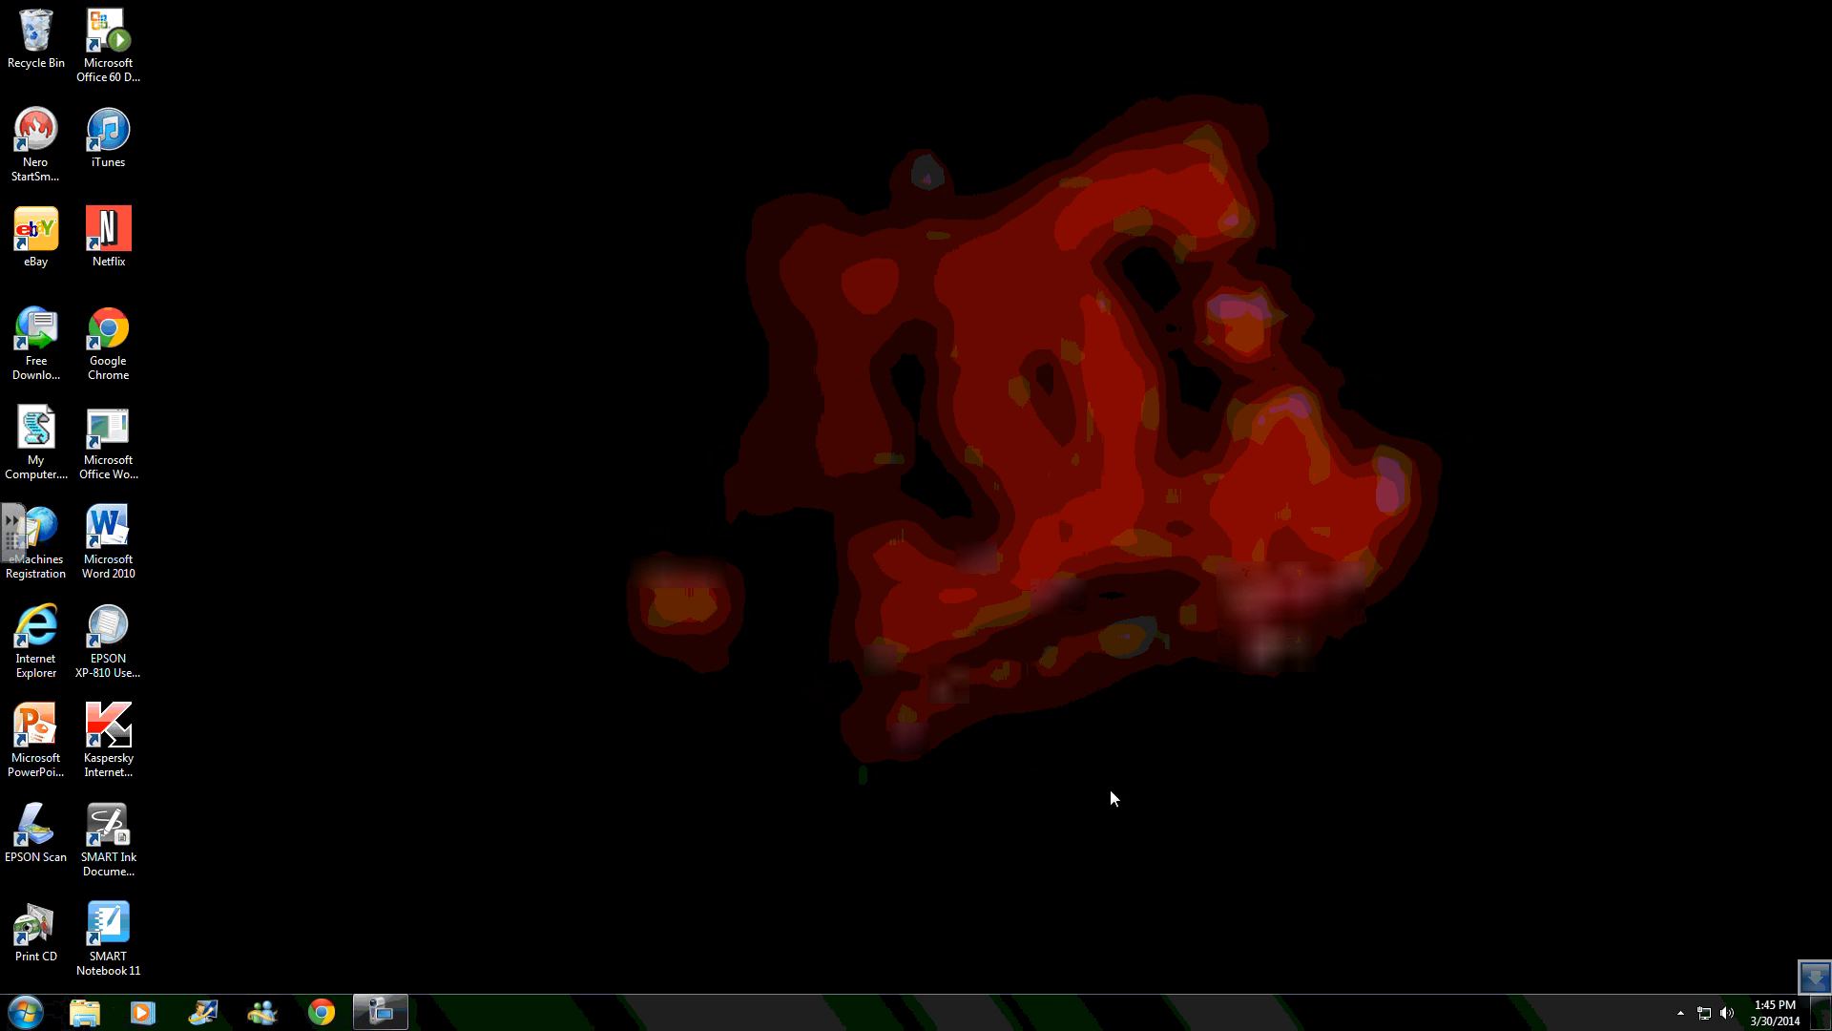
pyautogui.moveTo(1783, 956)
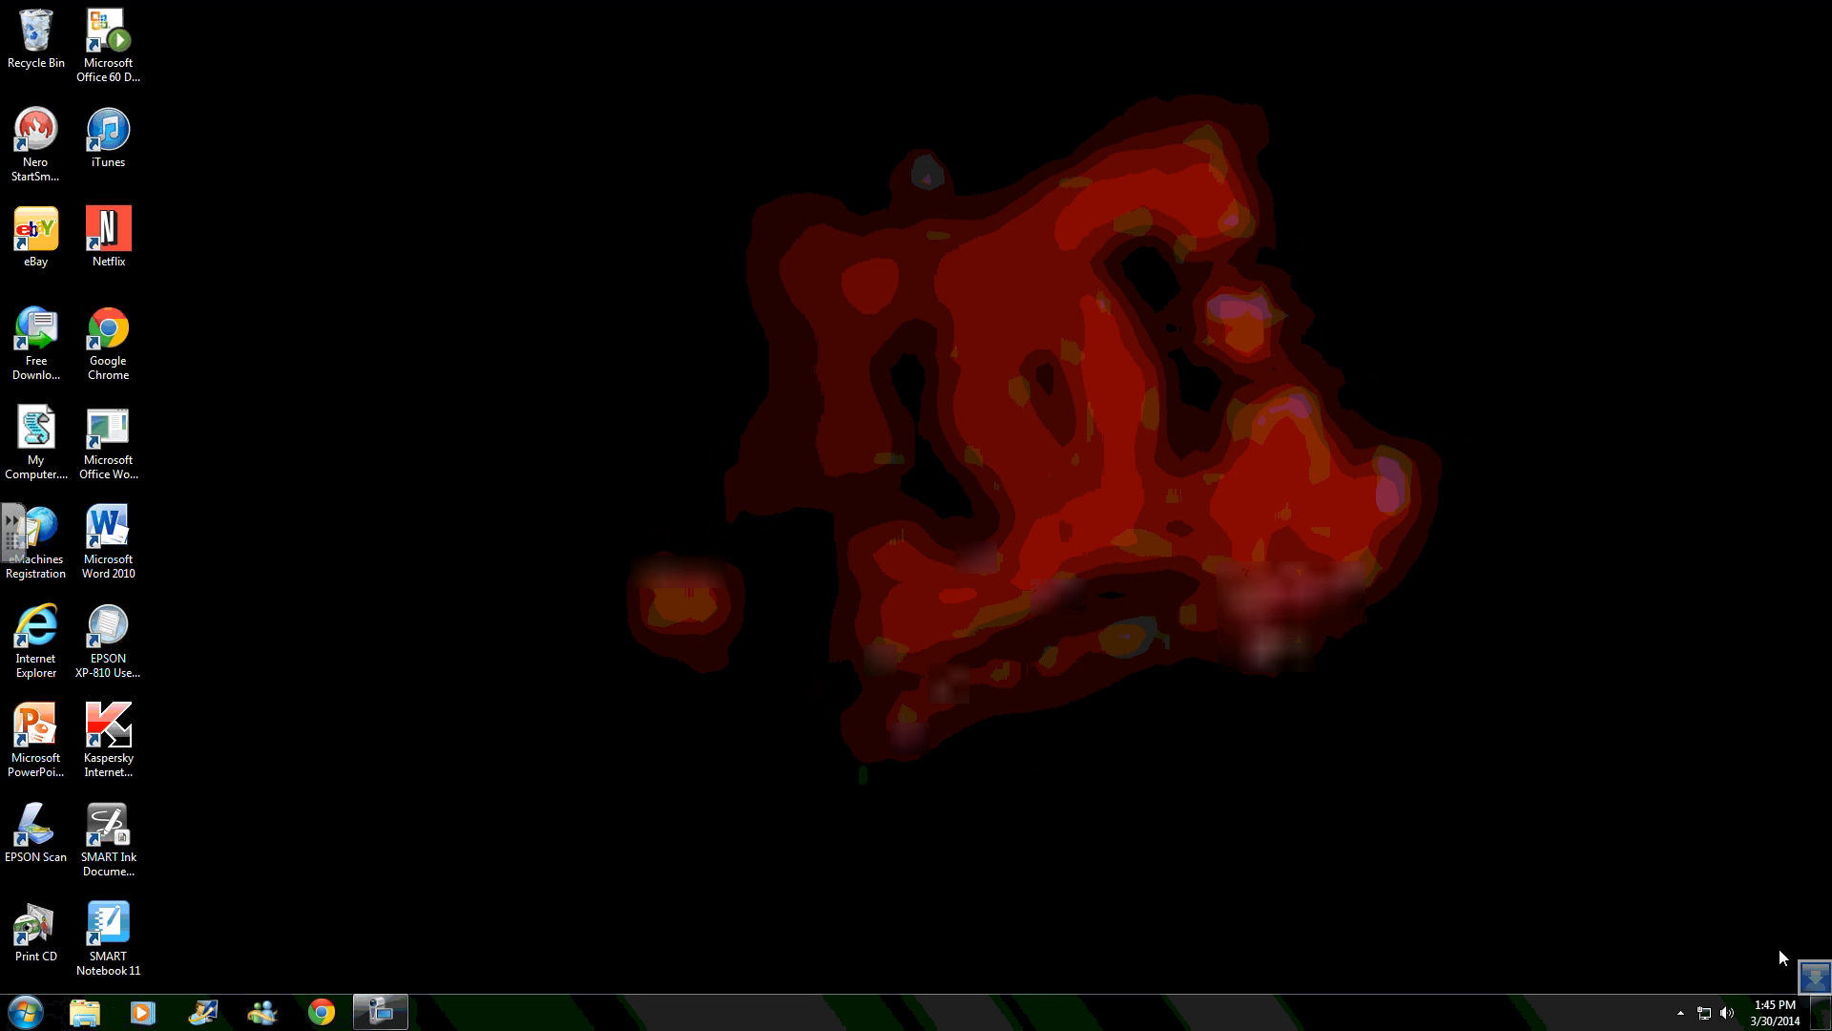
# Bring up Free Download Manager showing esi2012sp1.exe completed at 366 MB
pyautogui.doubleClick(34, 332)
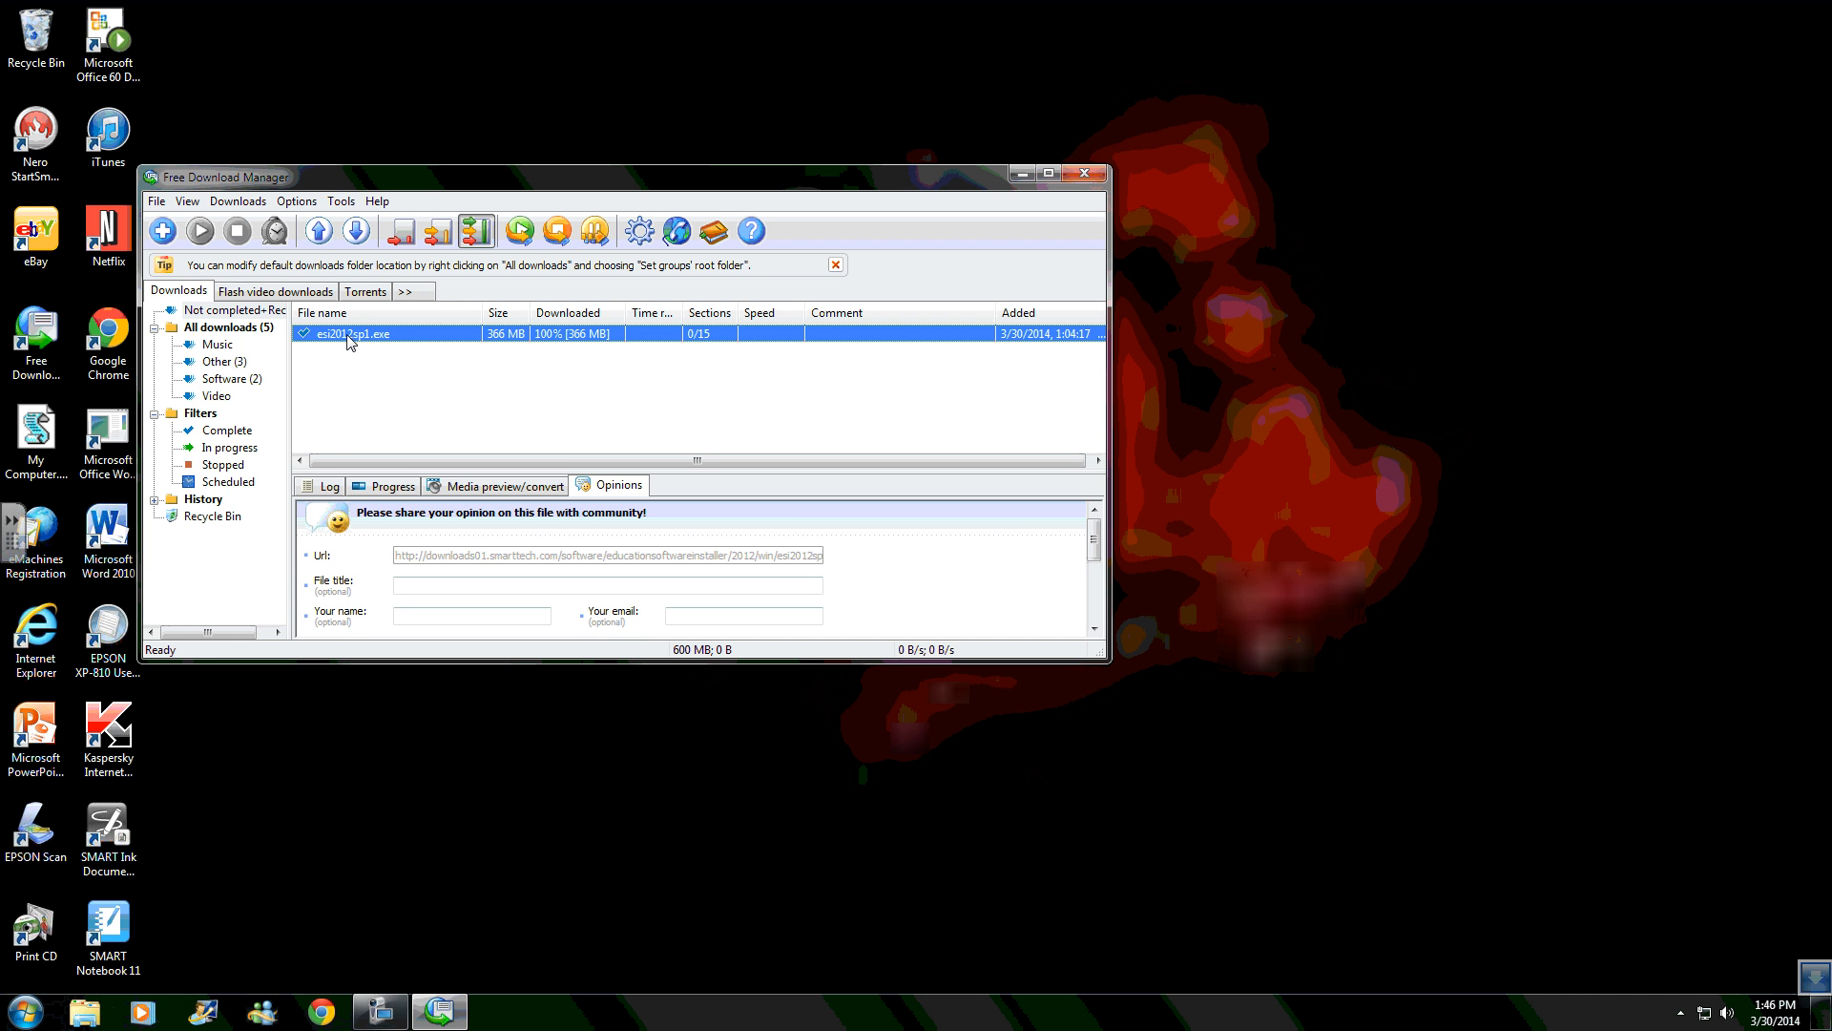
pyautogui.moveTo(388, 340)
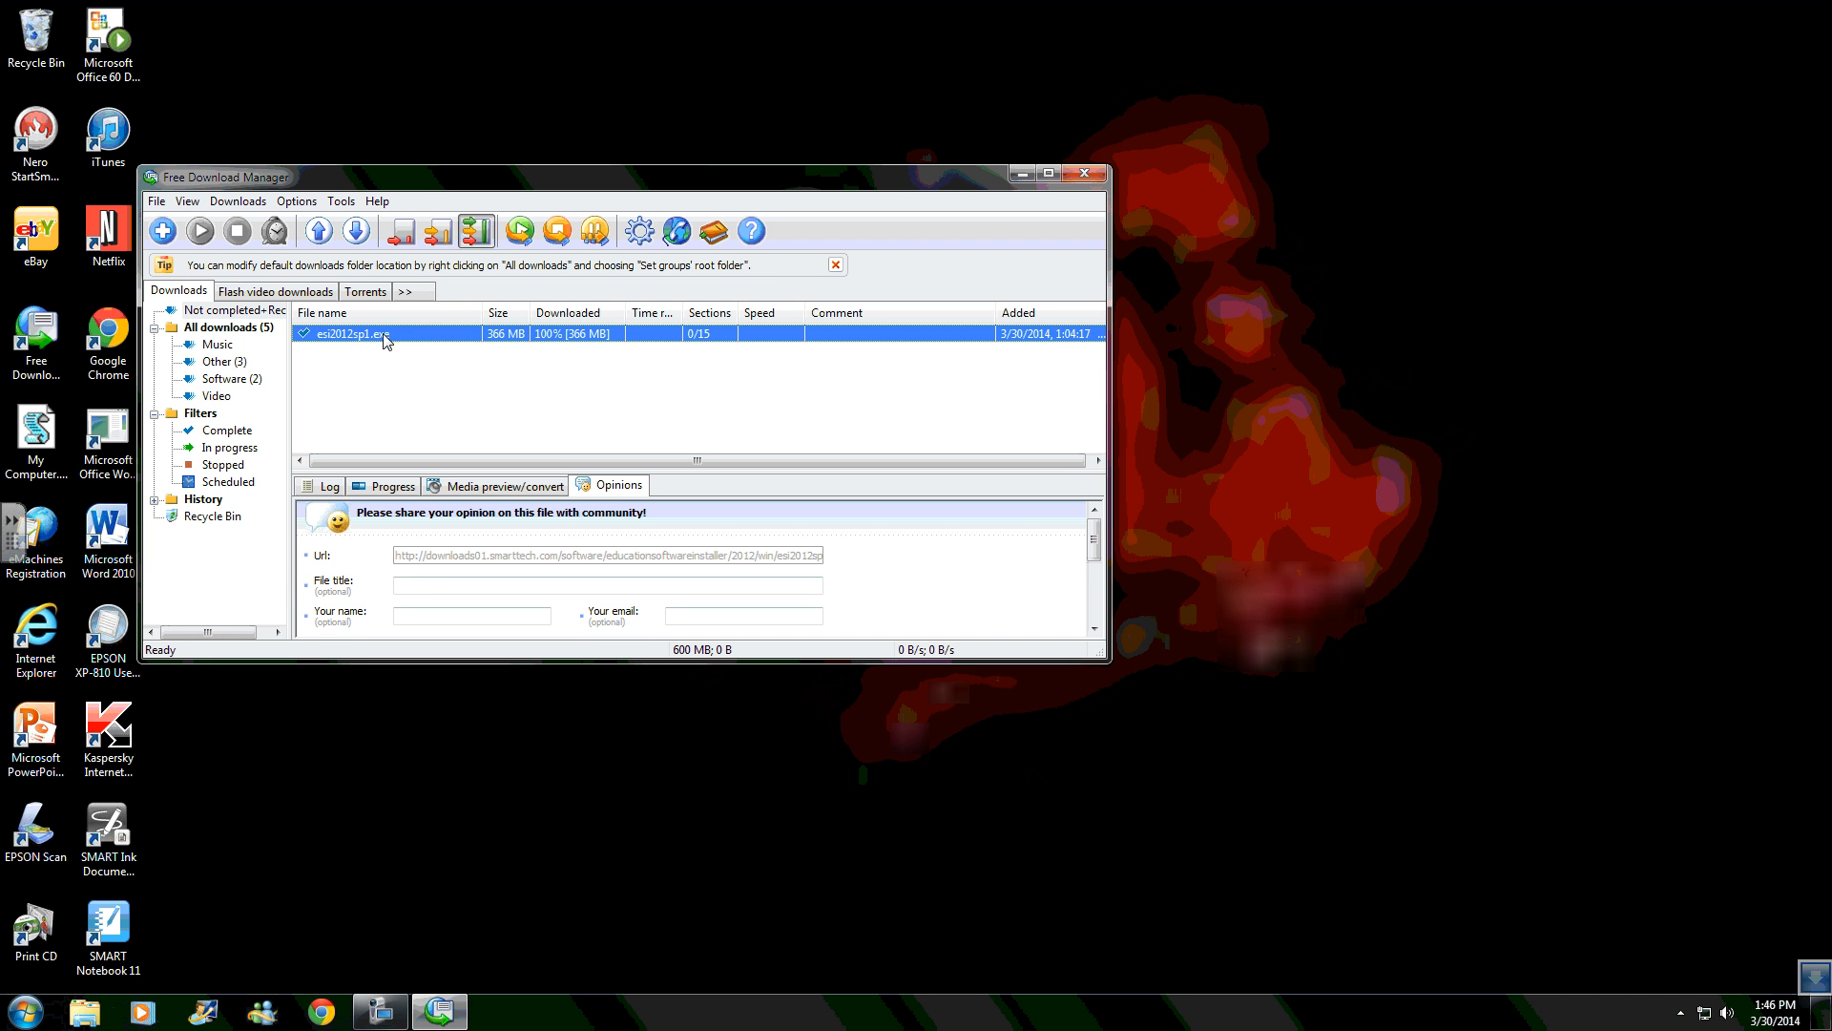
pyautogui.moveTo(395, 339)
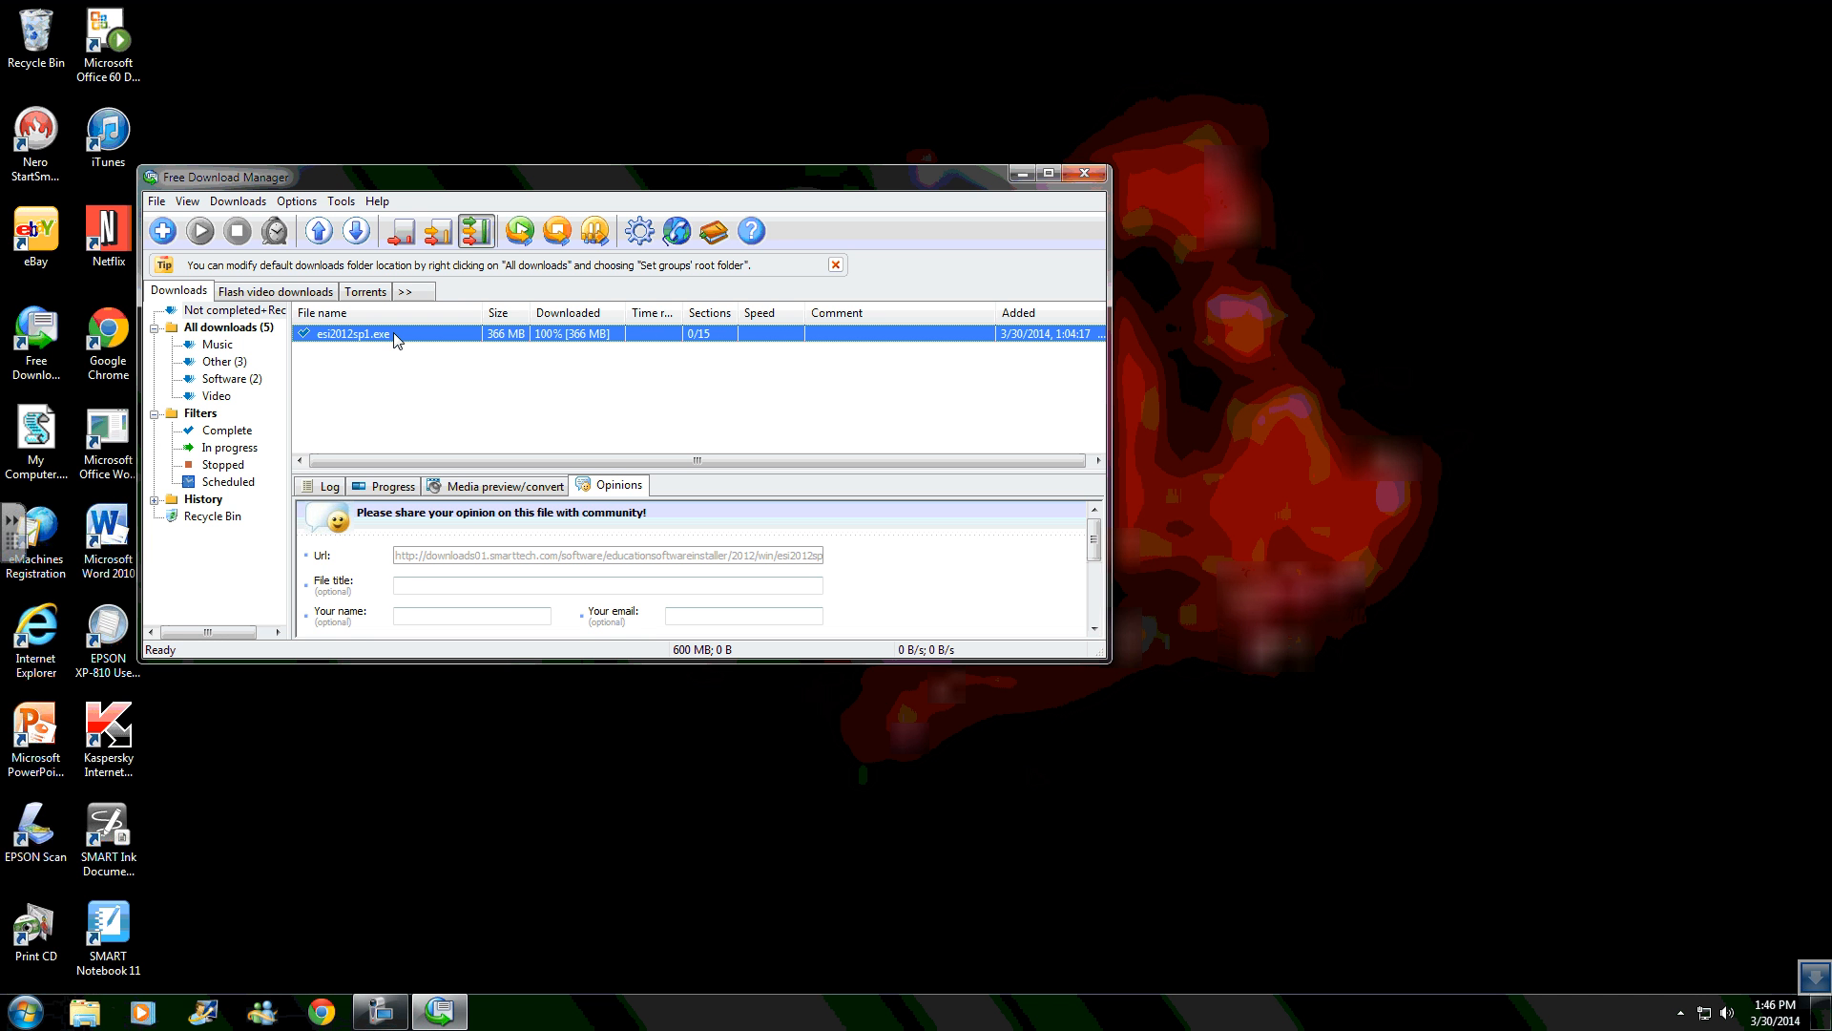
pyautogui.moveTo(515, 395)
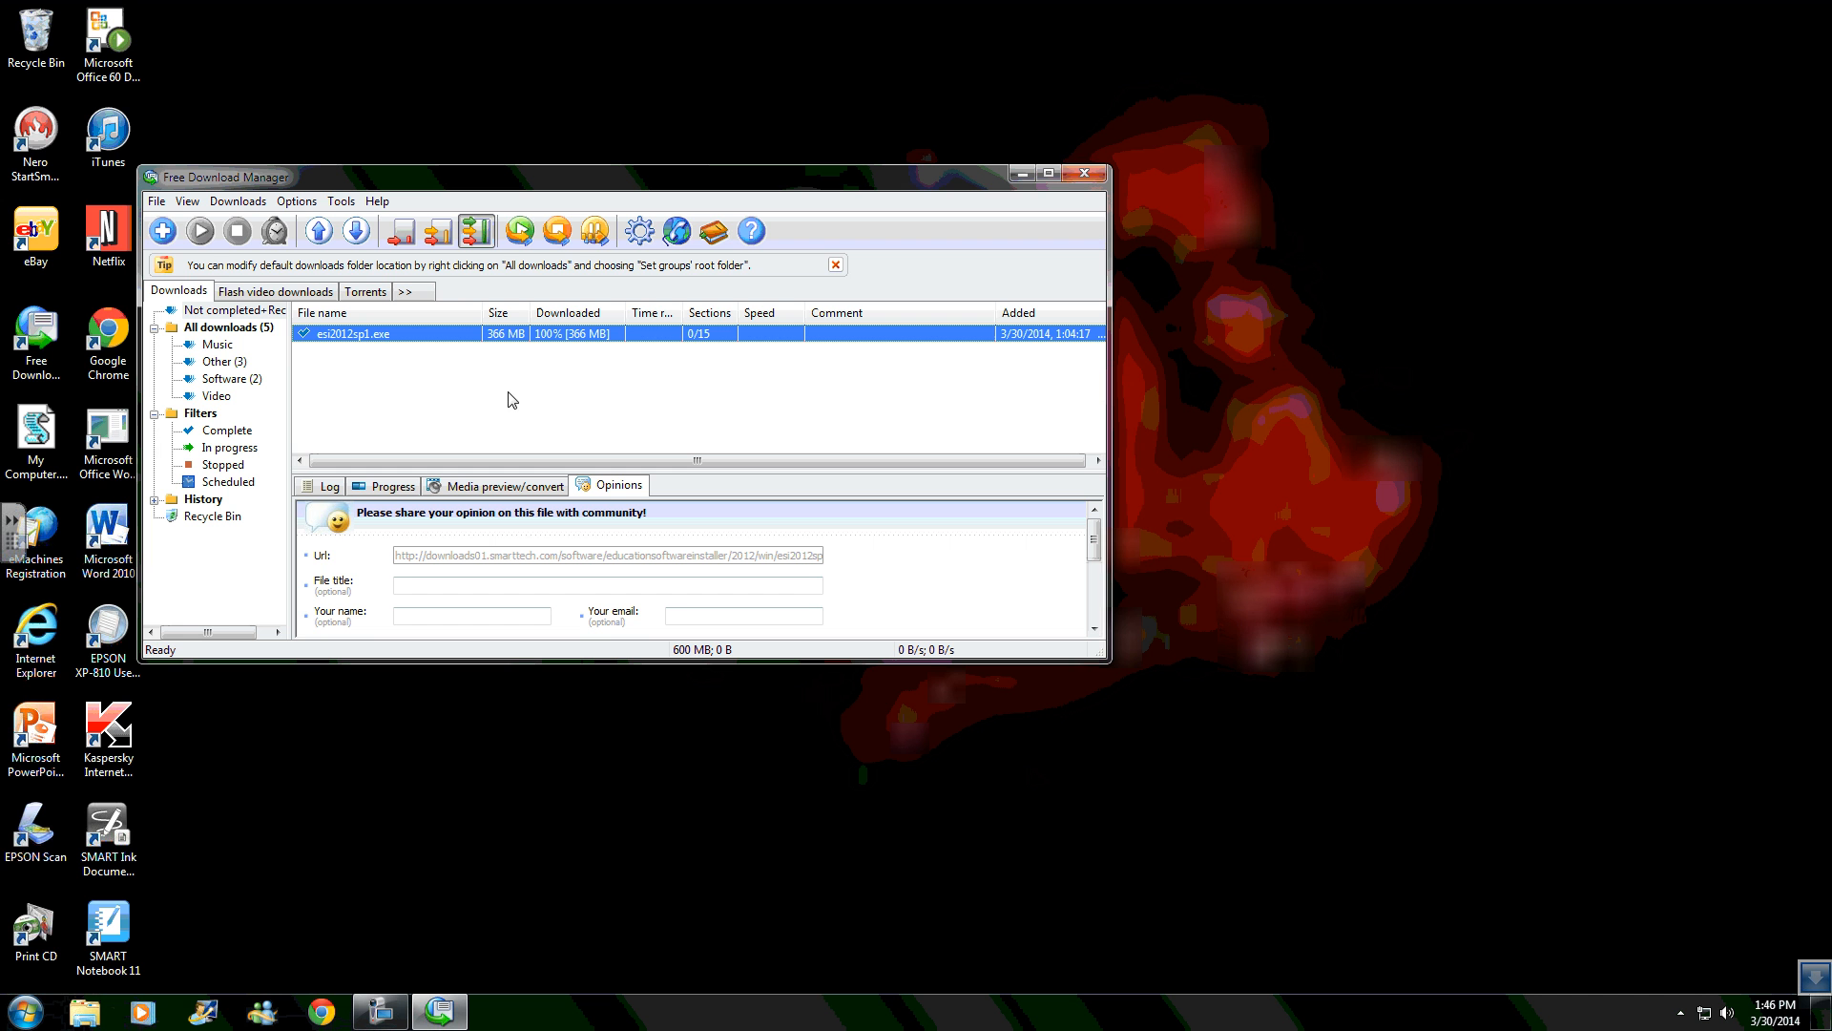
pyautogui.moveTo(563, 759)
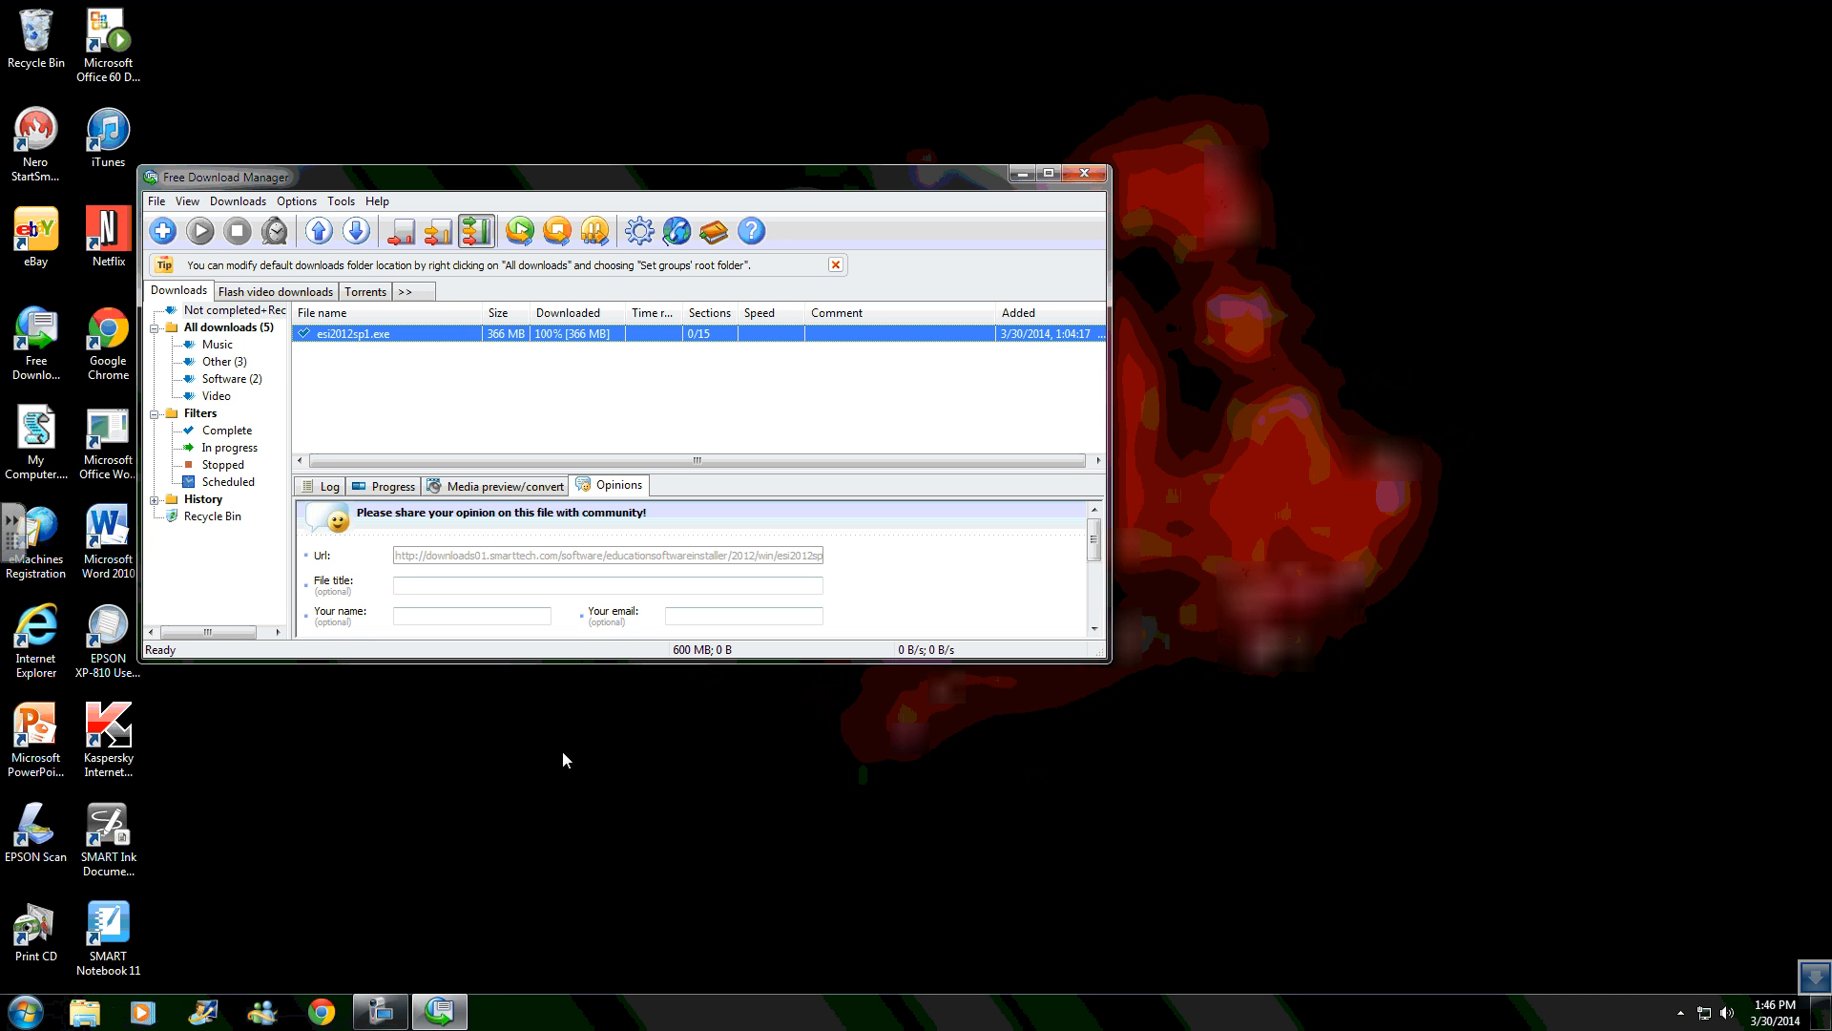
pyautogui.moveTo(580, 698)
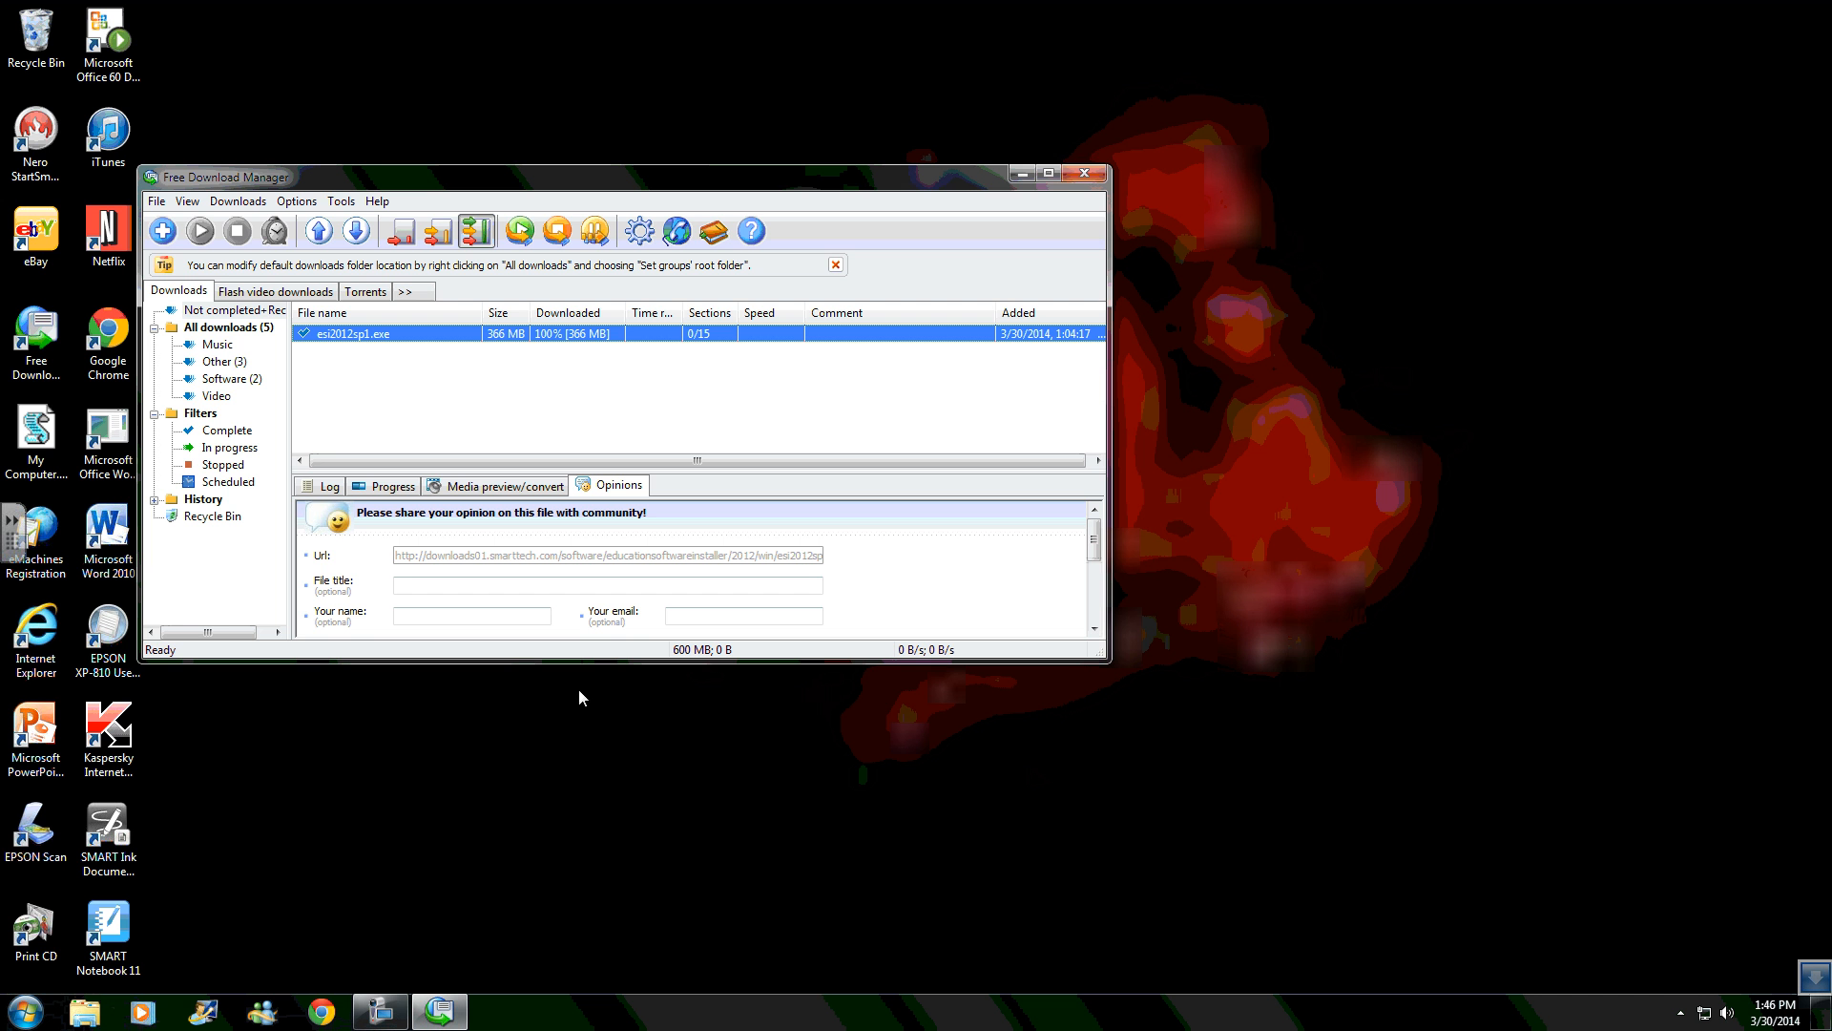
pyautogui.moveTo(584, 217)
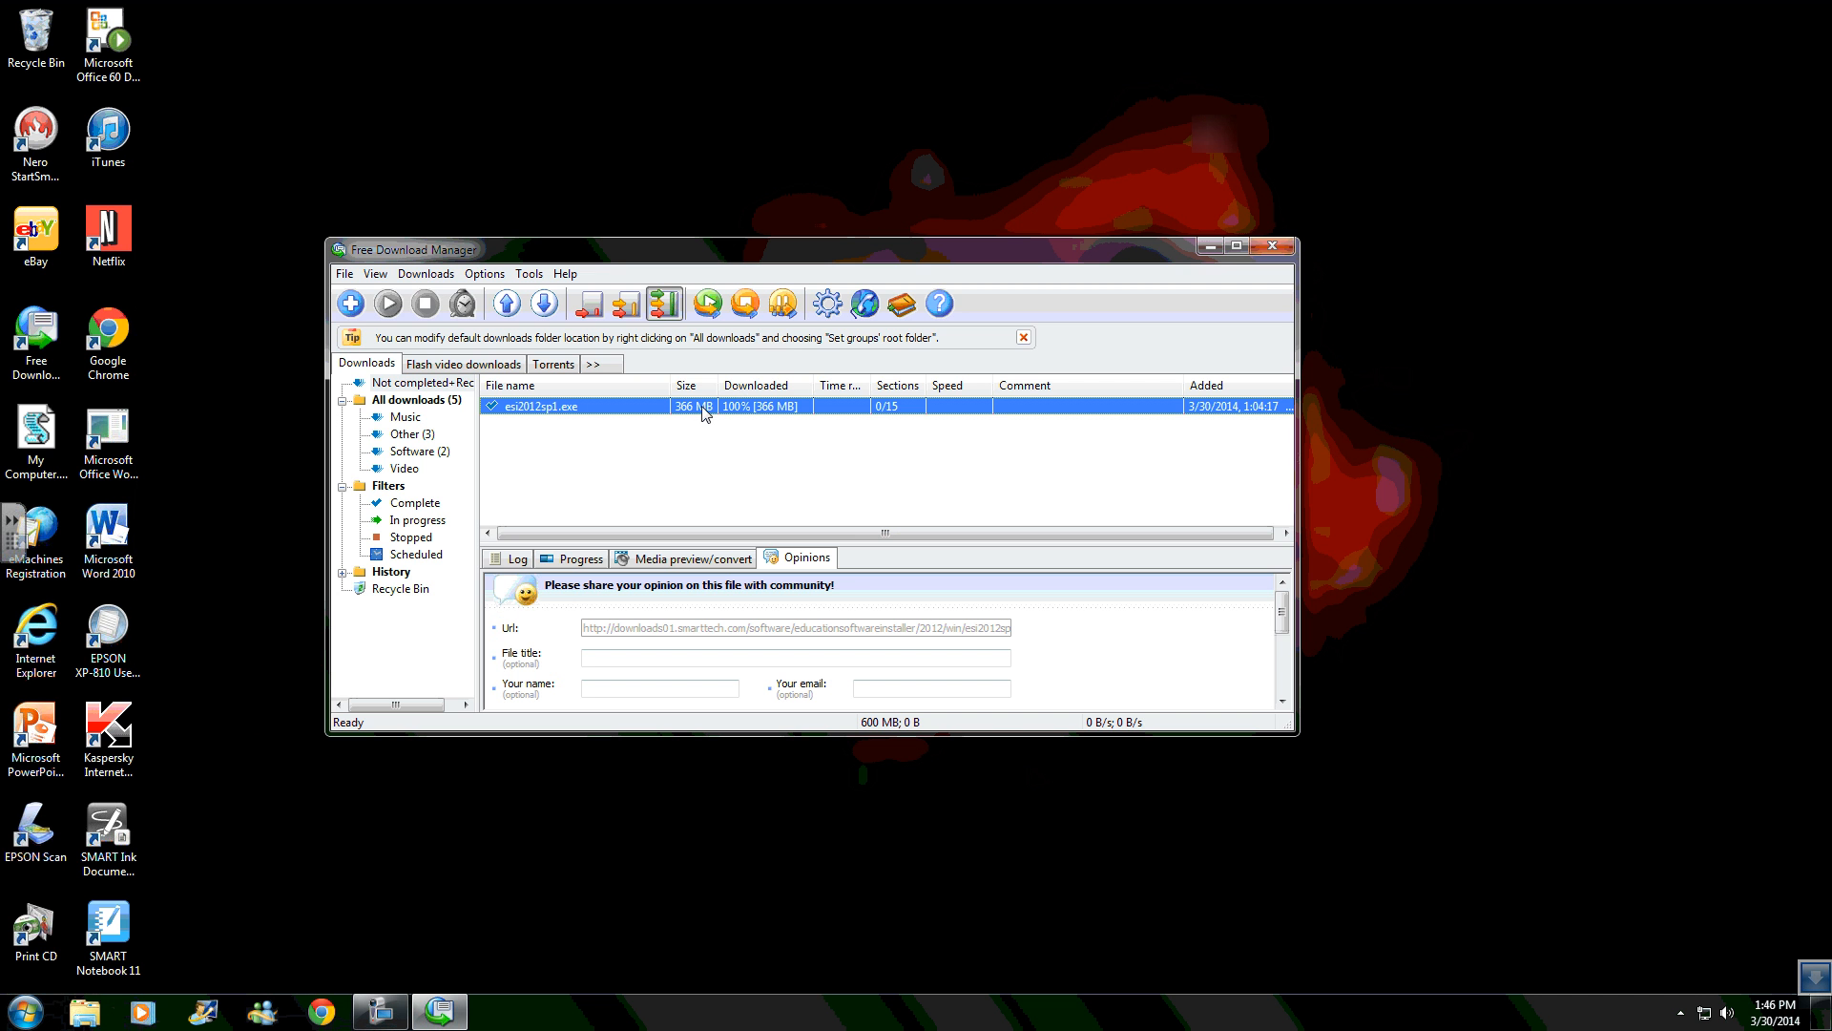
pyautogui.moveTo(748, 422)
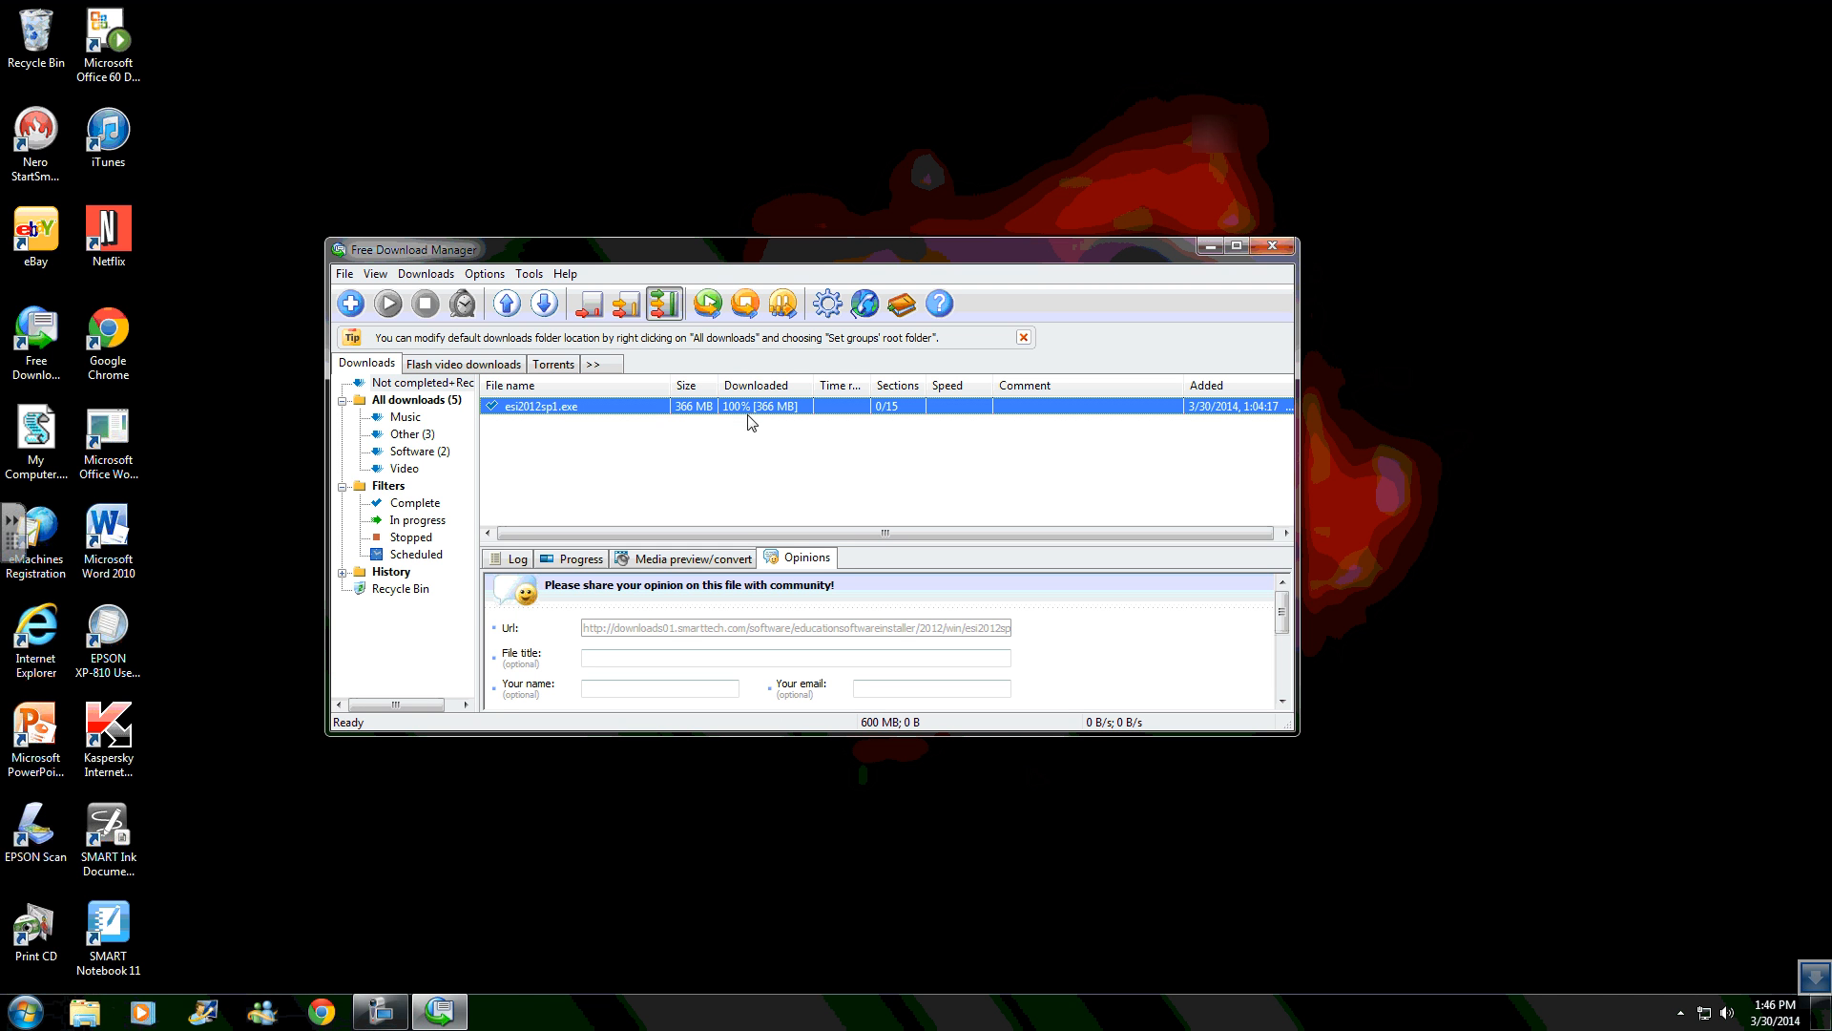
pyautogui.moveTo(692, 418)
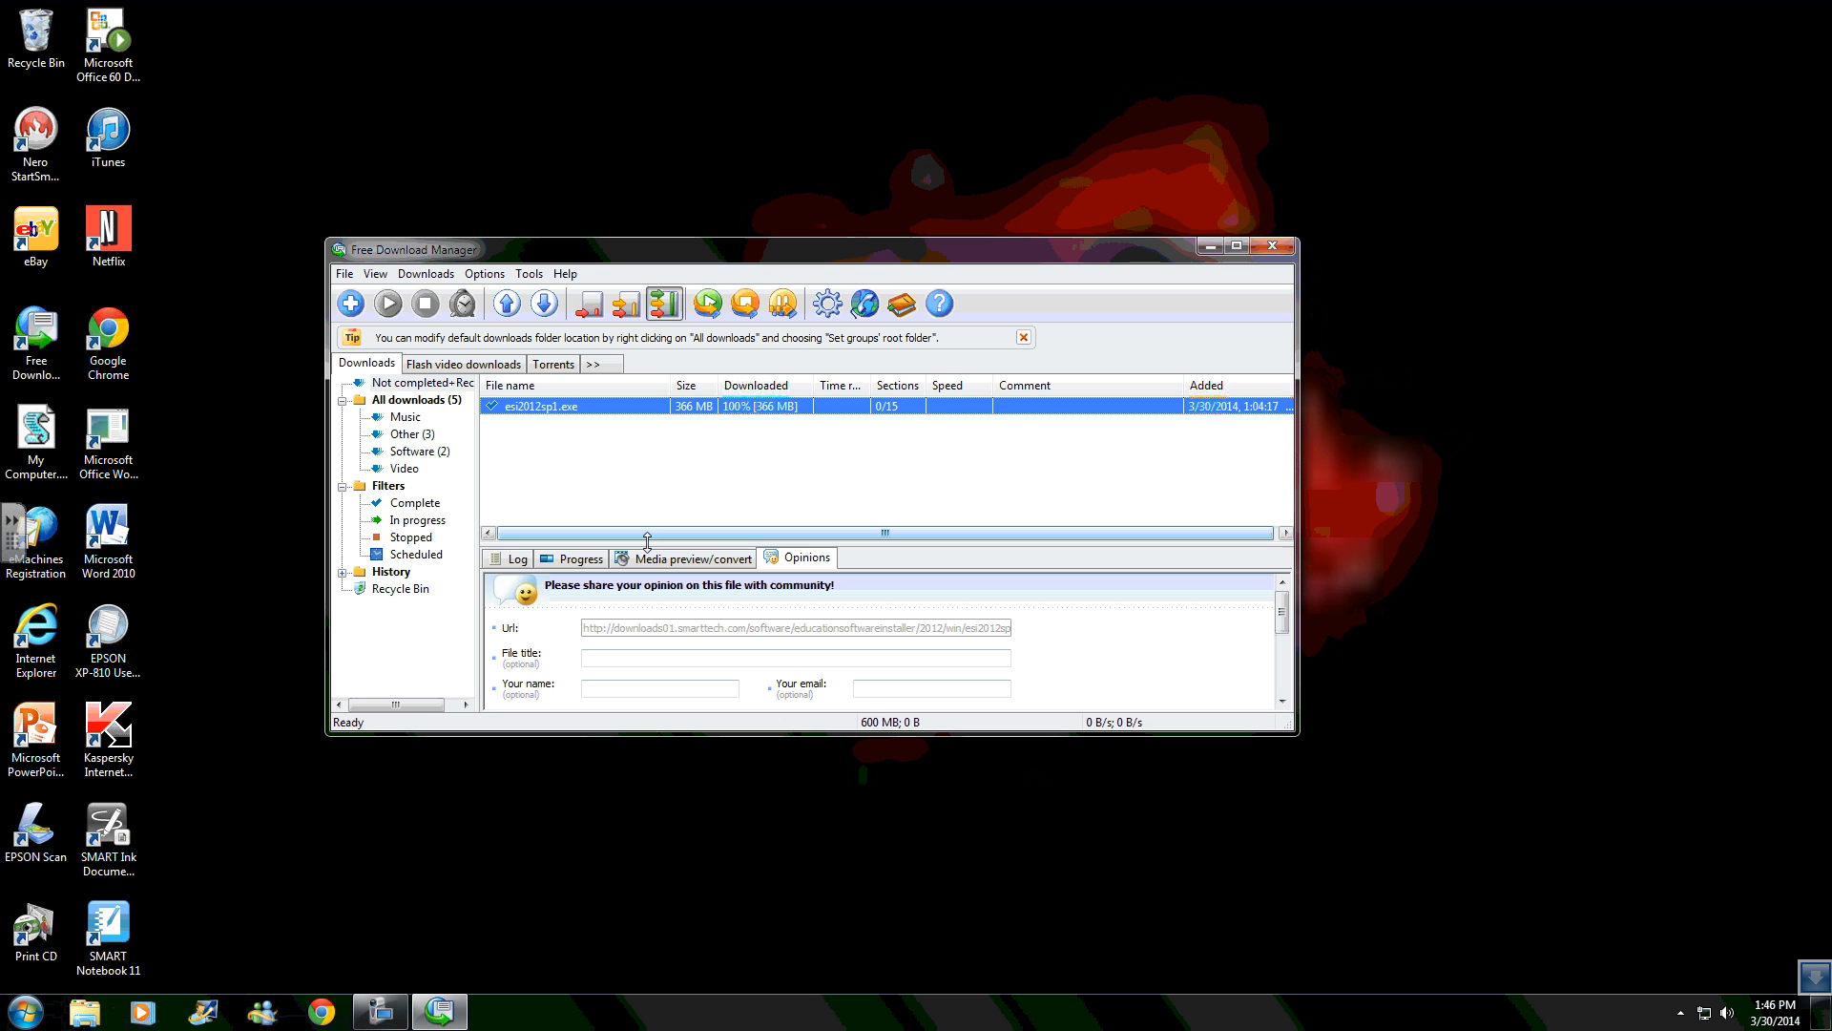
pyautogui.moveTo(1273, 246)
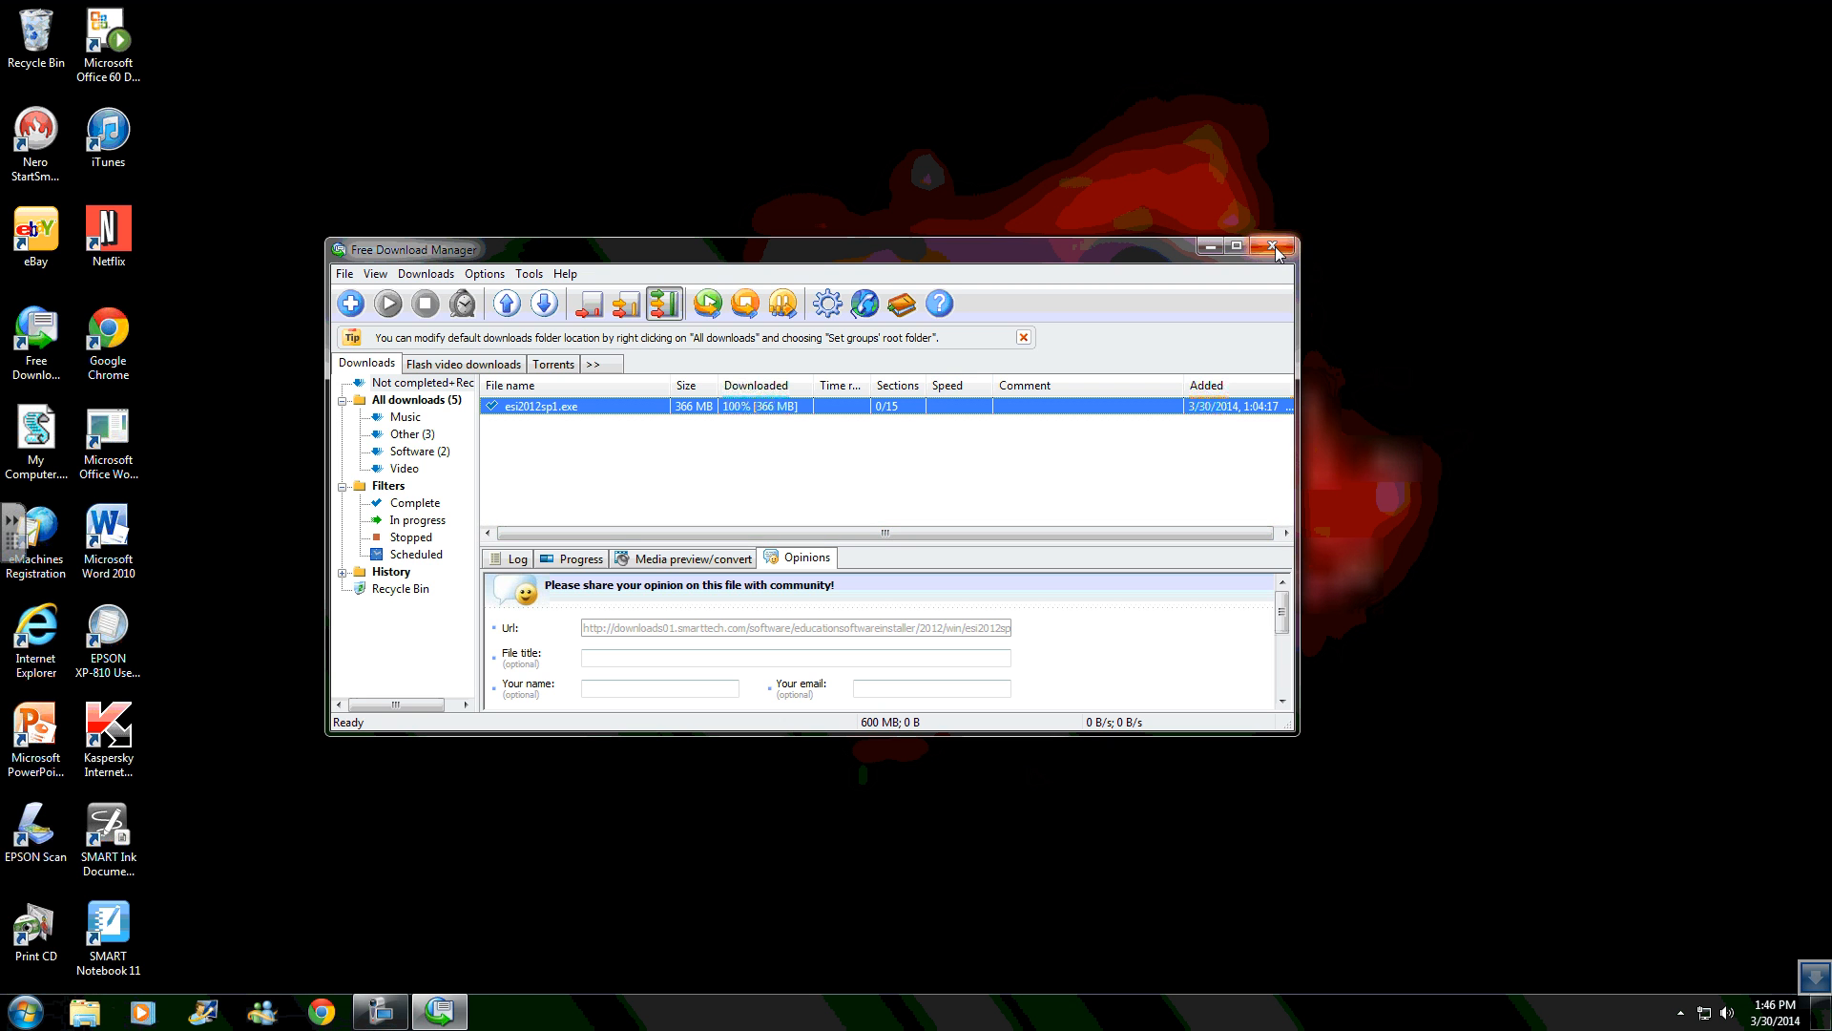
# Close Free Download Manager and launch the downloaded installer from the desktop
pyautogui.click(1276, 246)
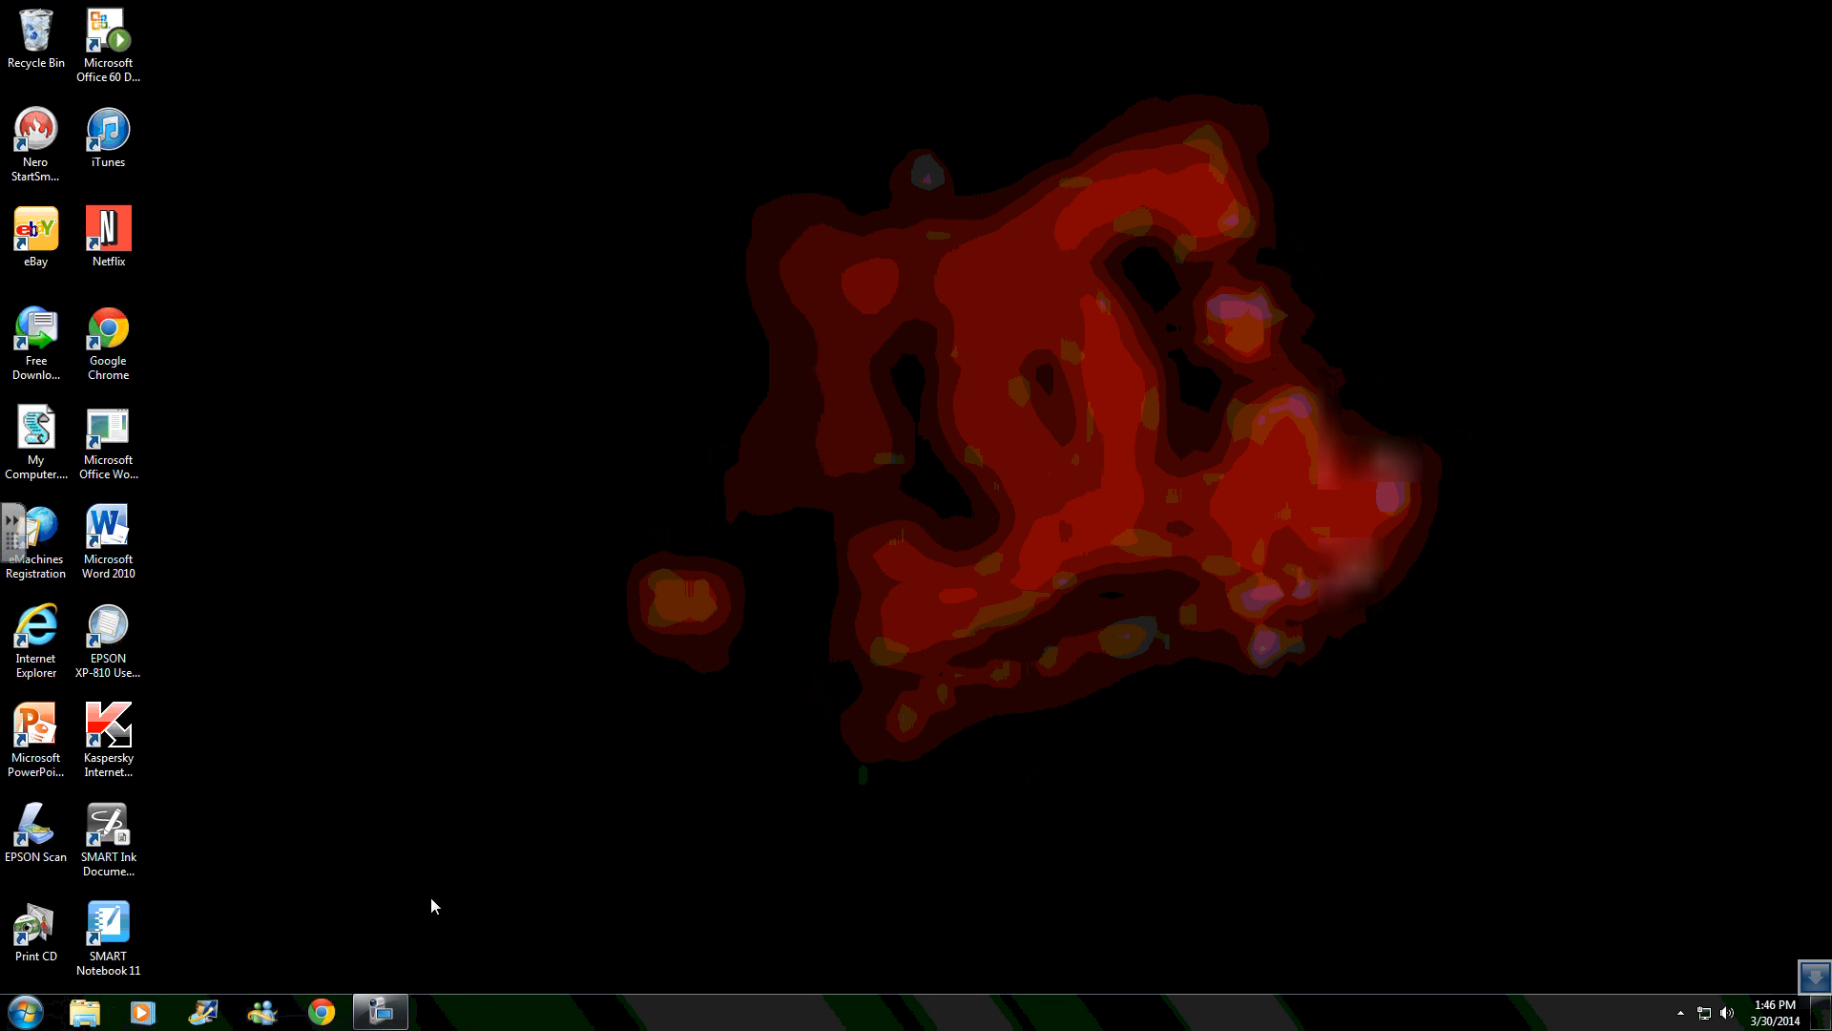
pyautogui.moveTo(771, 718)
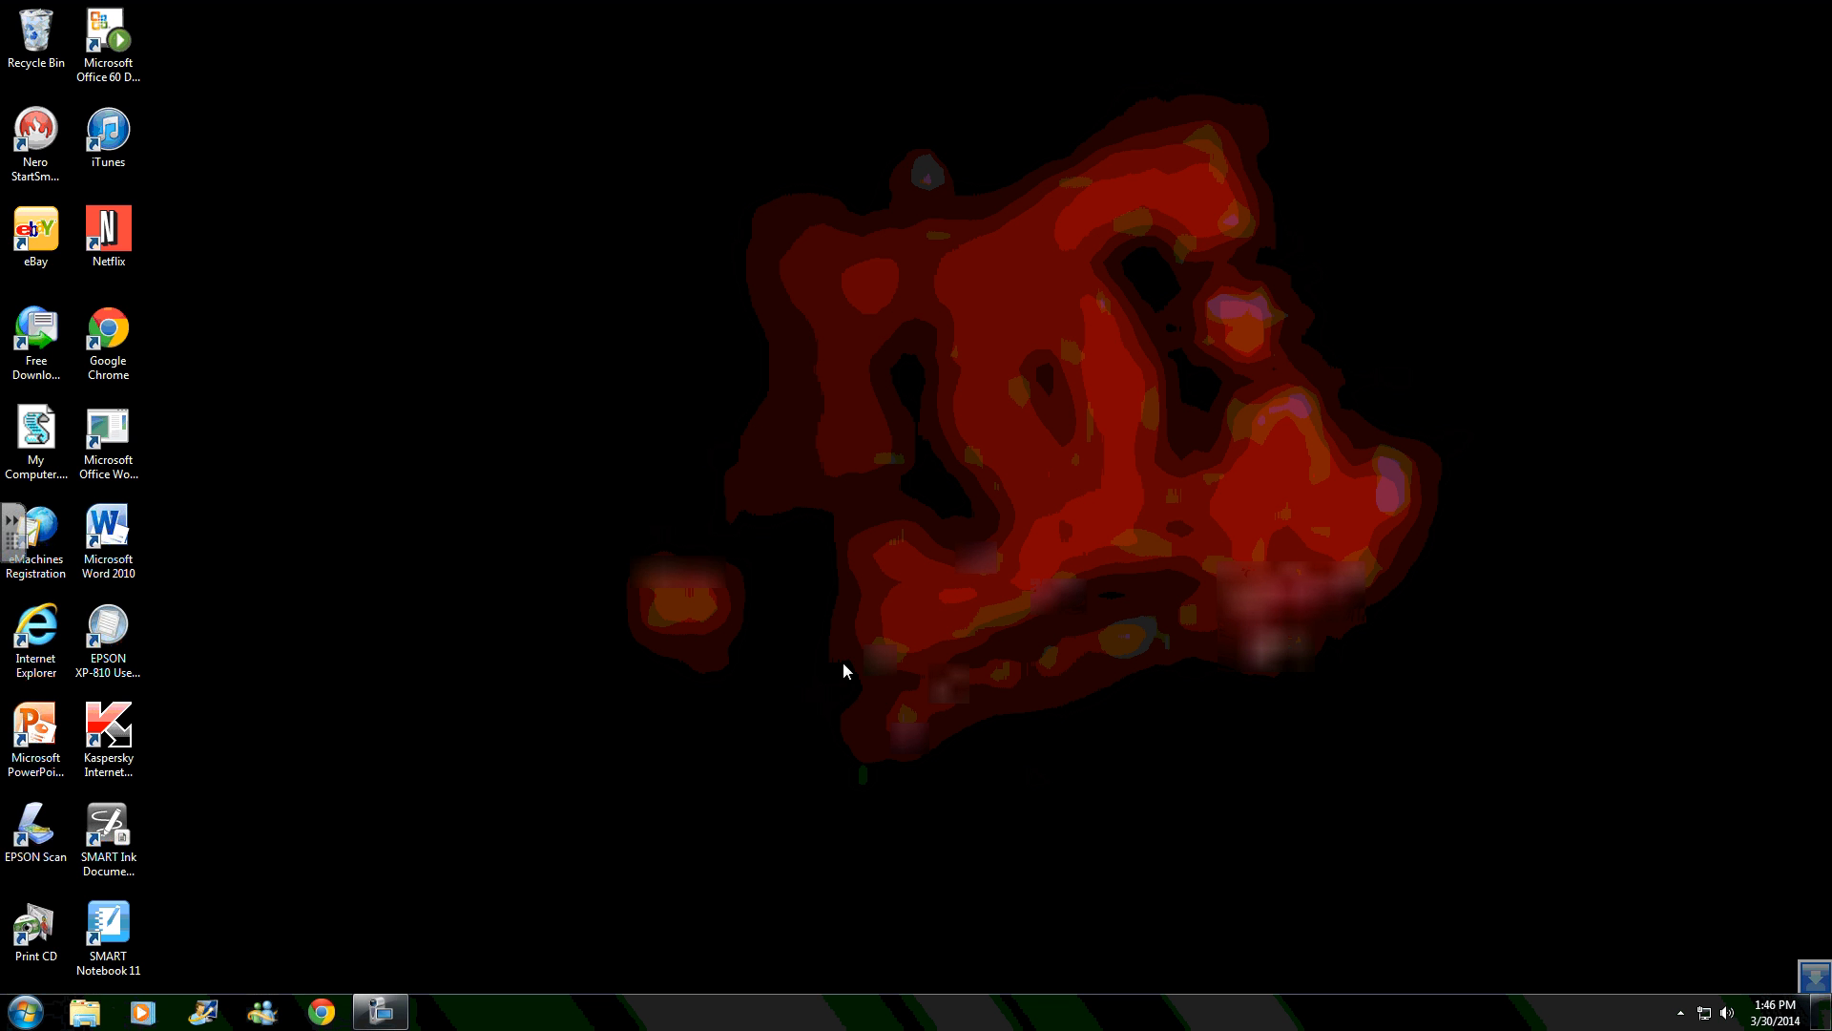
pyautogui.moveTo(491, 983)
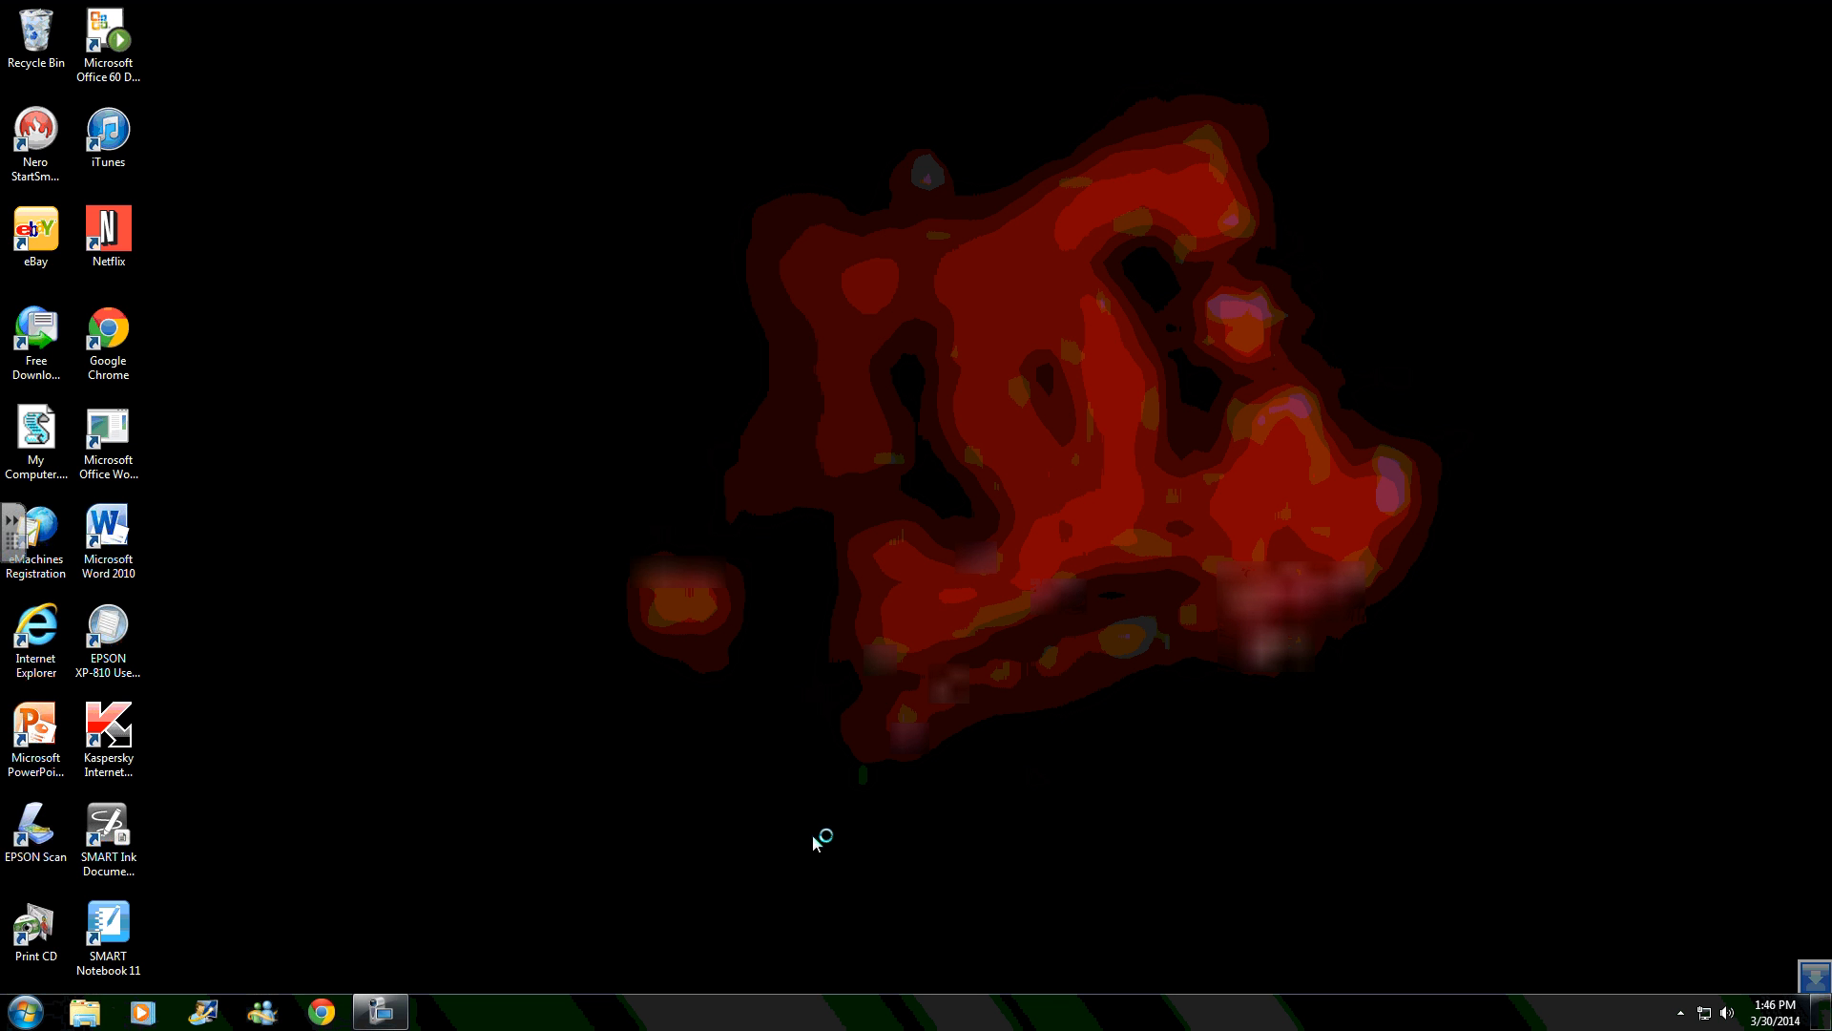
pyautogui.moveTo(332, 695)
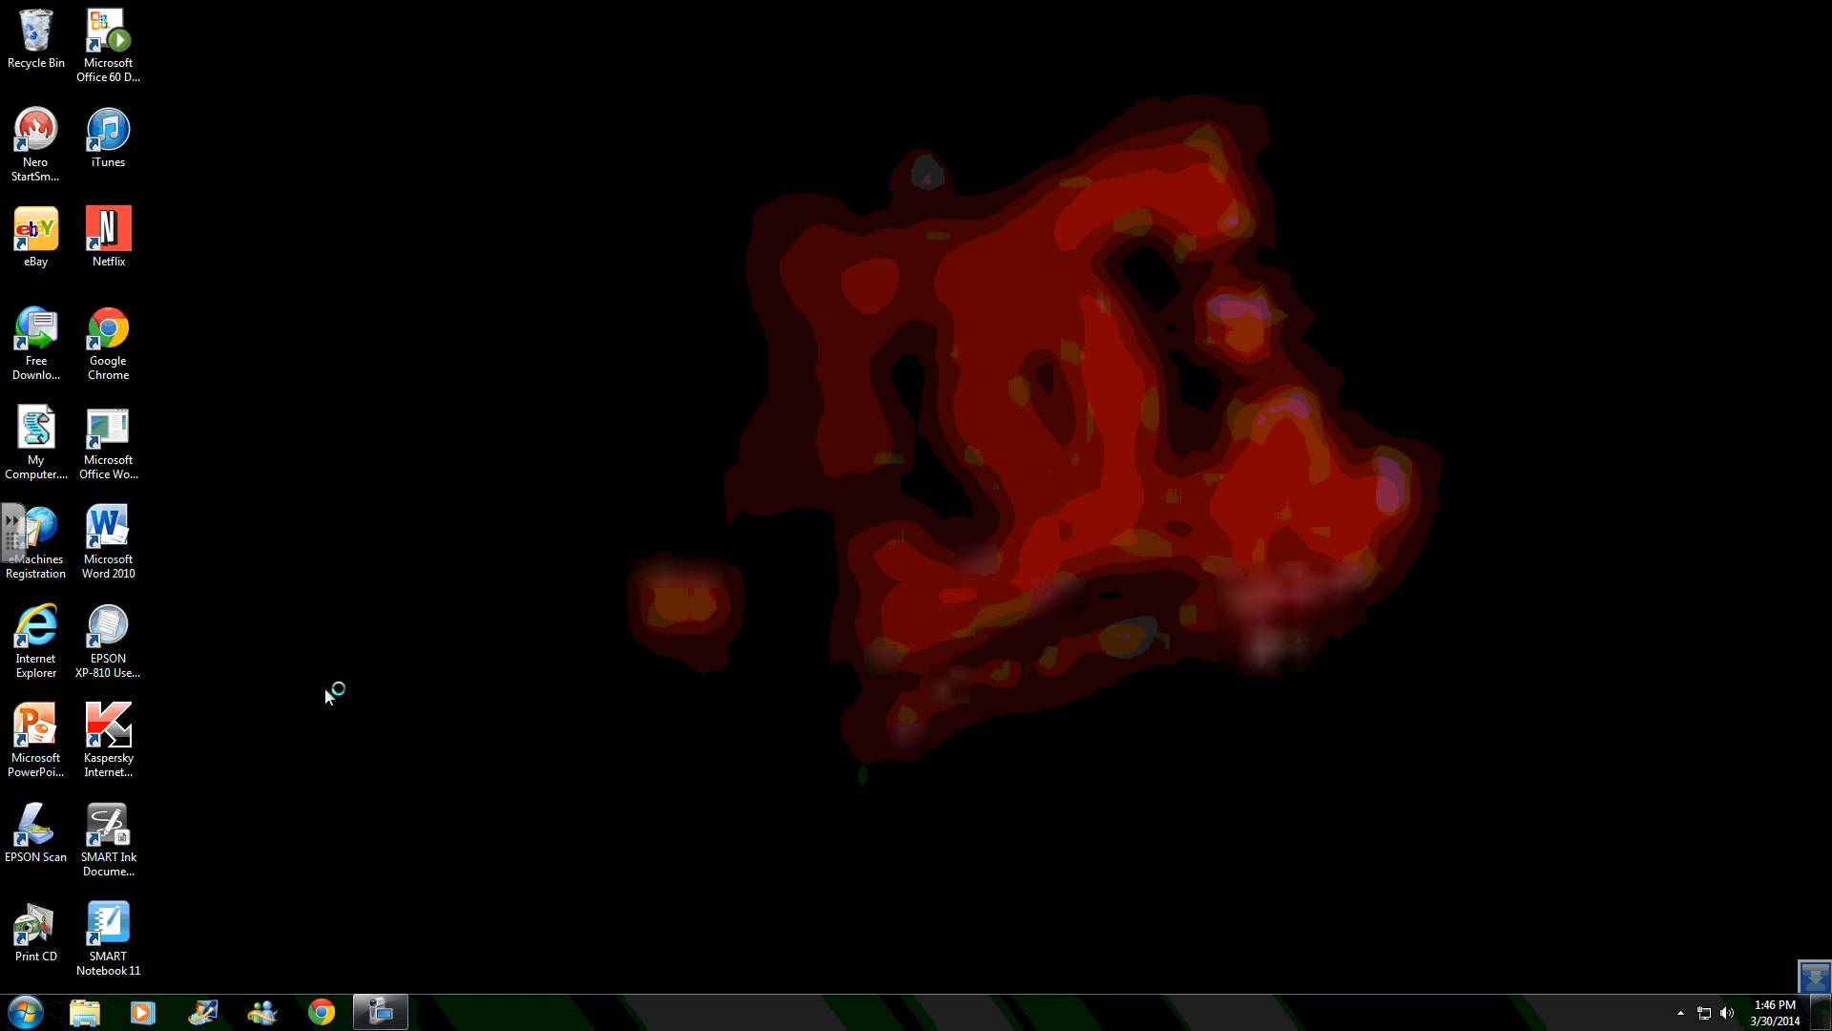
pyautogui.click(35, 830)
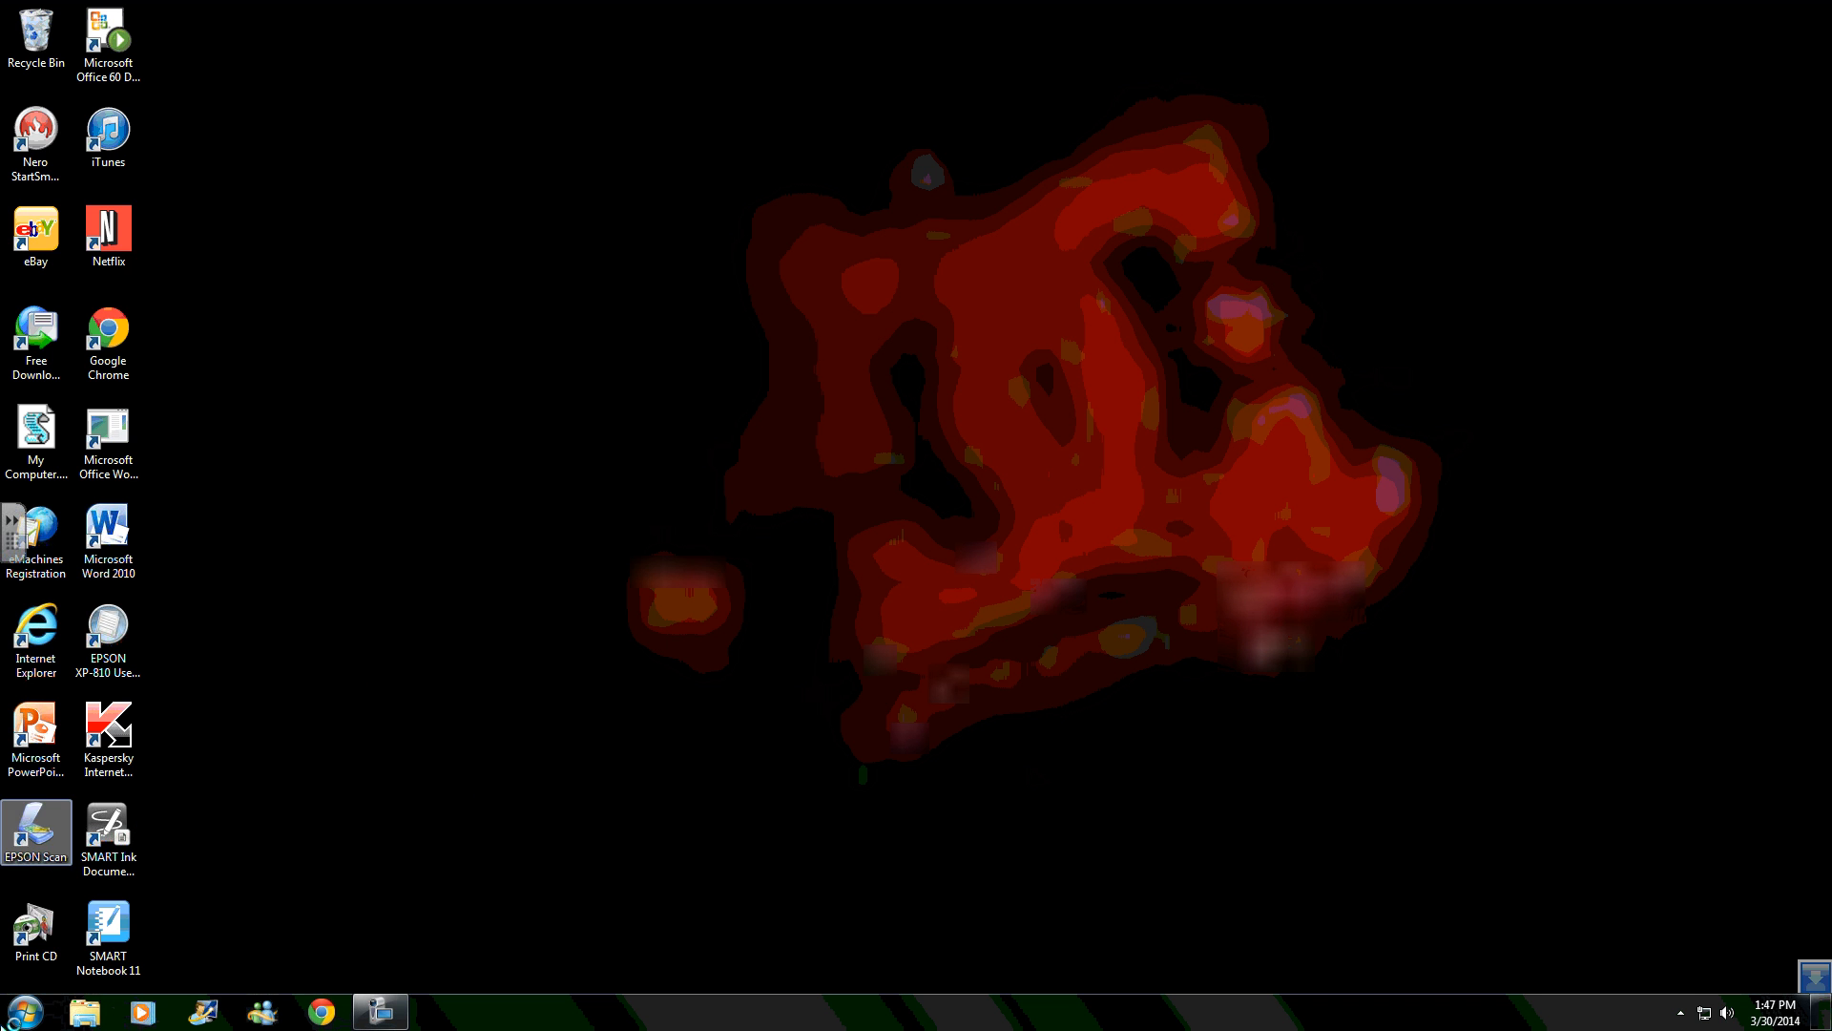
# Start the SMART installer wizard and accept the license agreement
pyautogui.click(107, 936)
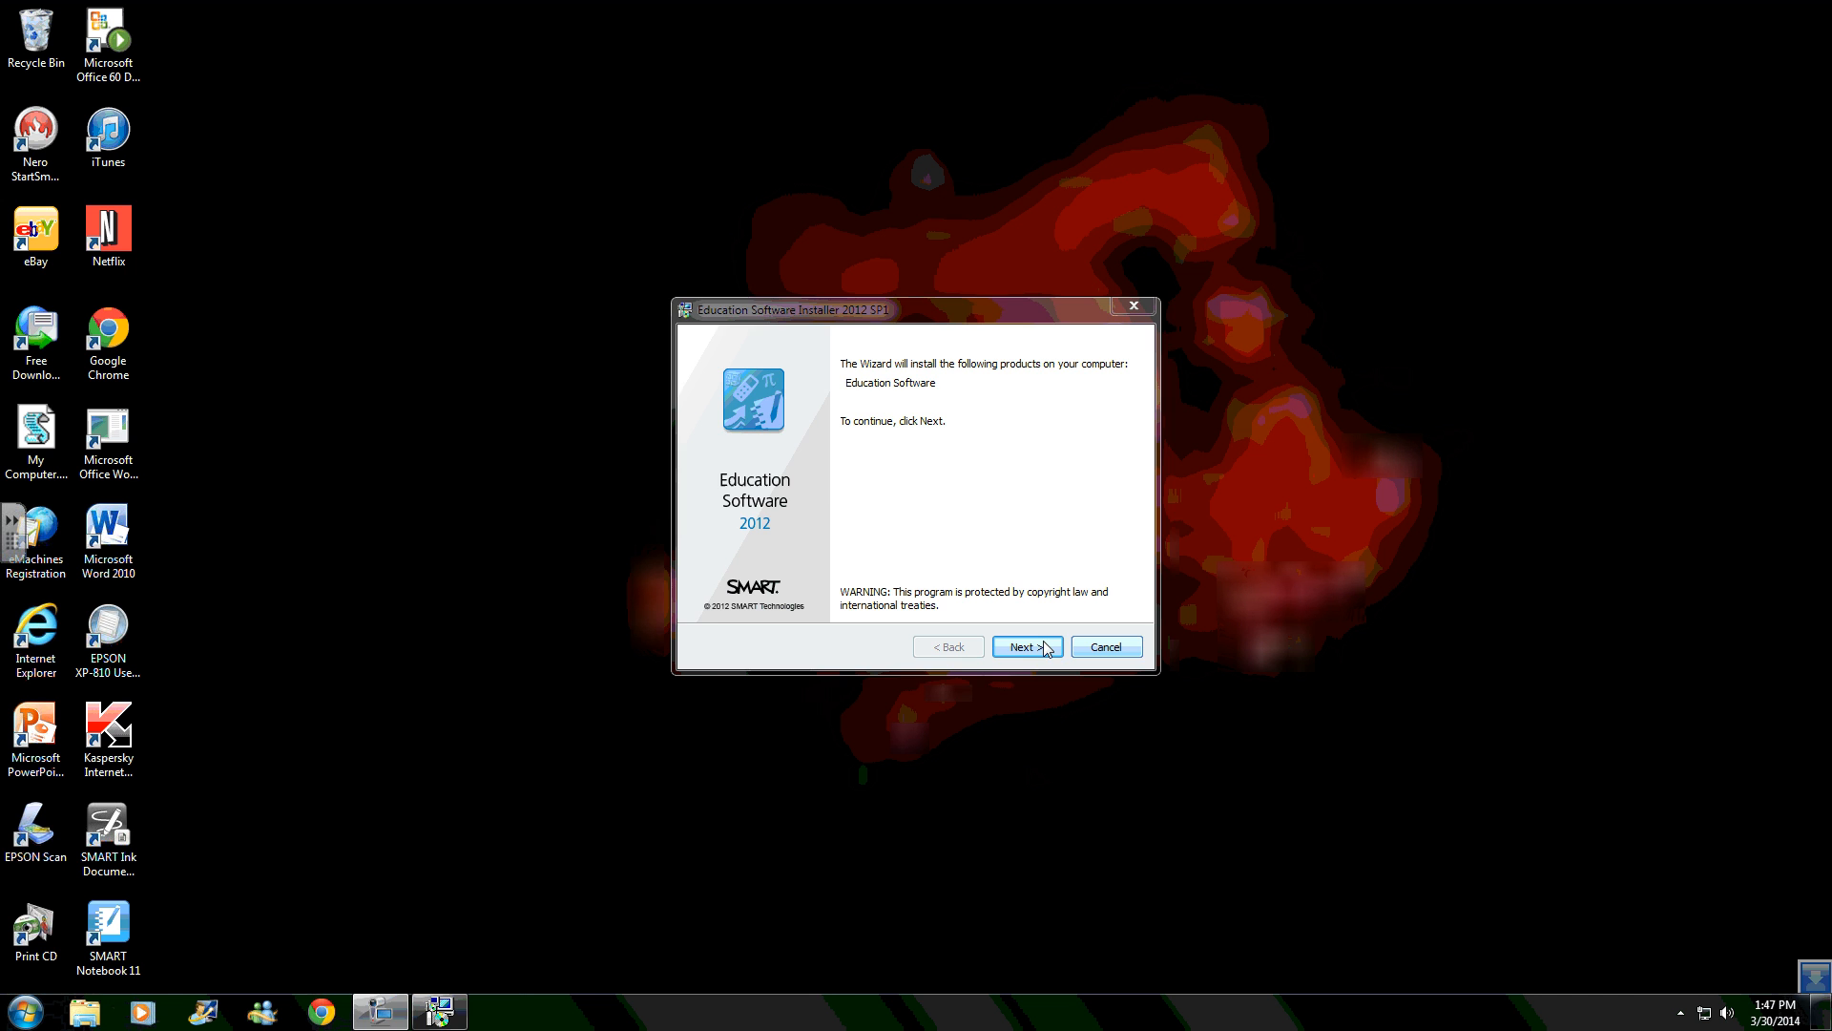
pyautogui.click(1024, 647)
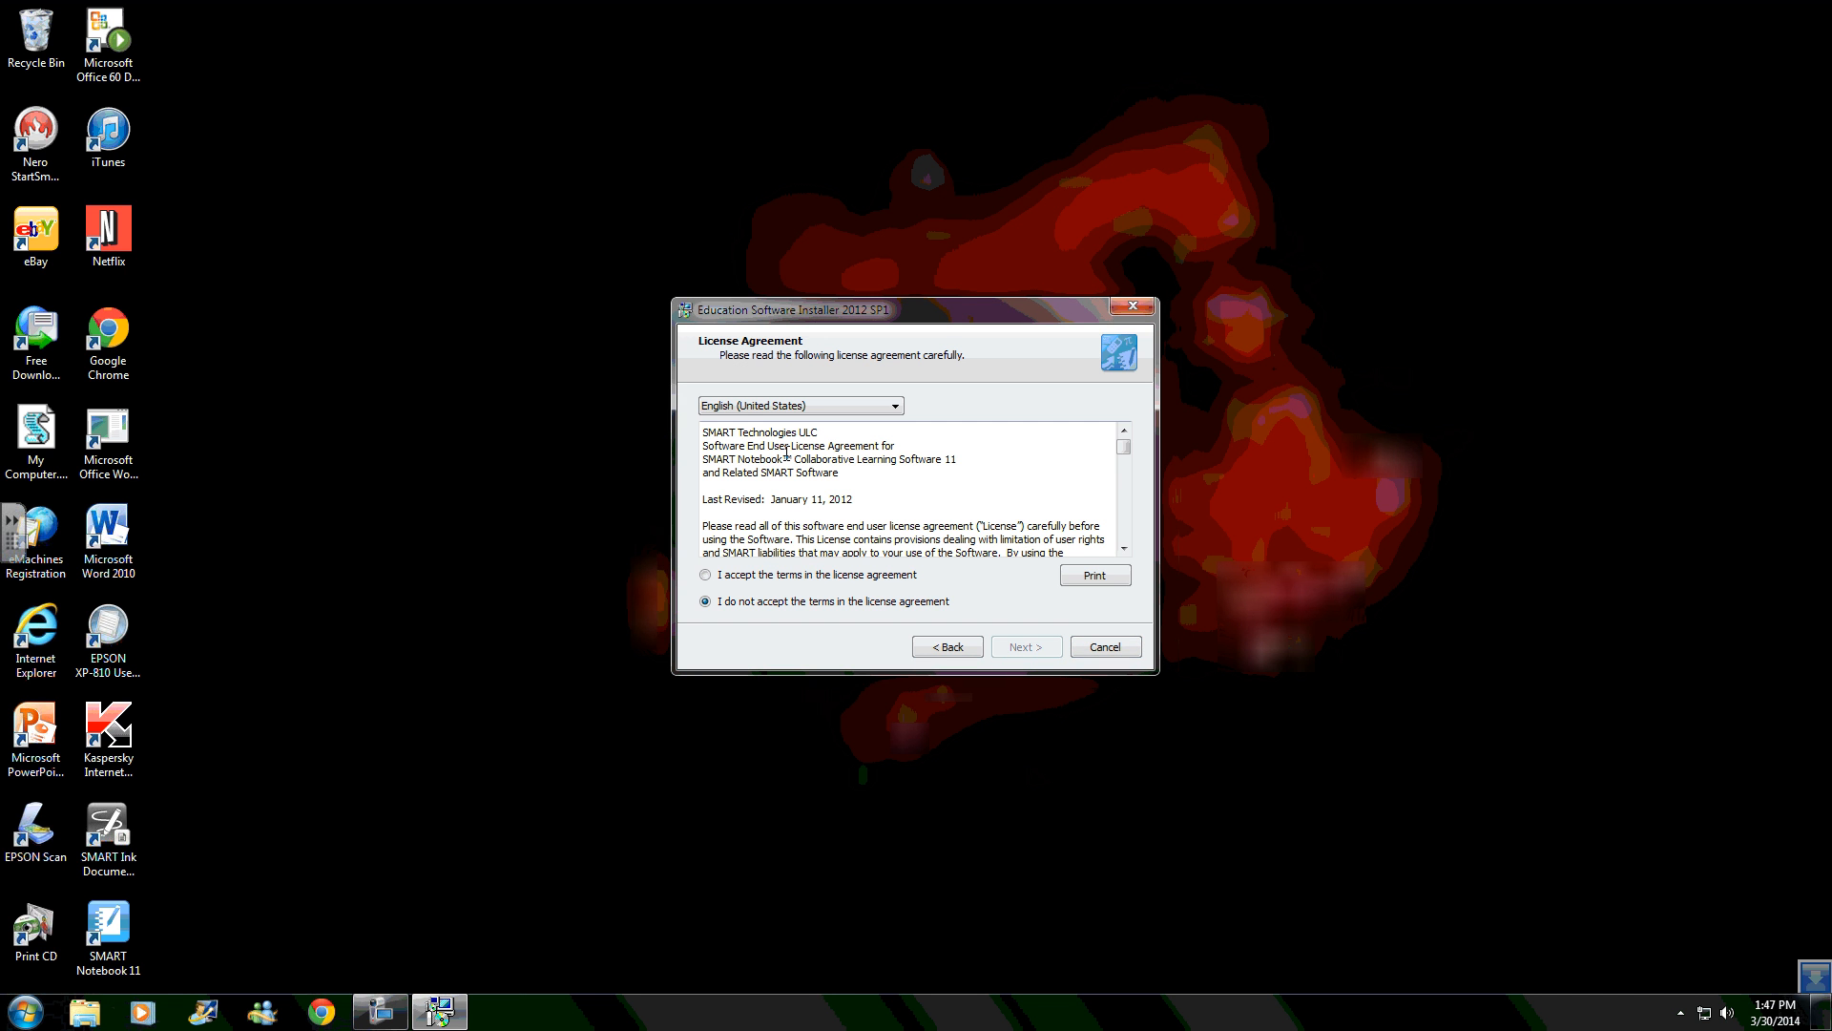
pyautogui.click(705, 574)
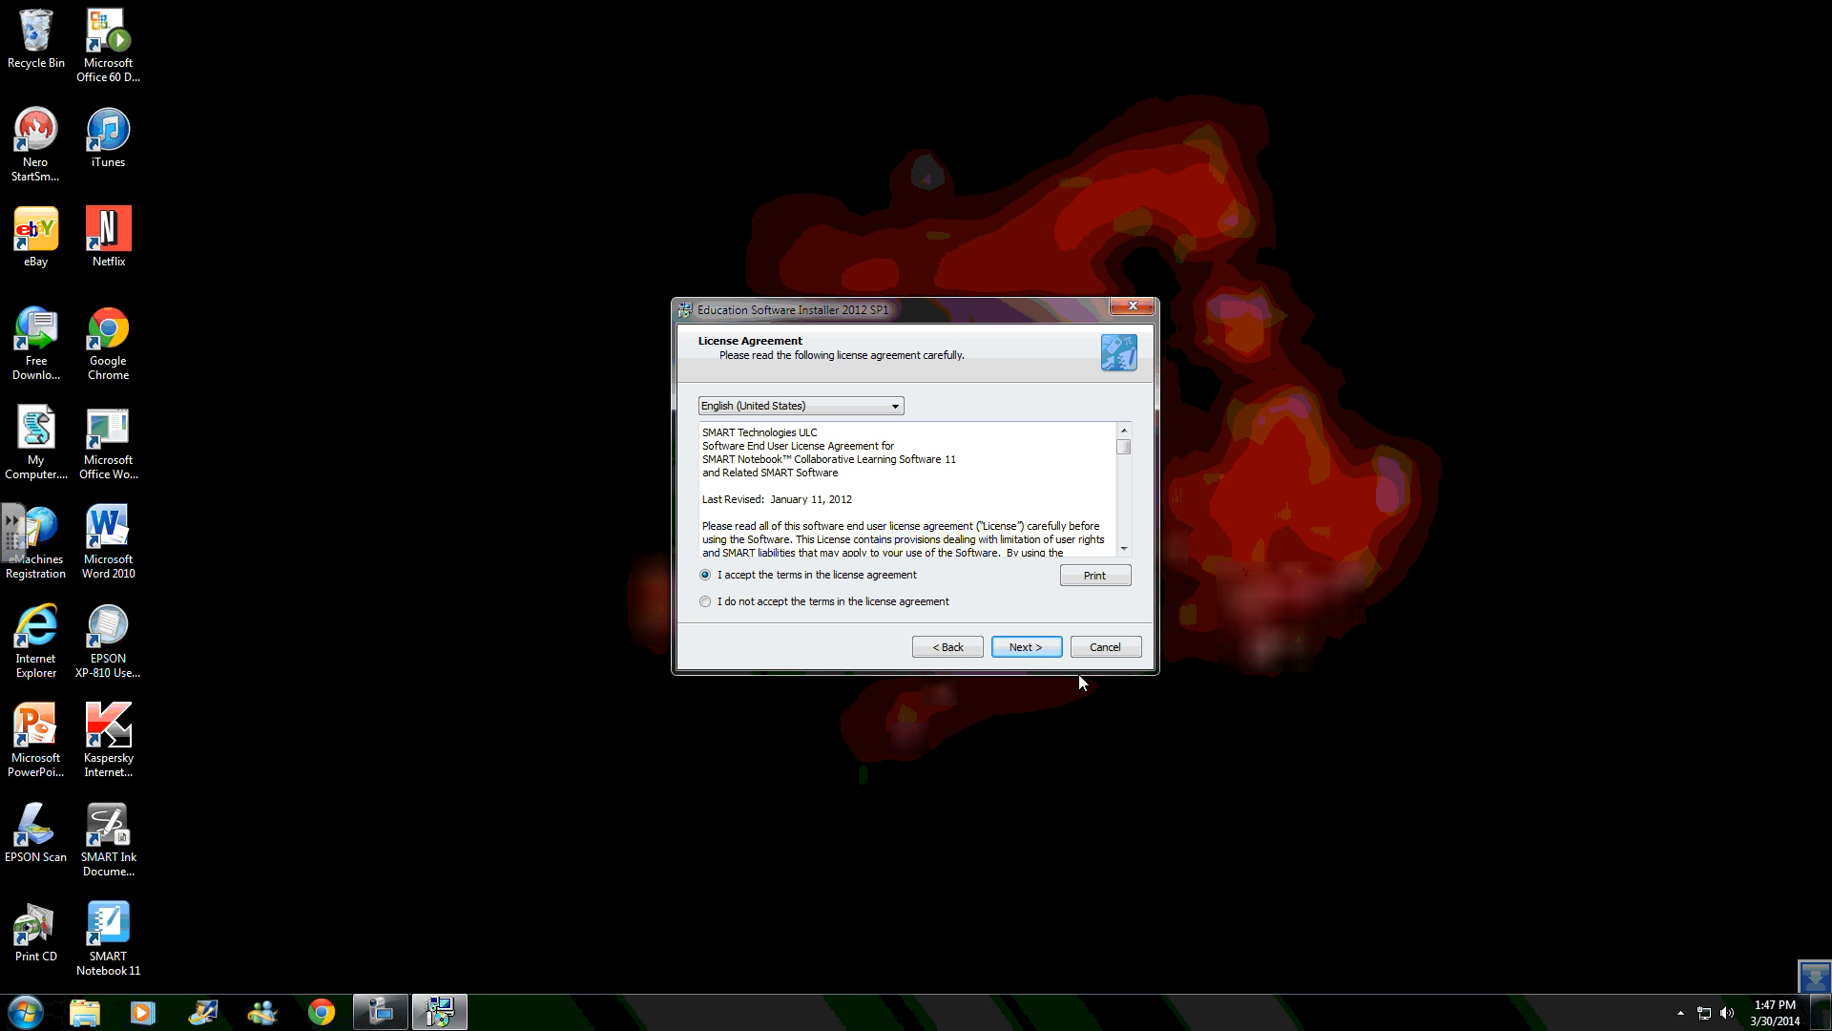
pyautogui.click(1024, 647)
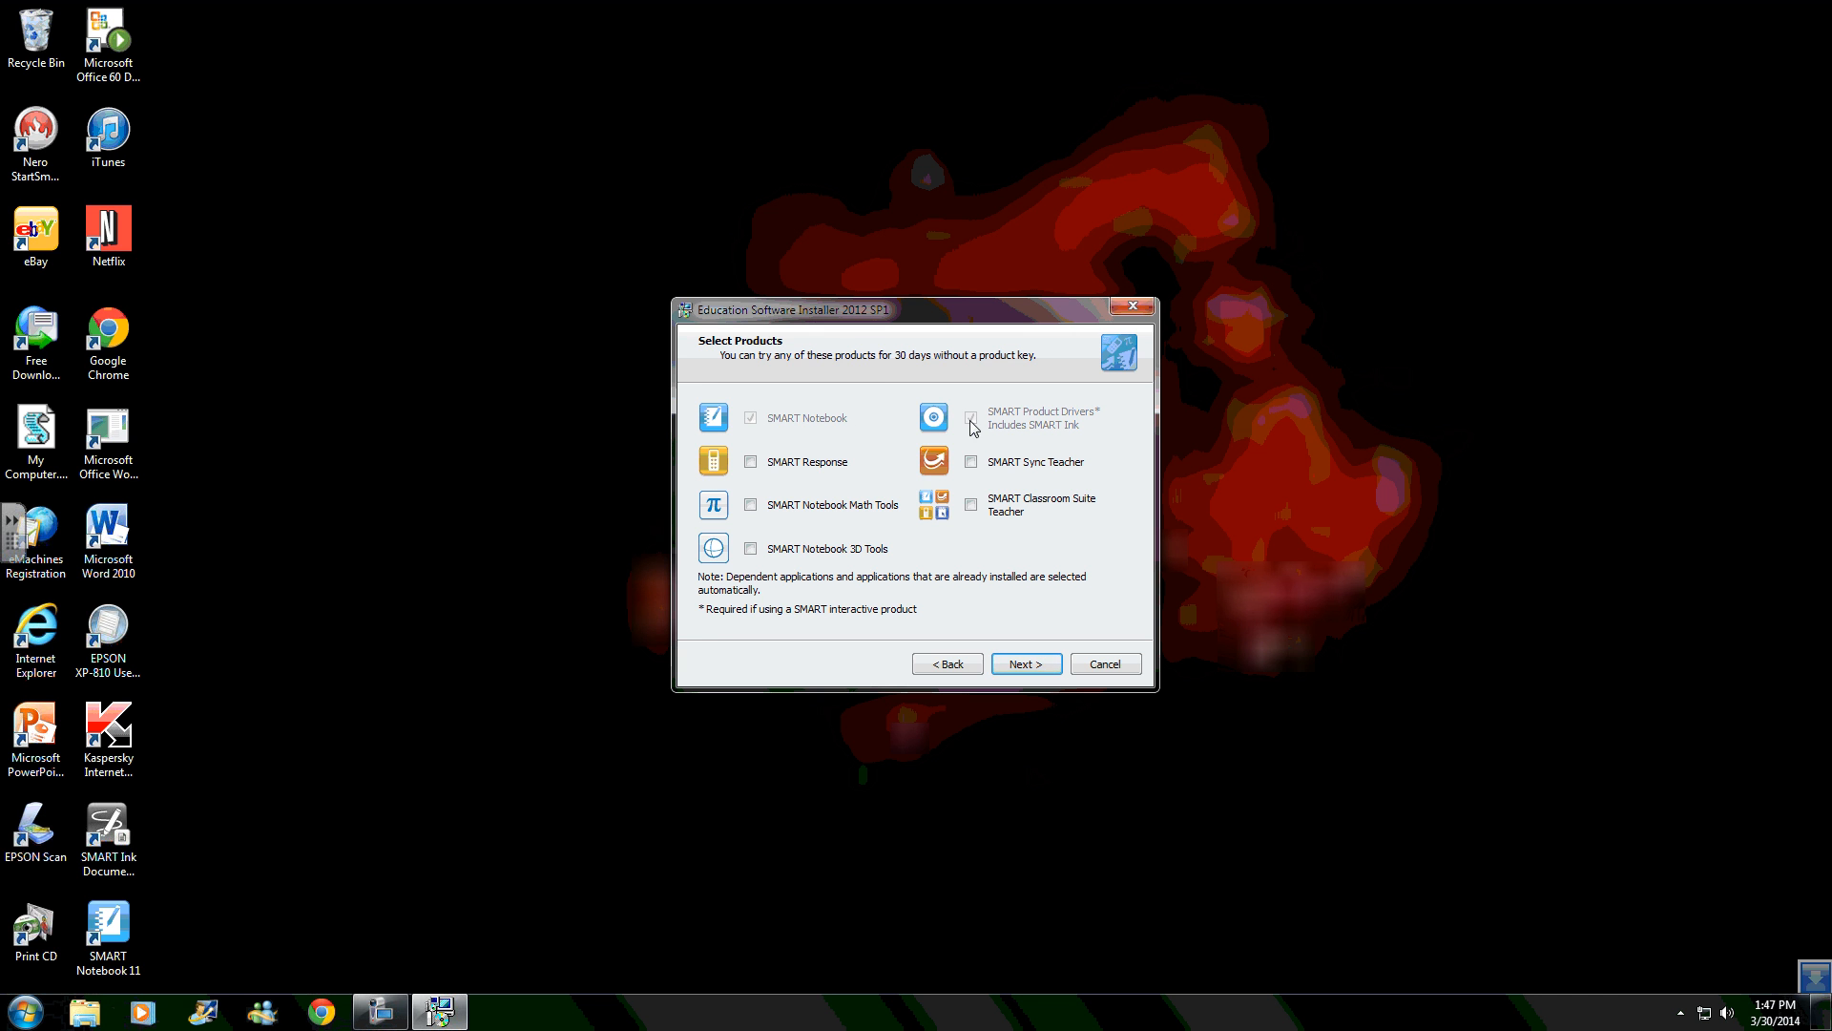
# Keep default products and languages through to Ready to Install, then cancel the wizard
pyautogui.click(1022, 662)
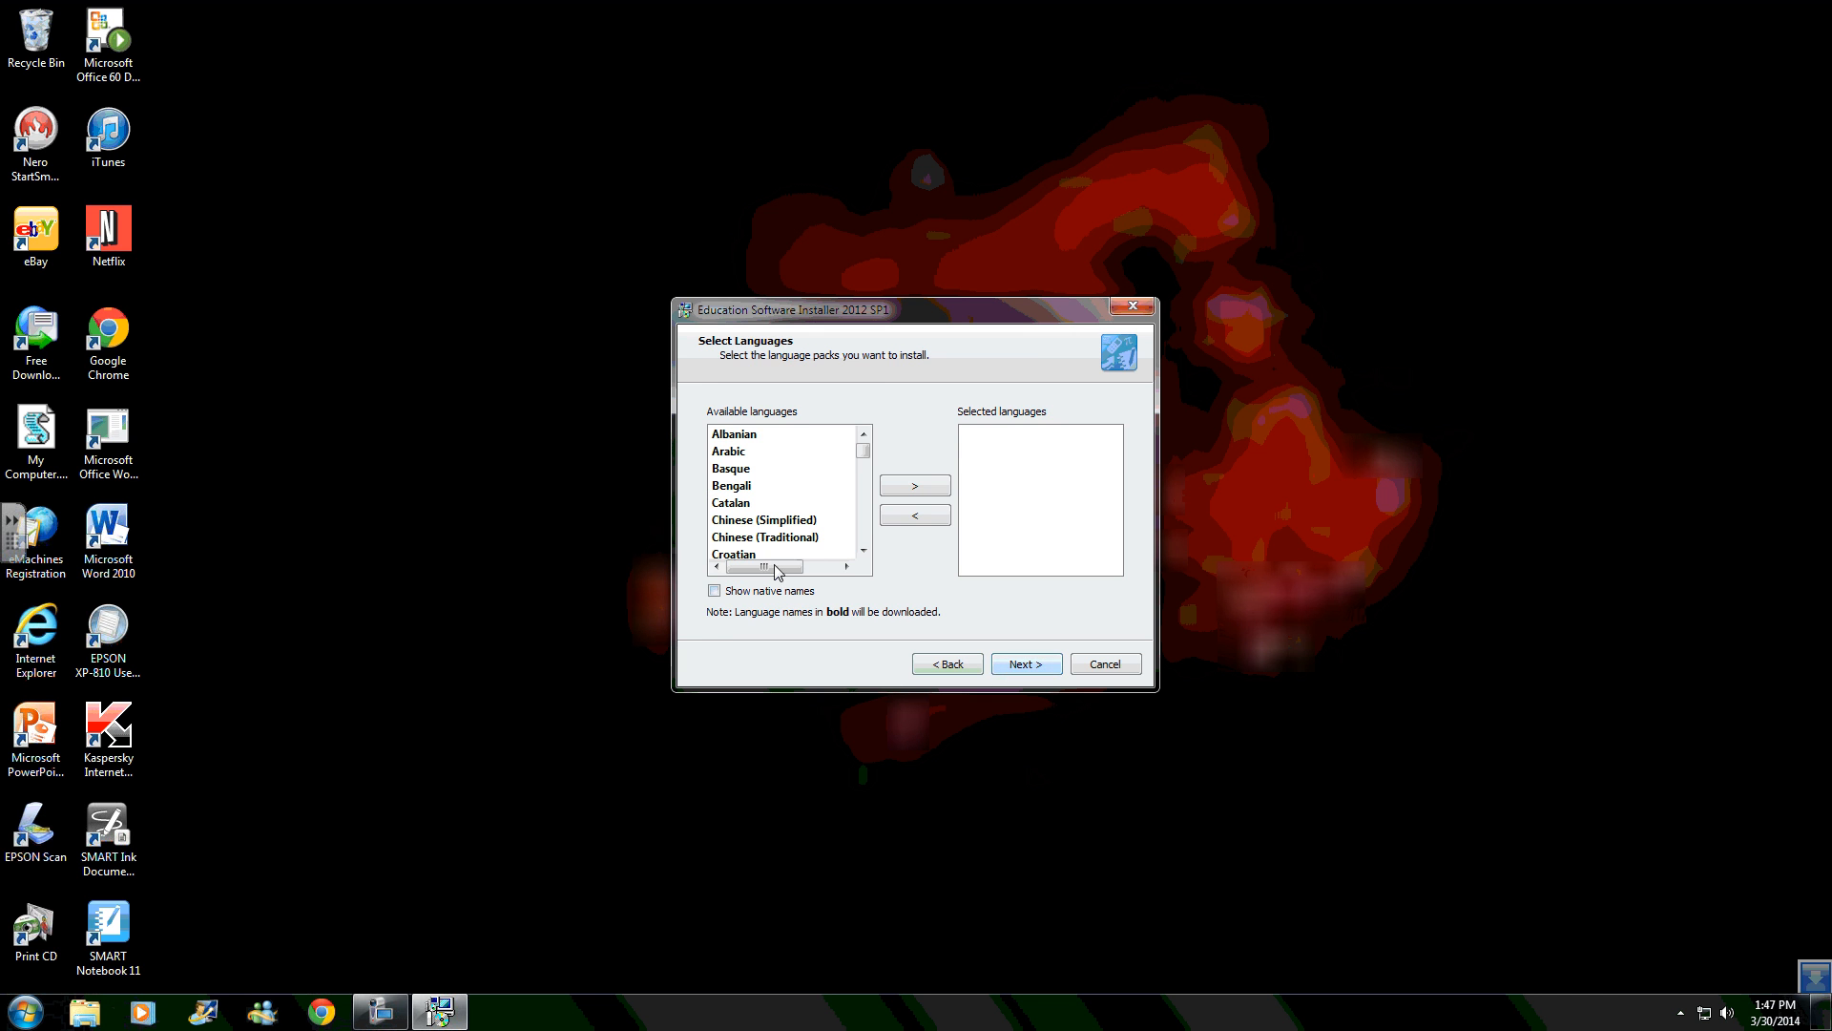
pyautogui.moveTo(1025, 664)
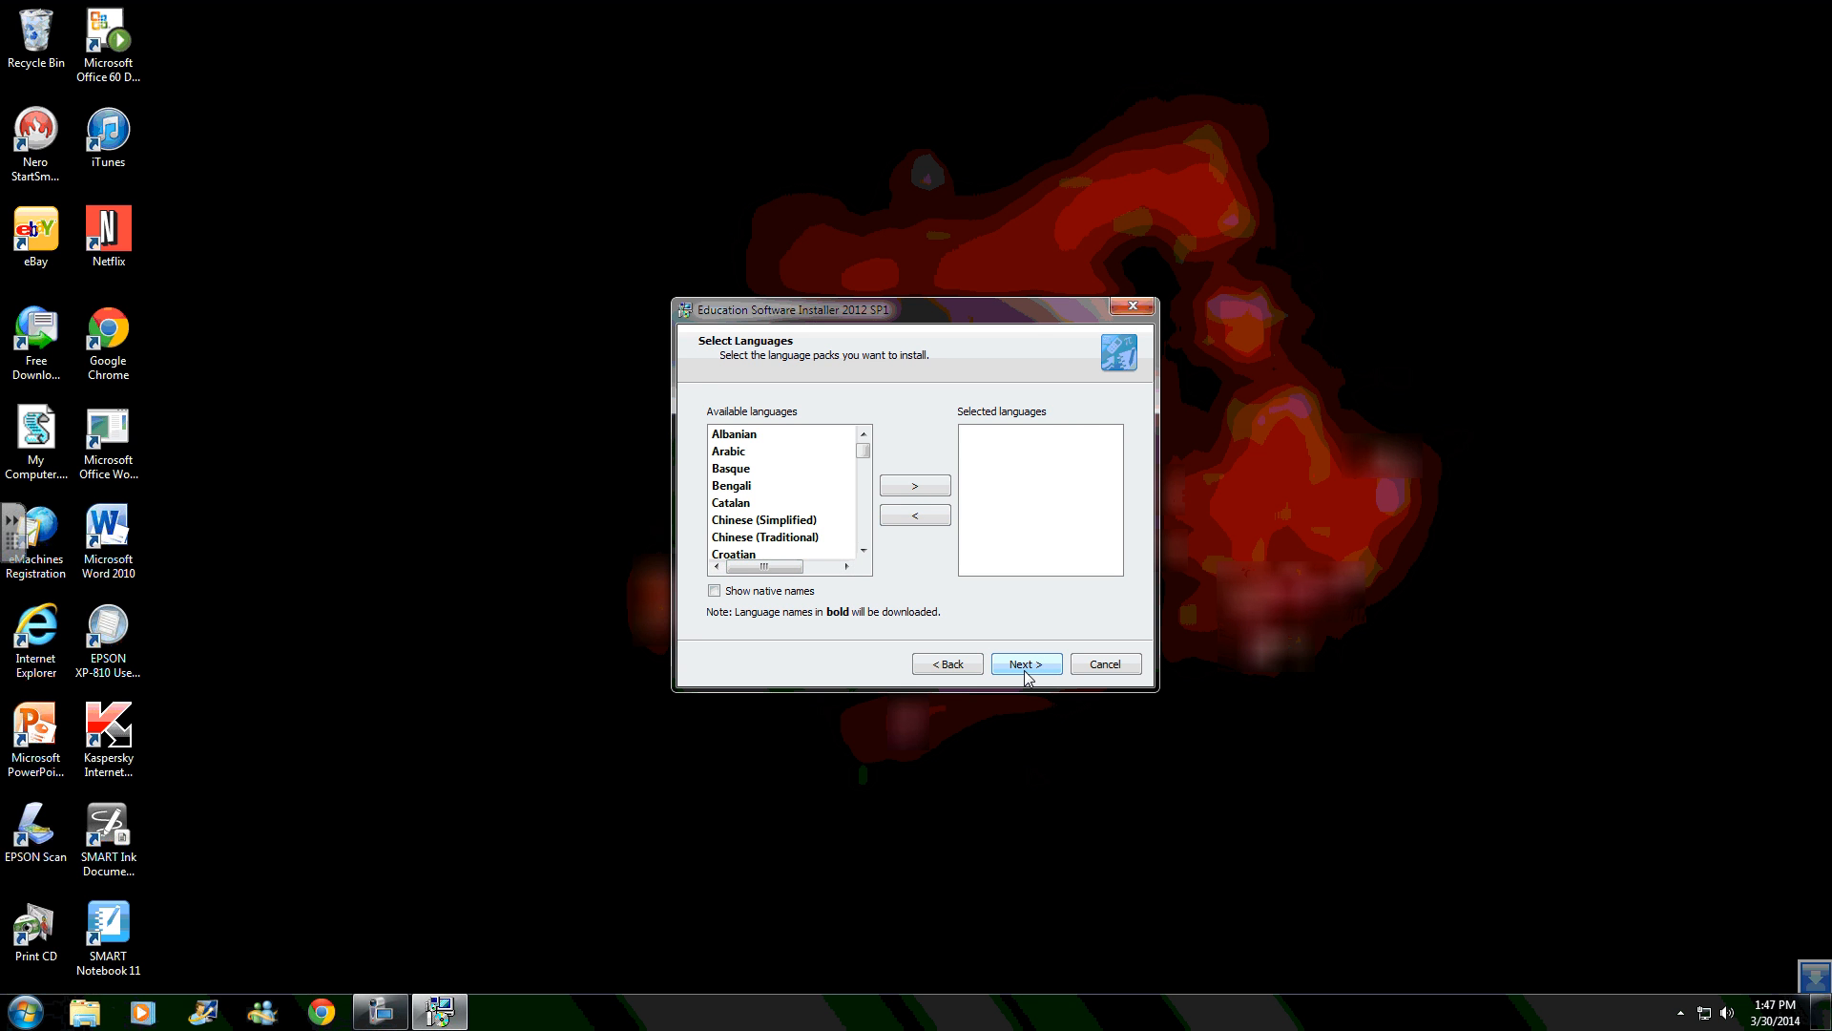
pyautogui.click(1023, 662)
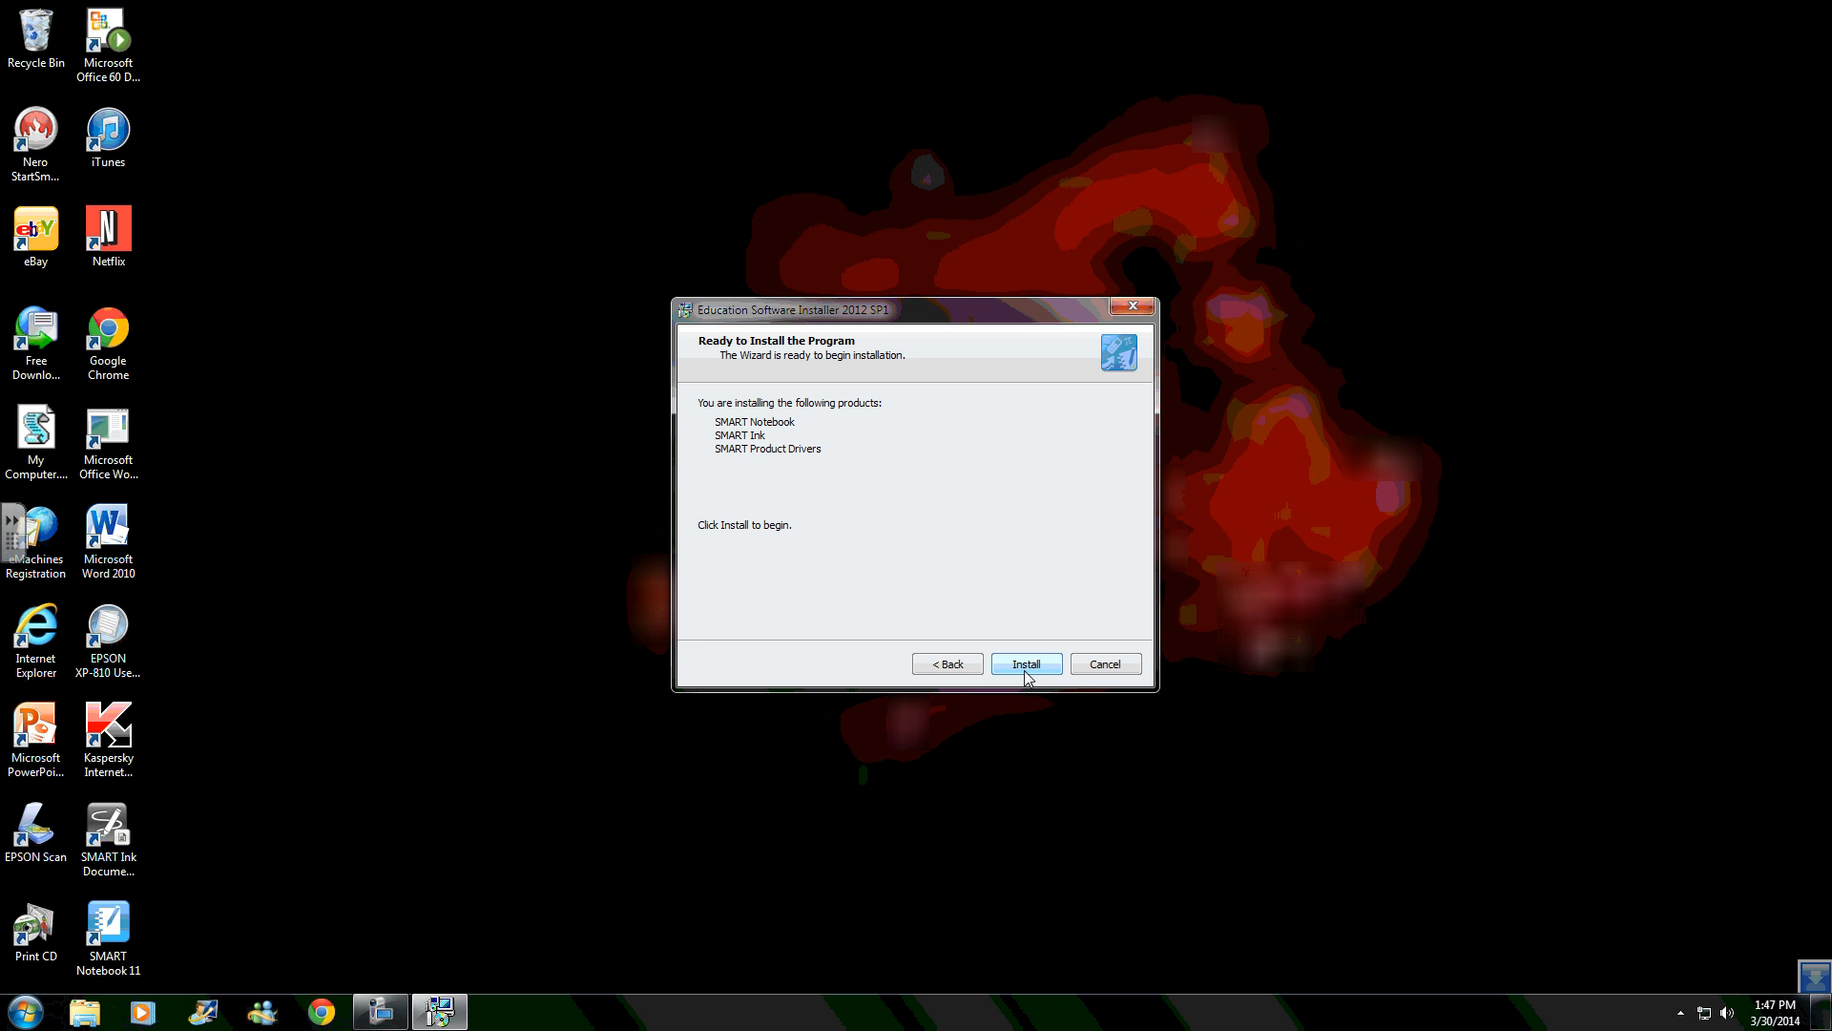
pyautogui.moveTo(990, 668)
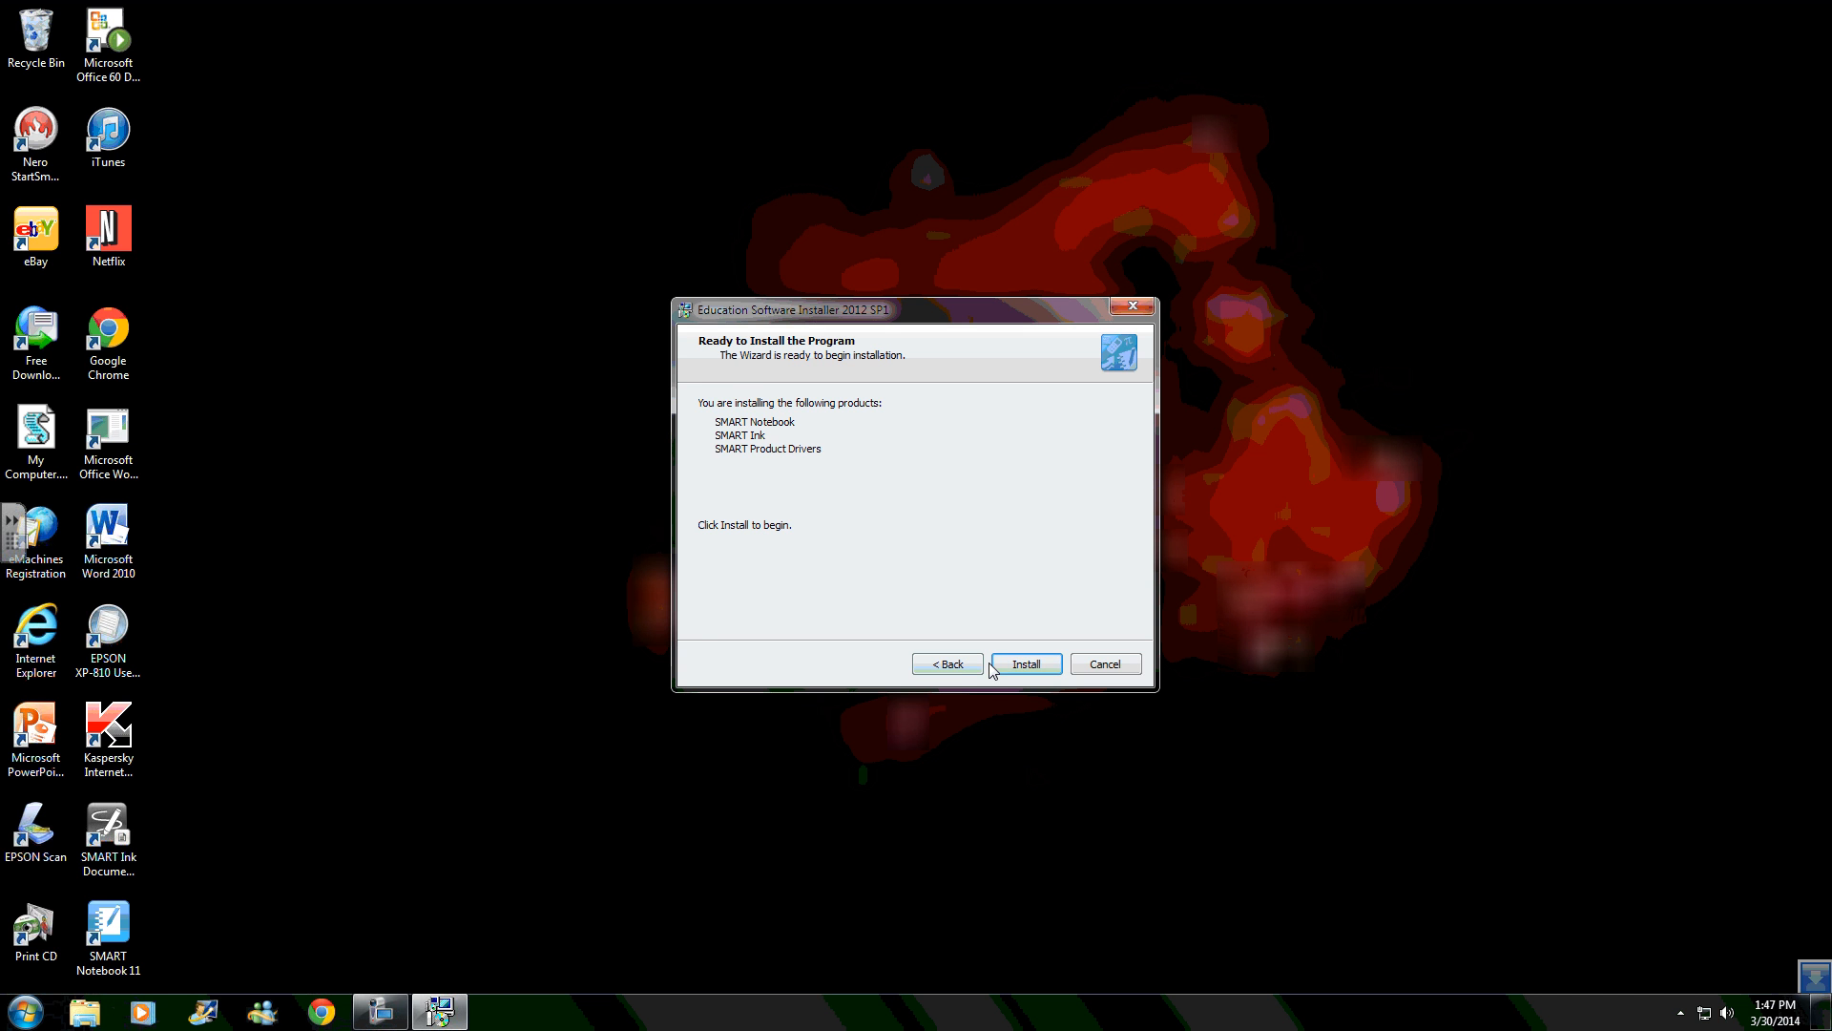
pyautogui.moveTo(712, 393)
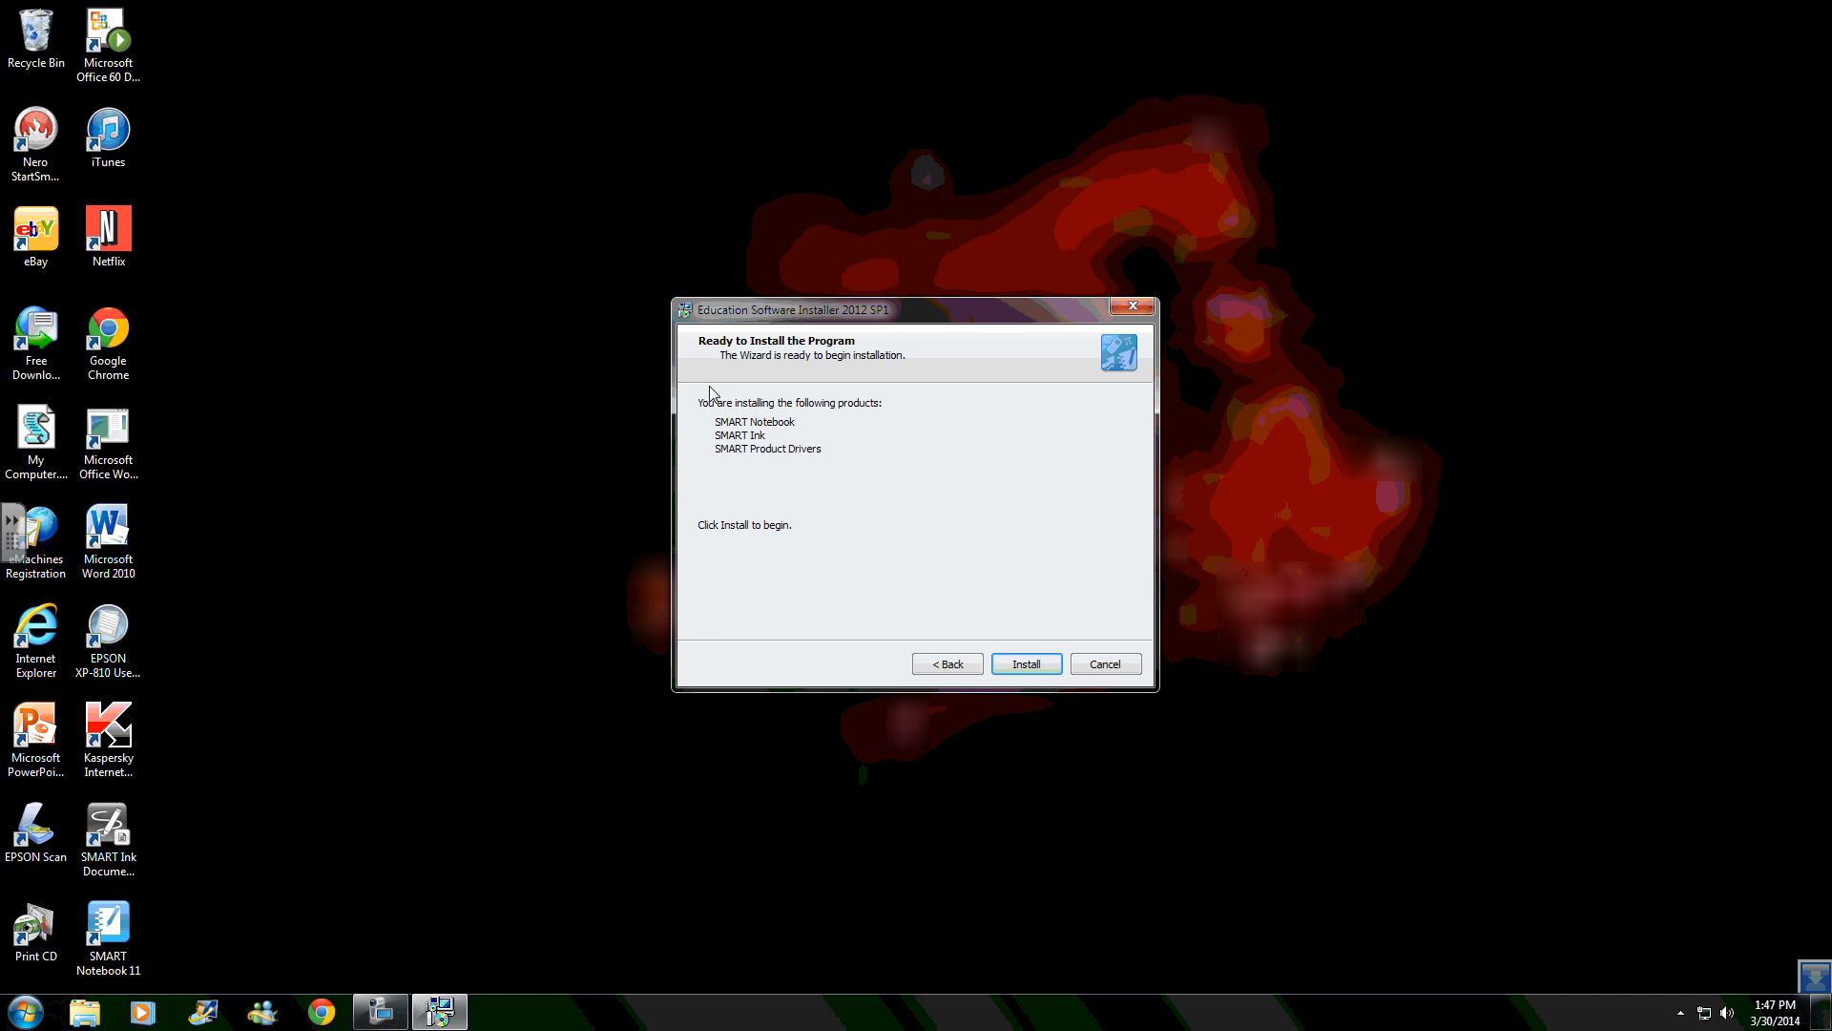
pyautogui.moveTo(713, 369)
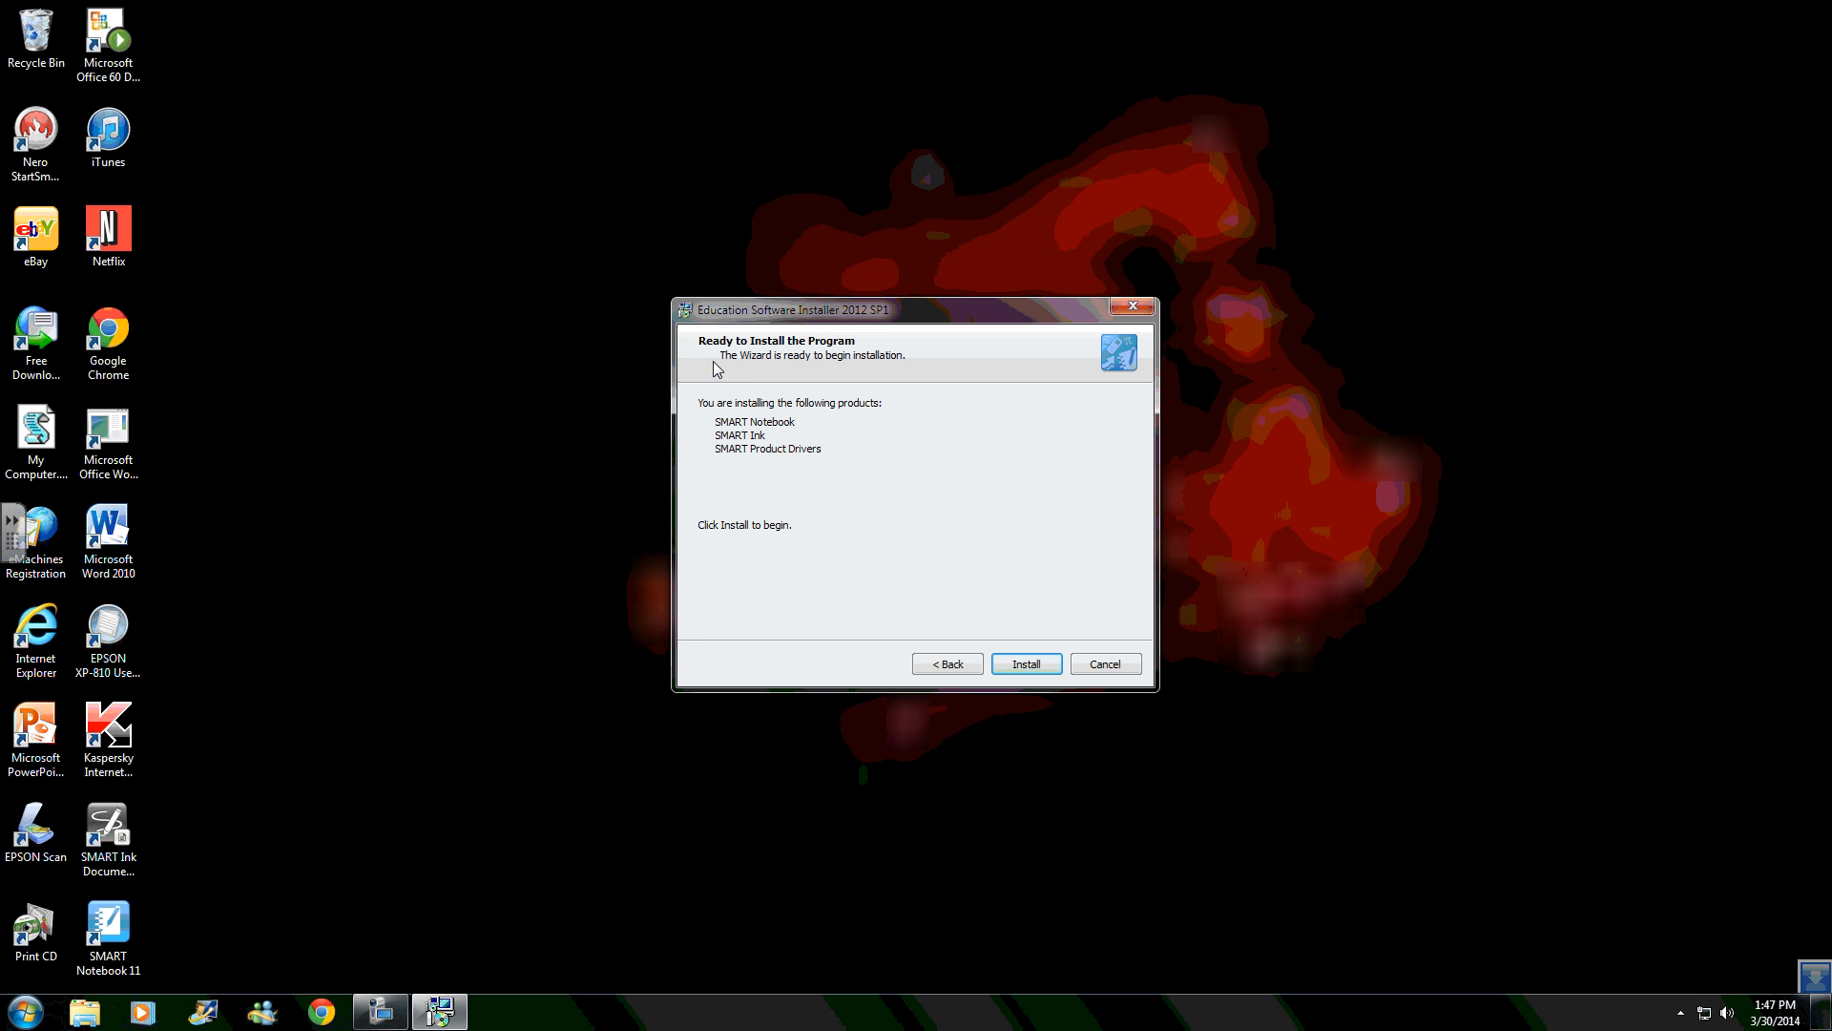
pyautogui.moveTo(714, 404)
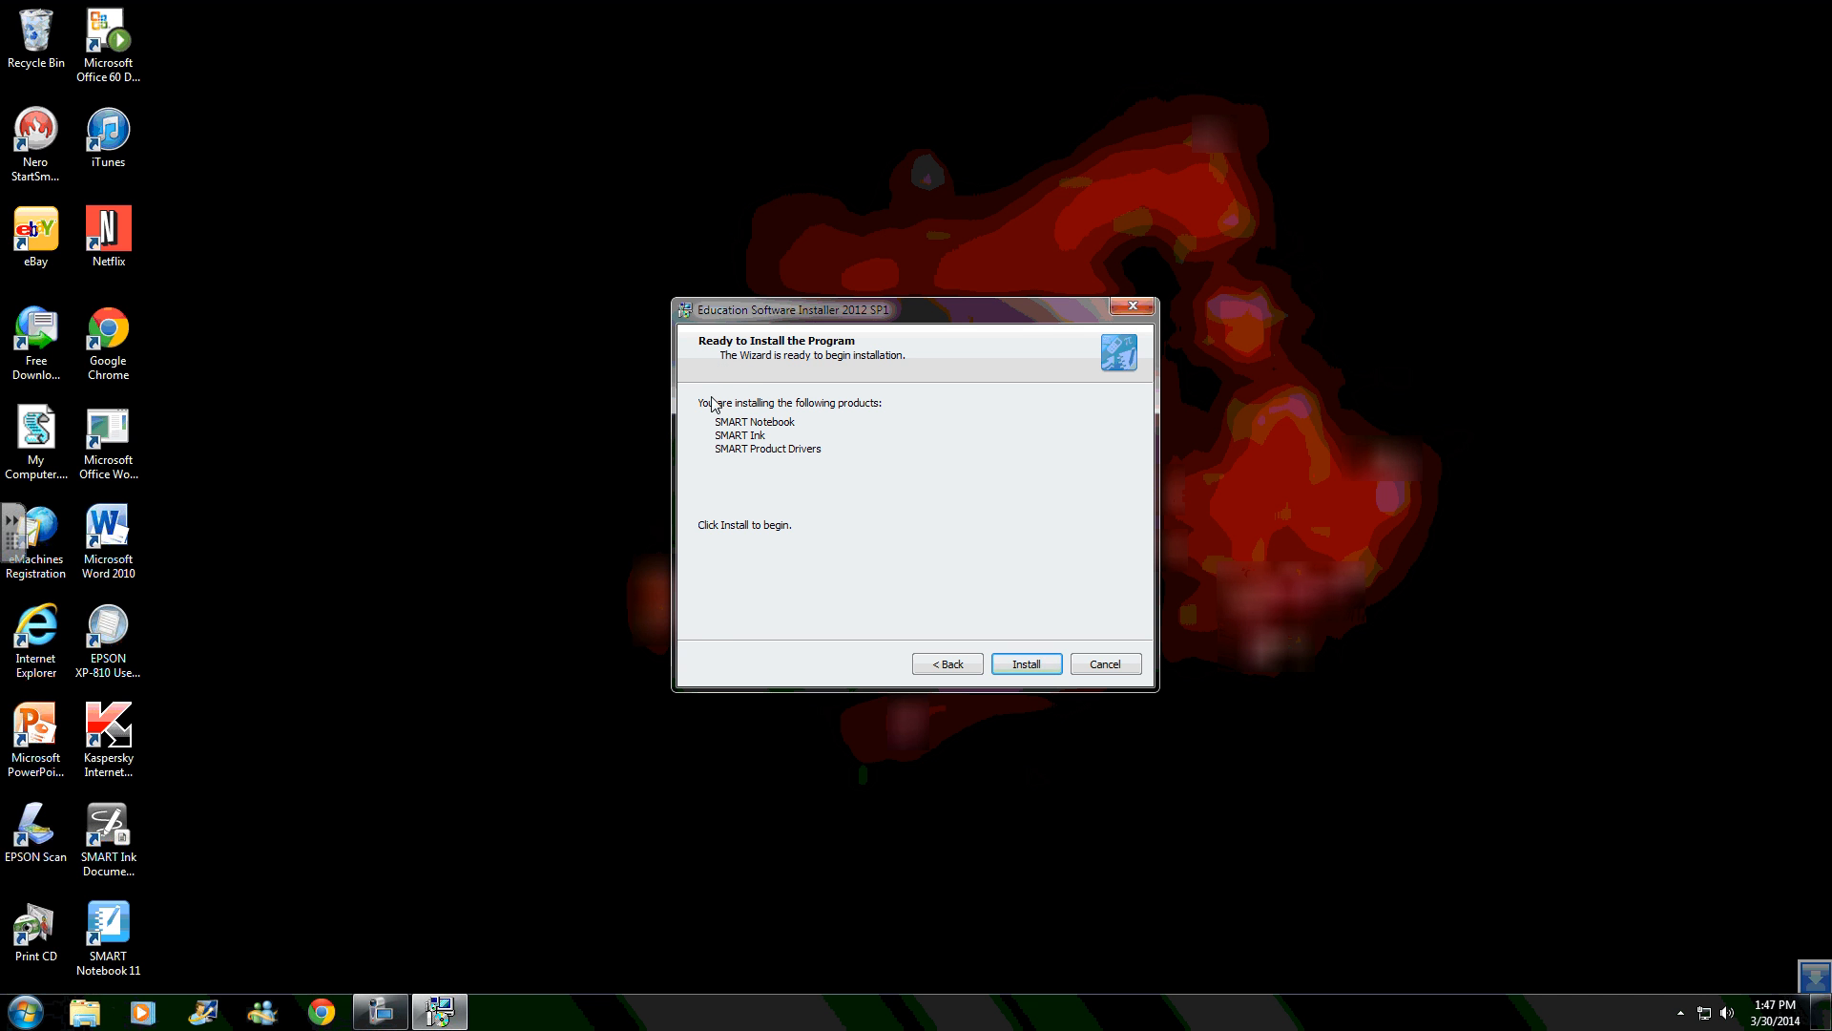
pyautogui.moveTo(720, 599)
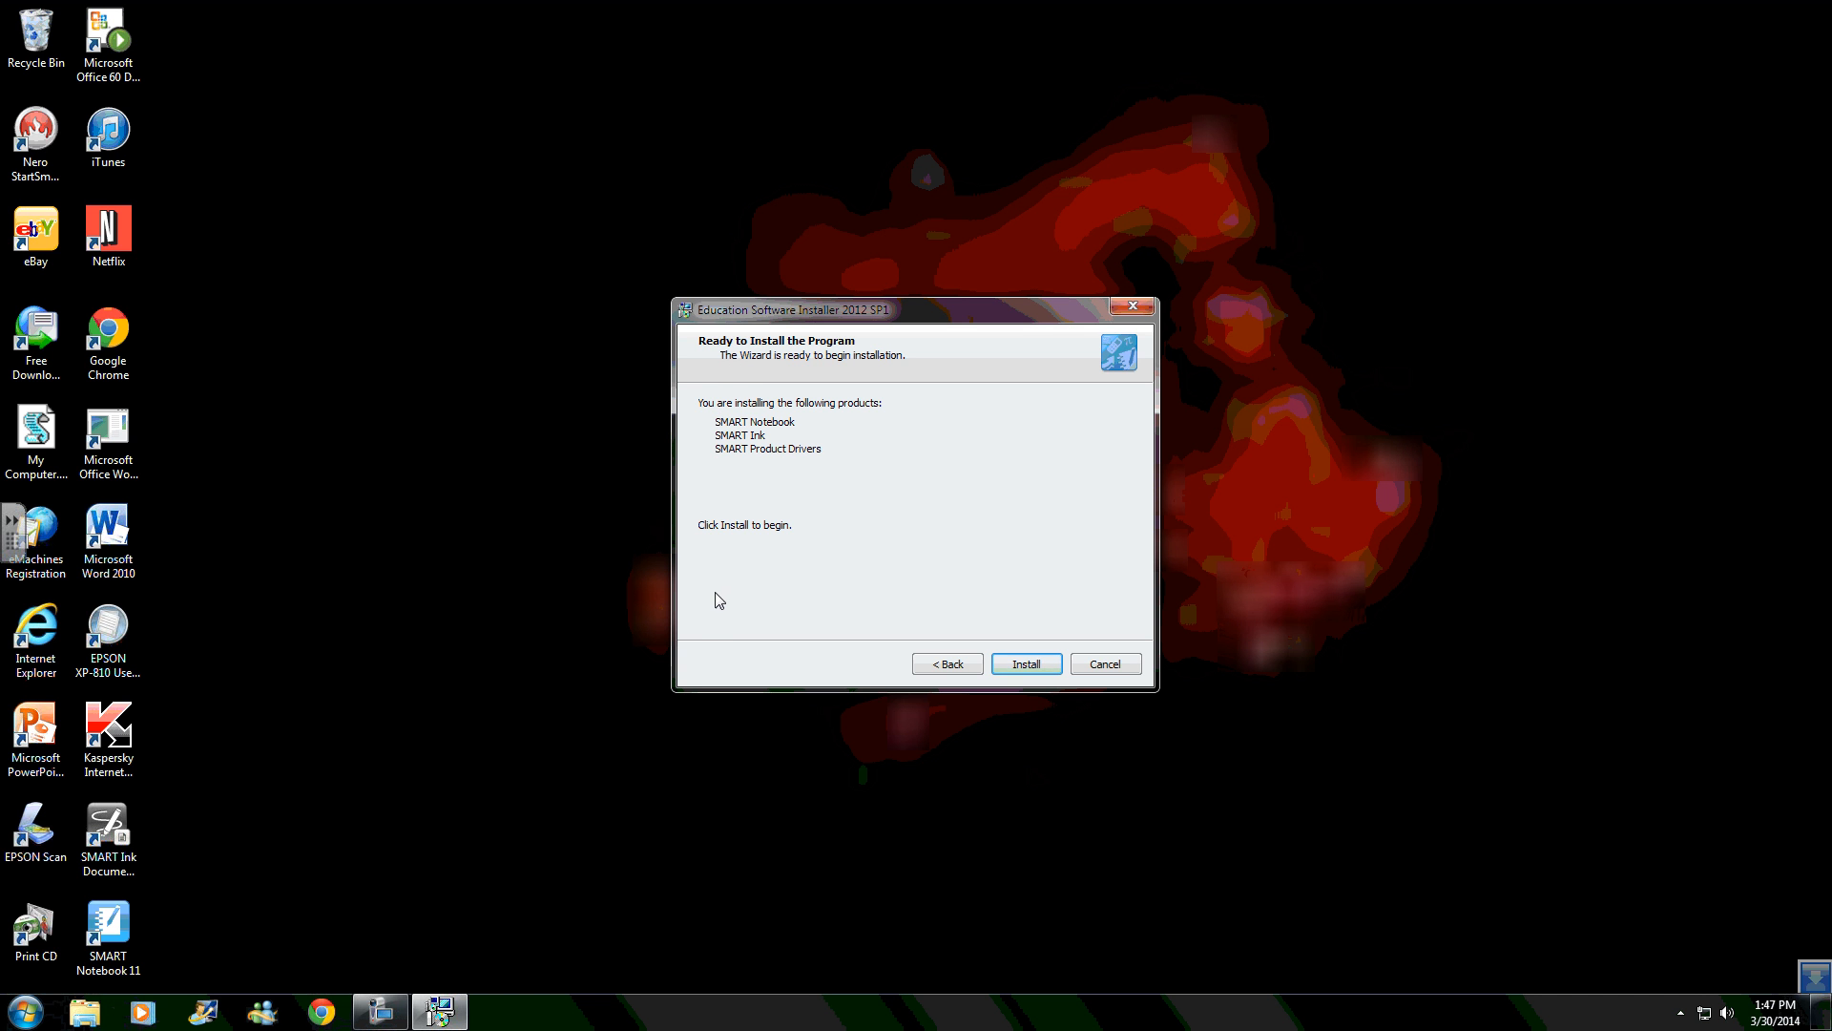
pyautogui.moveTo(727, 556)
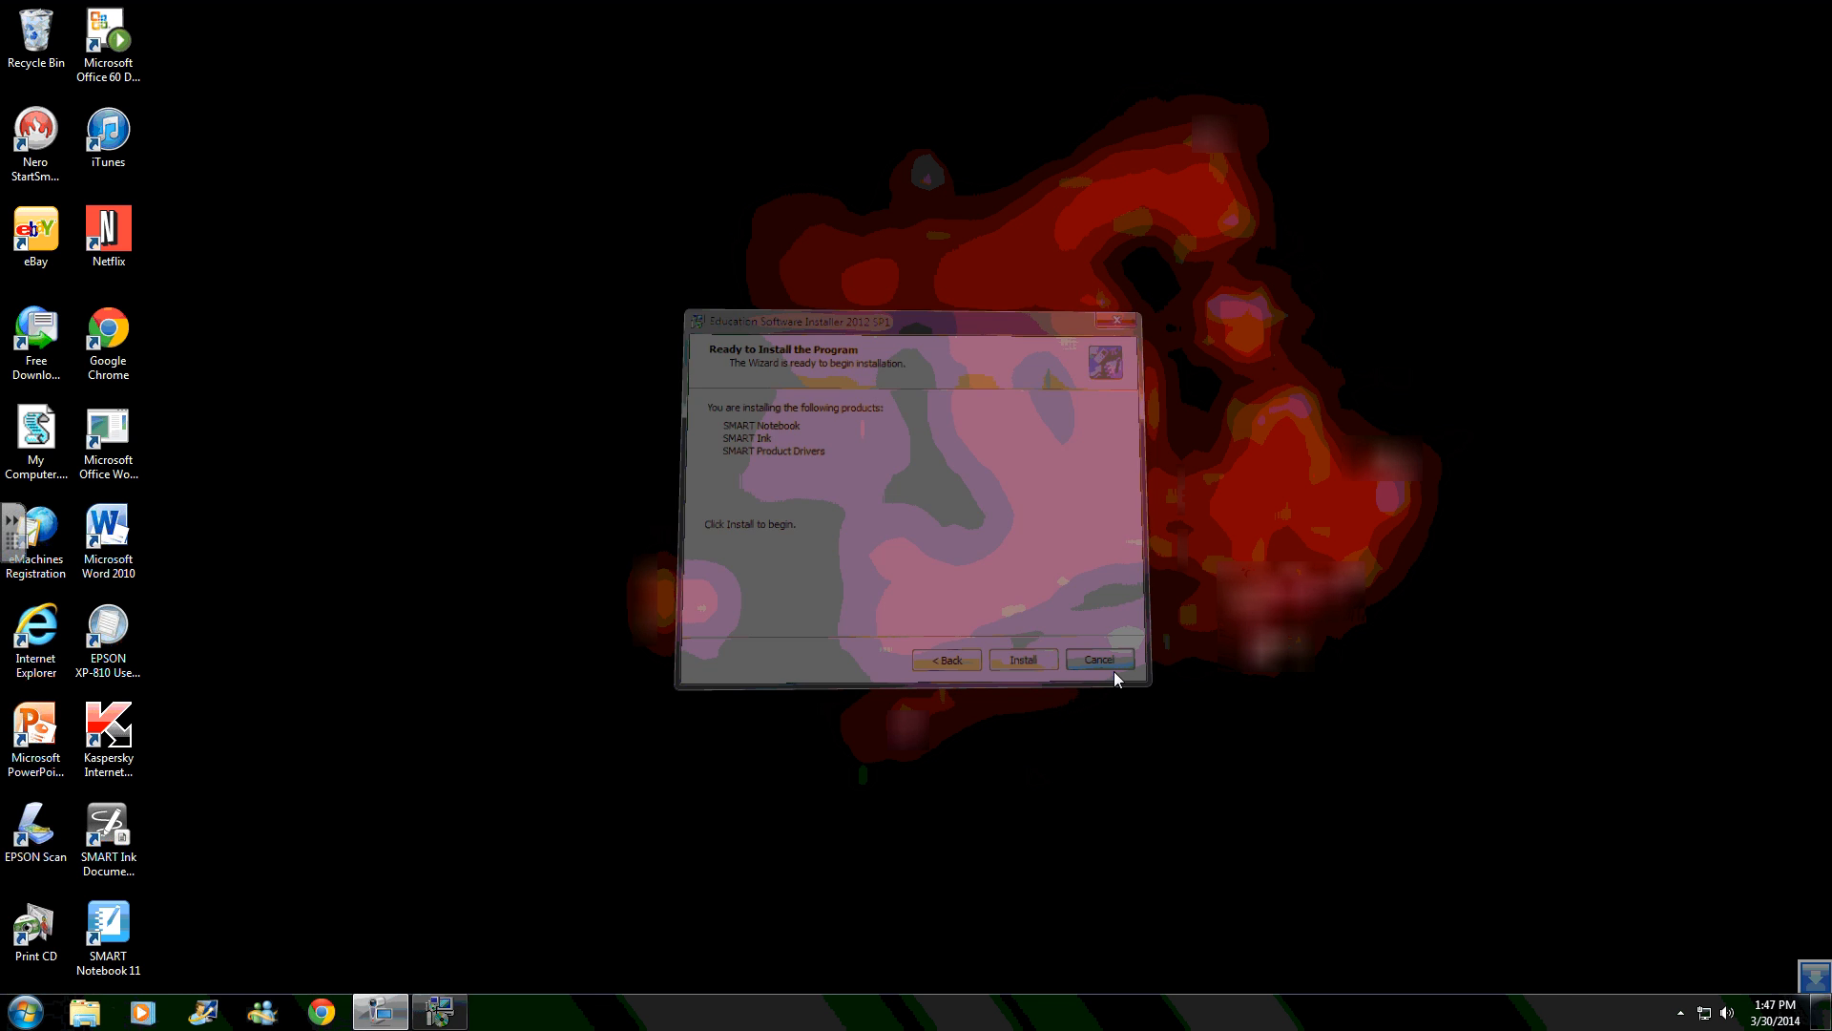
pyautogui.click(1096, 659)
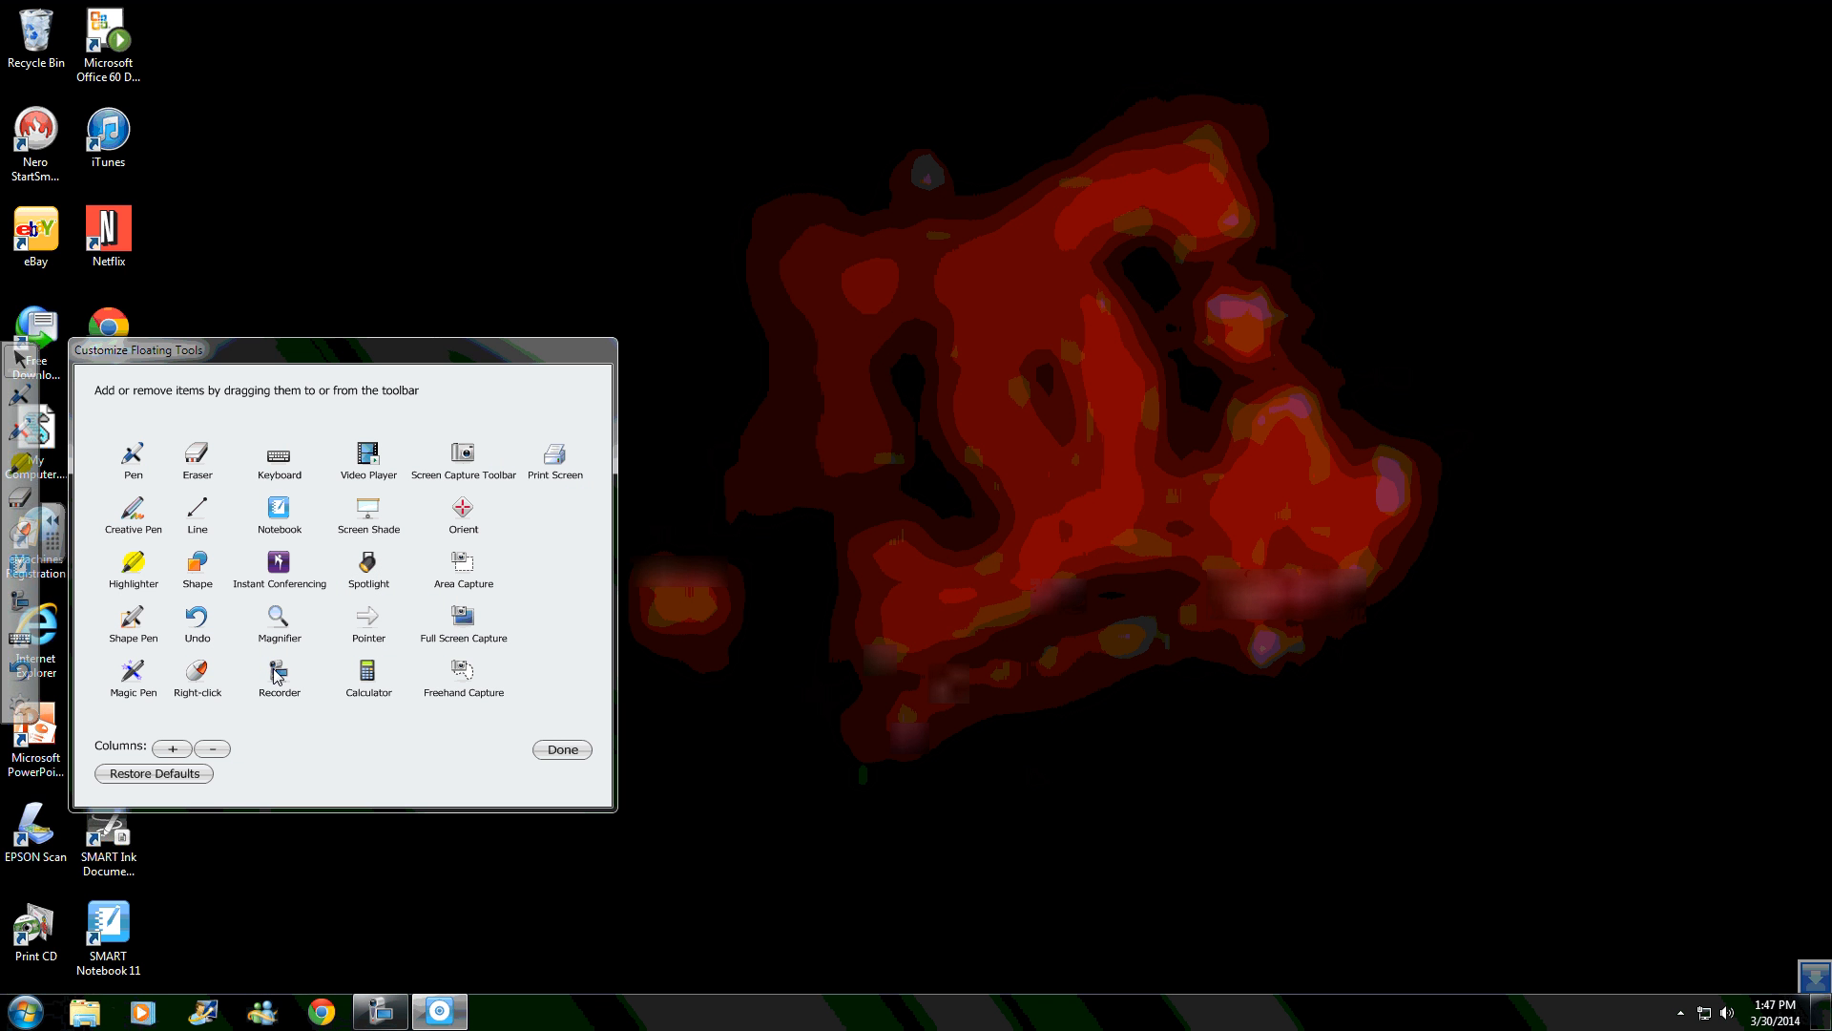
pyautogui.moveTo(252, 675)
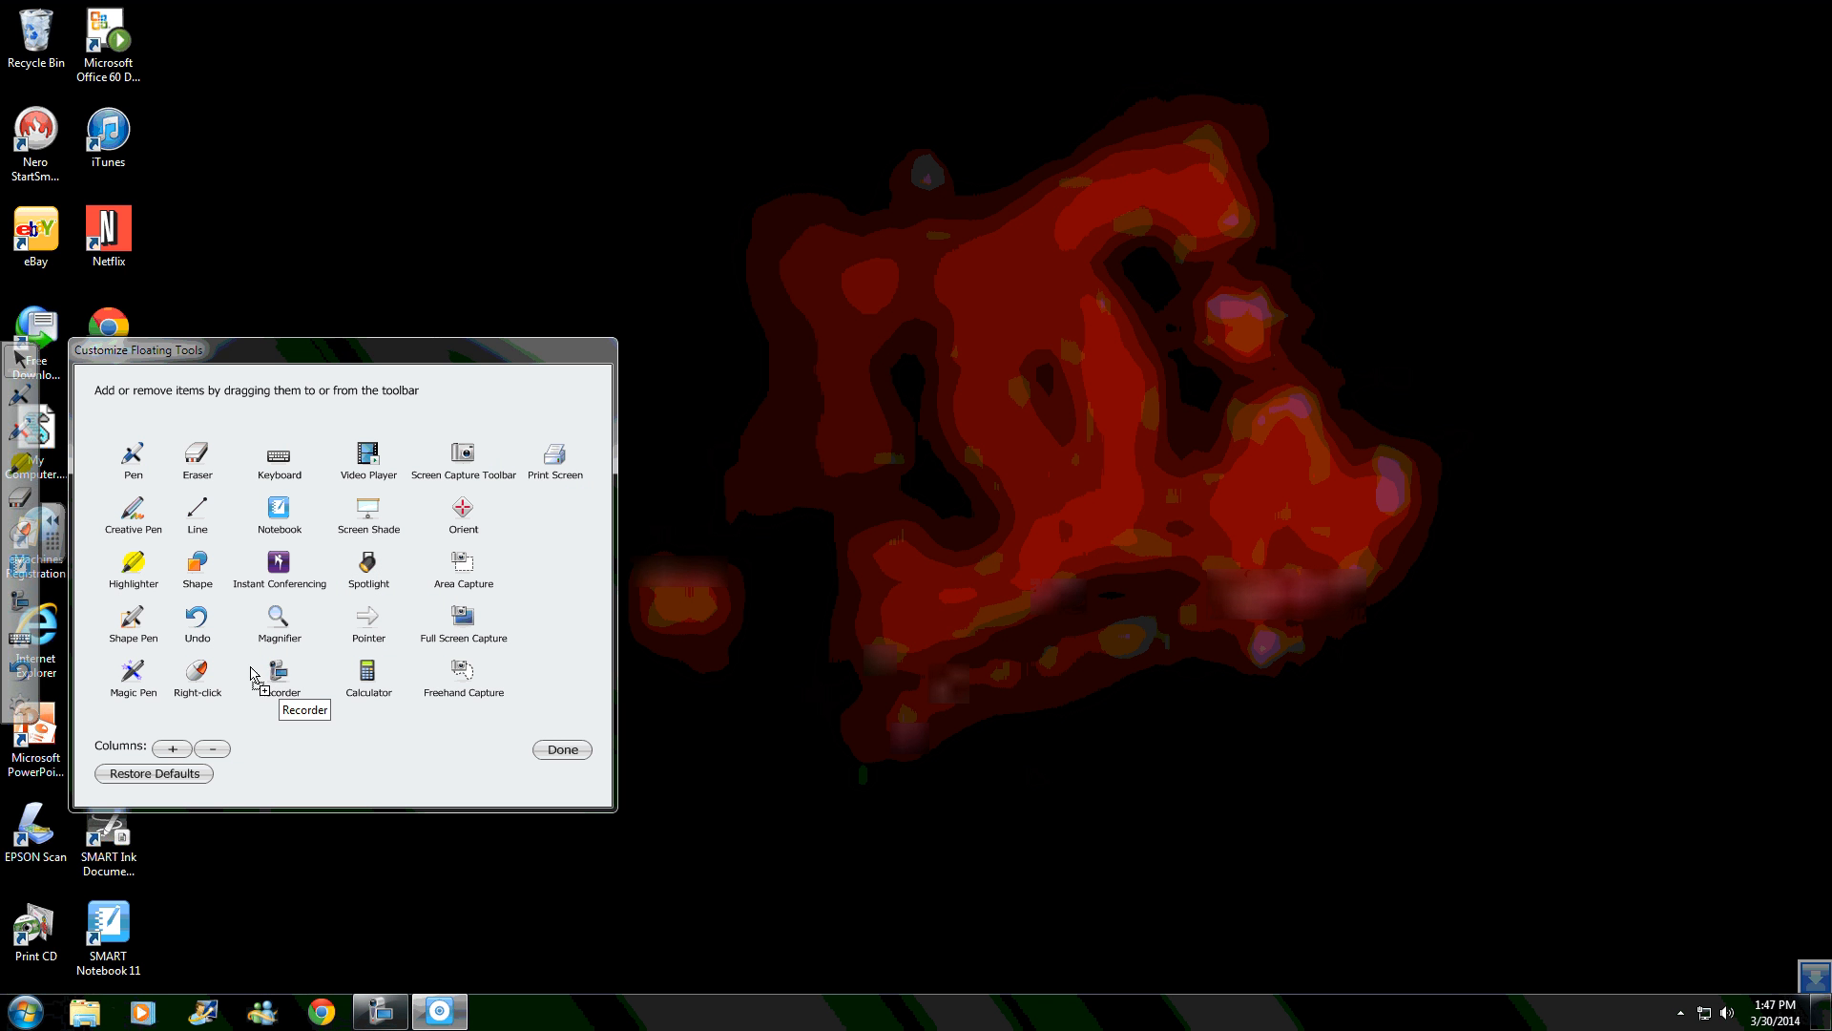
pyautogui.moveTo(559, 668)
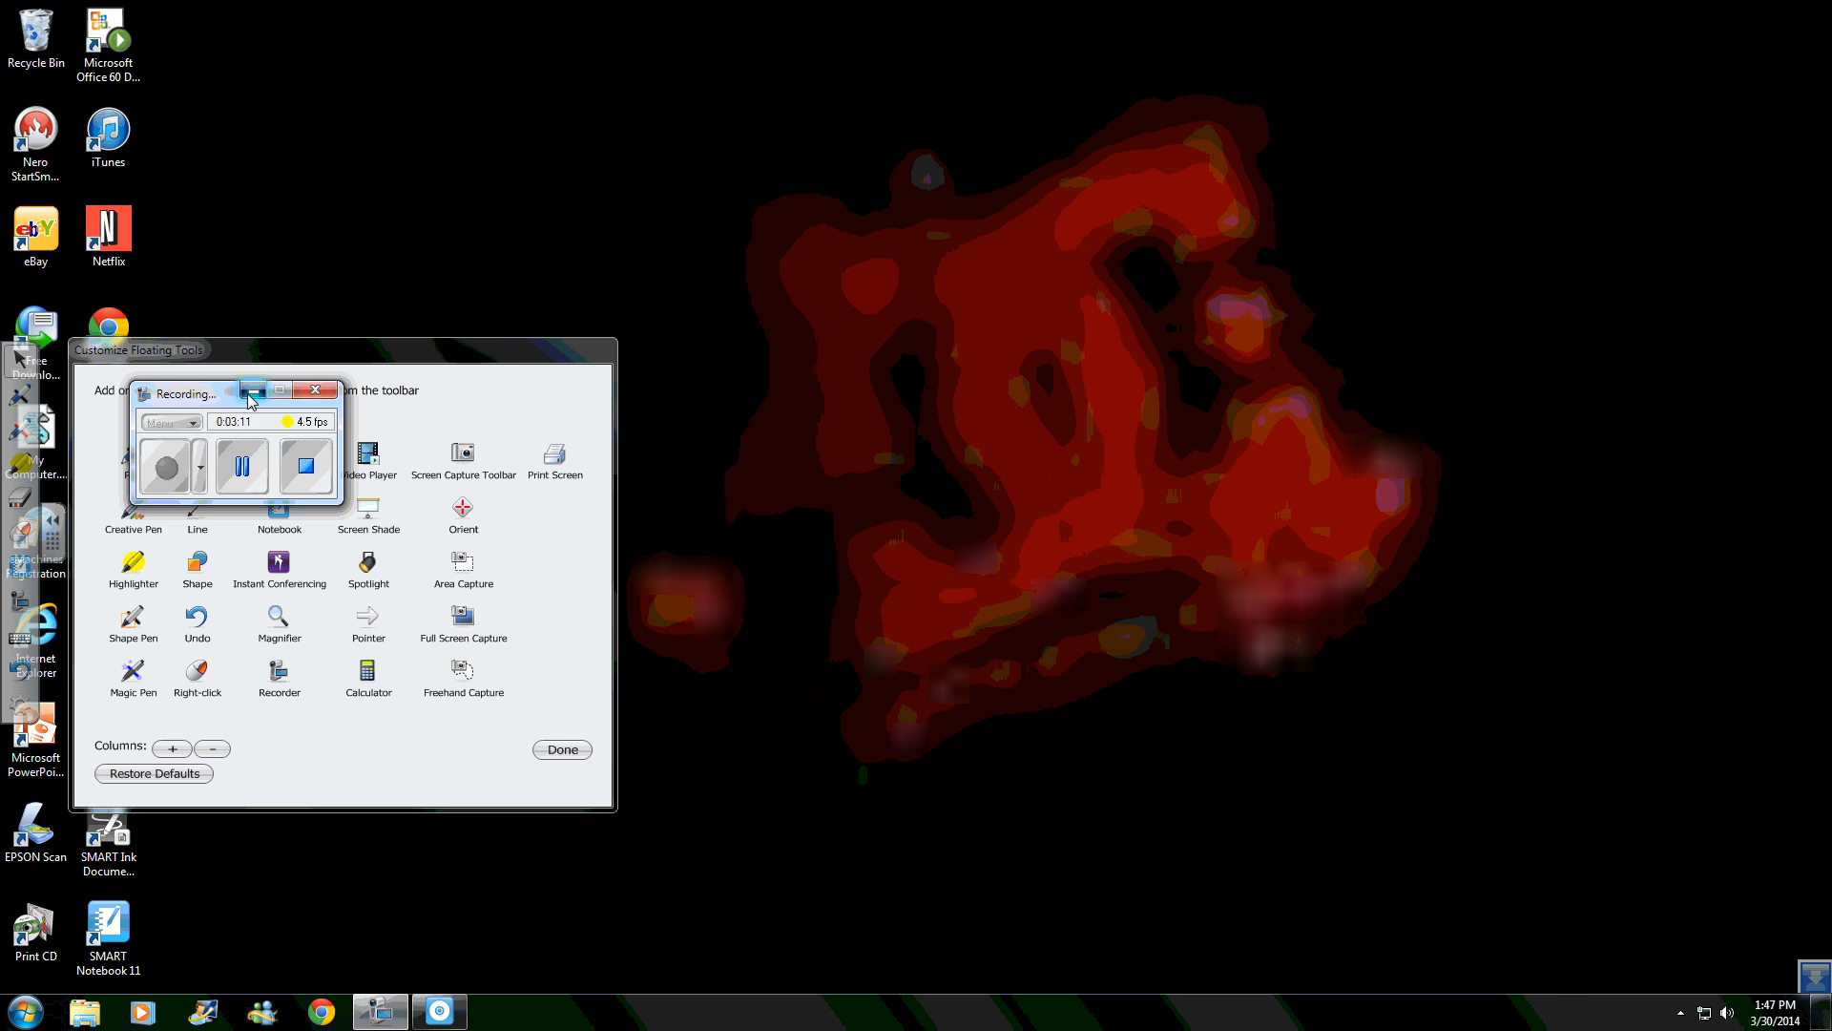
# Browse the floating tool icons and finish with Done in Customize Floating Tools
pyautogui.click(282, 390)
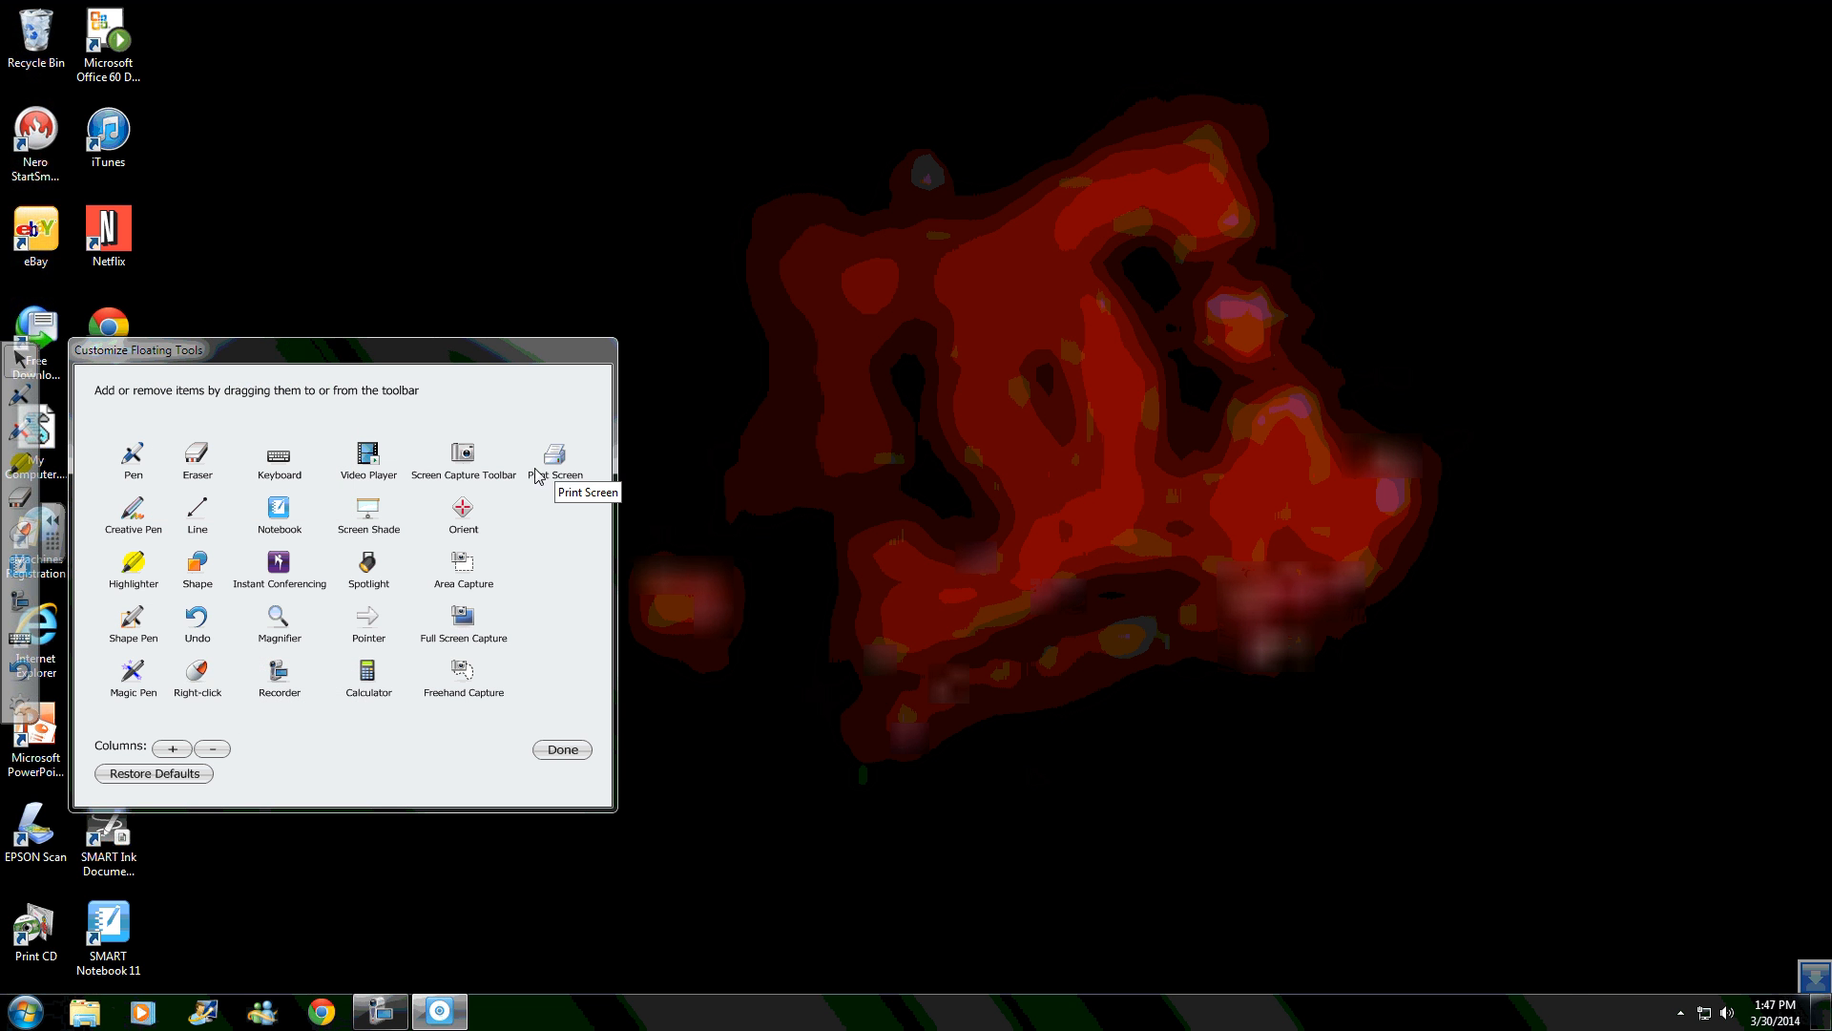
pyautogui.moveTo(164, 690)
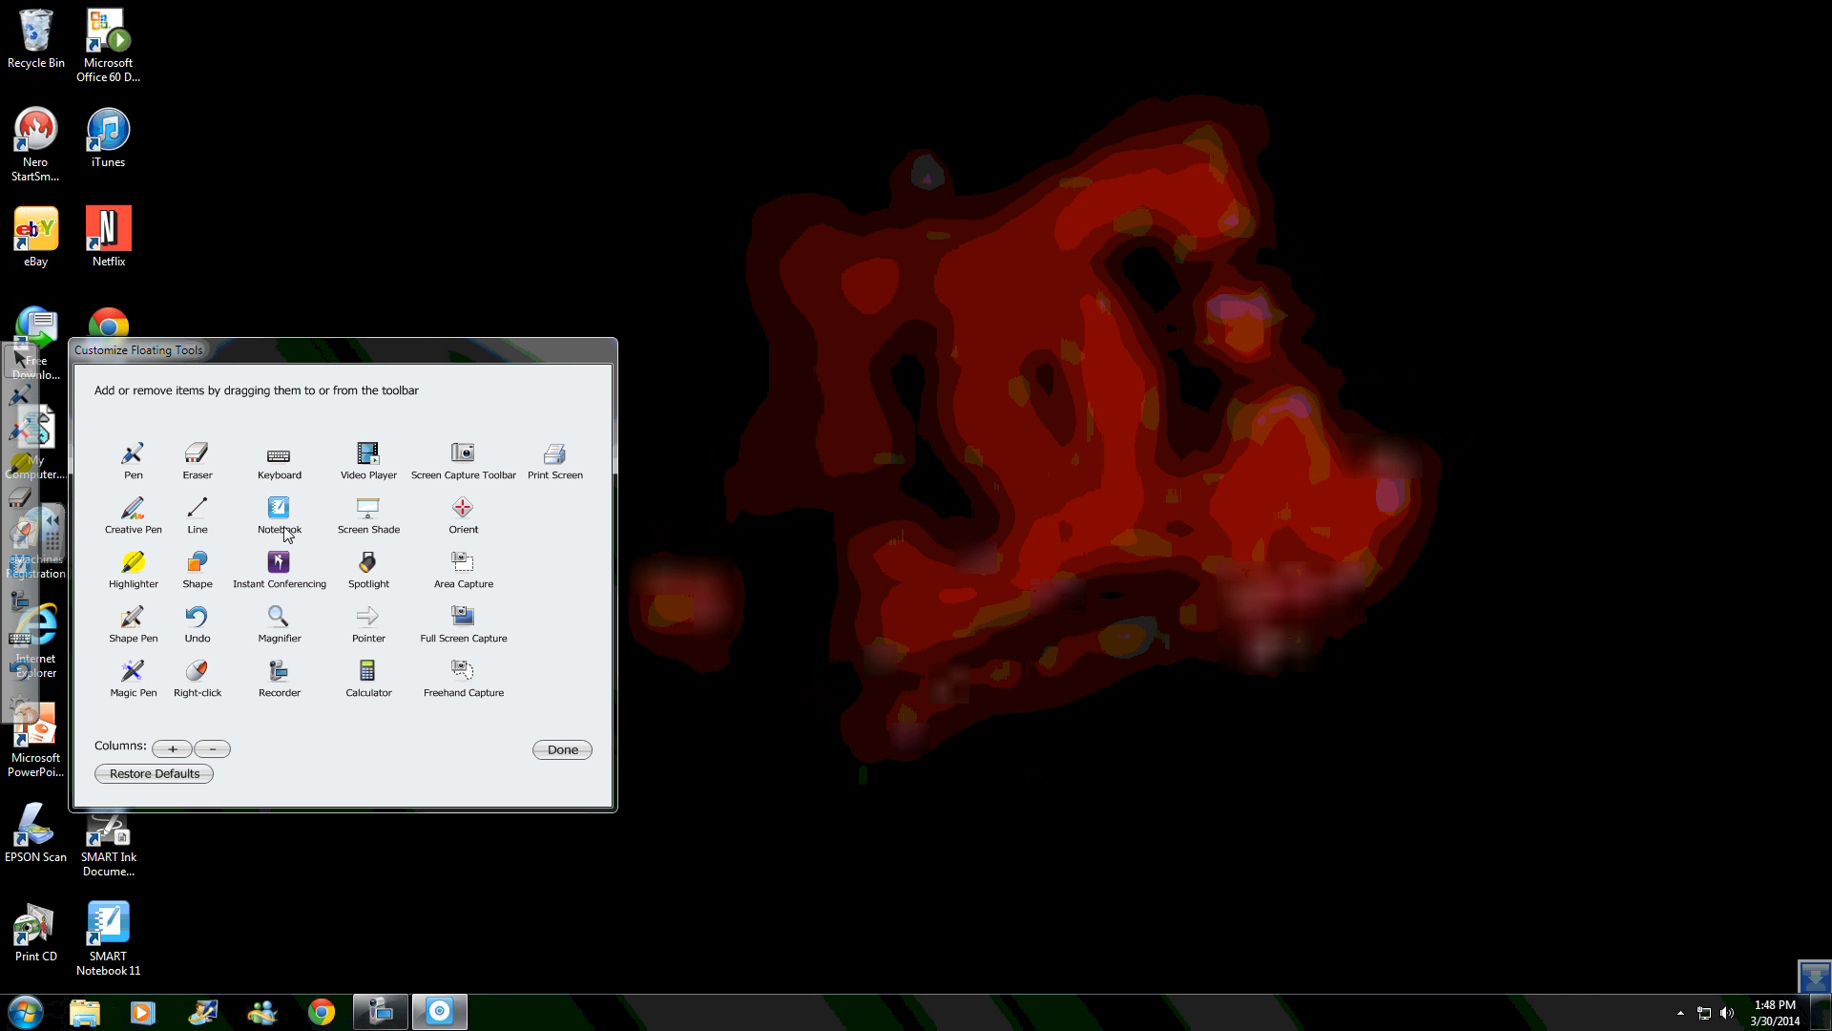
pyautogui.moveTo(532, 708)
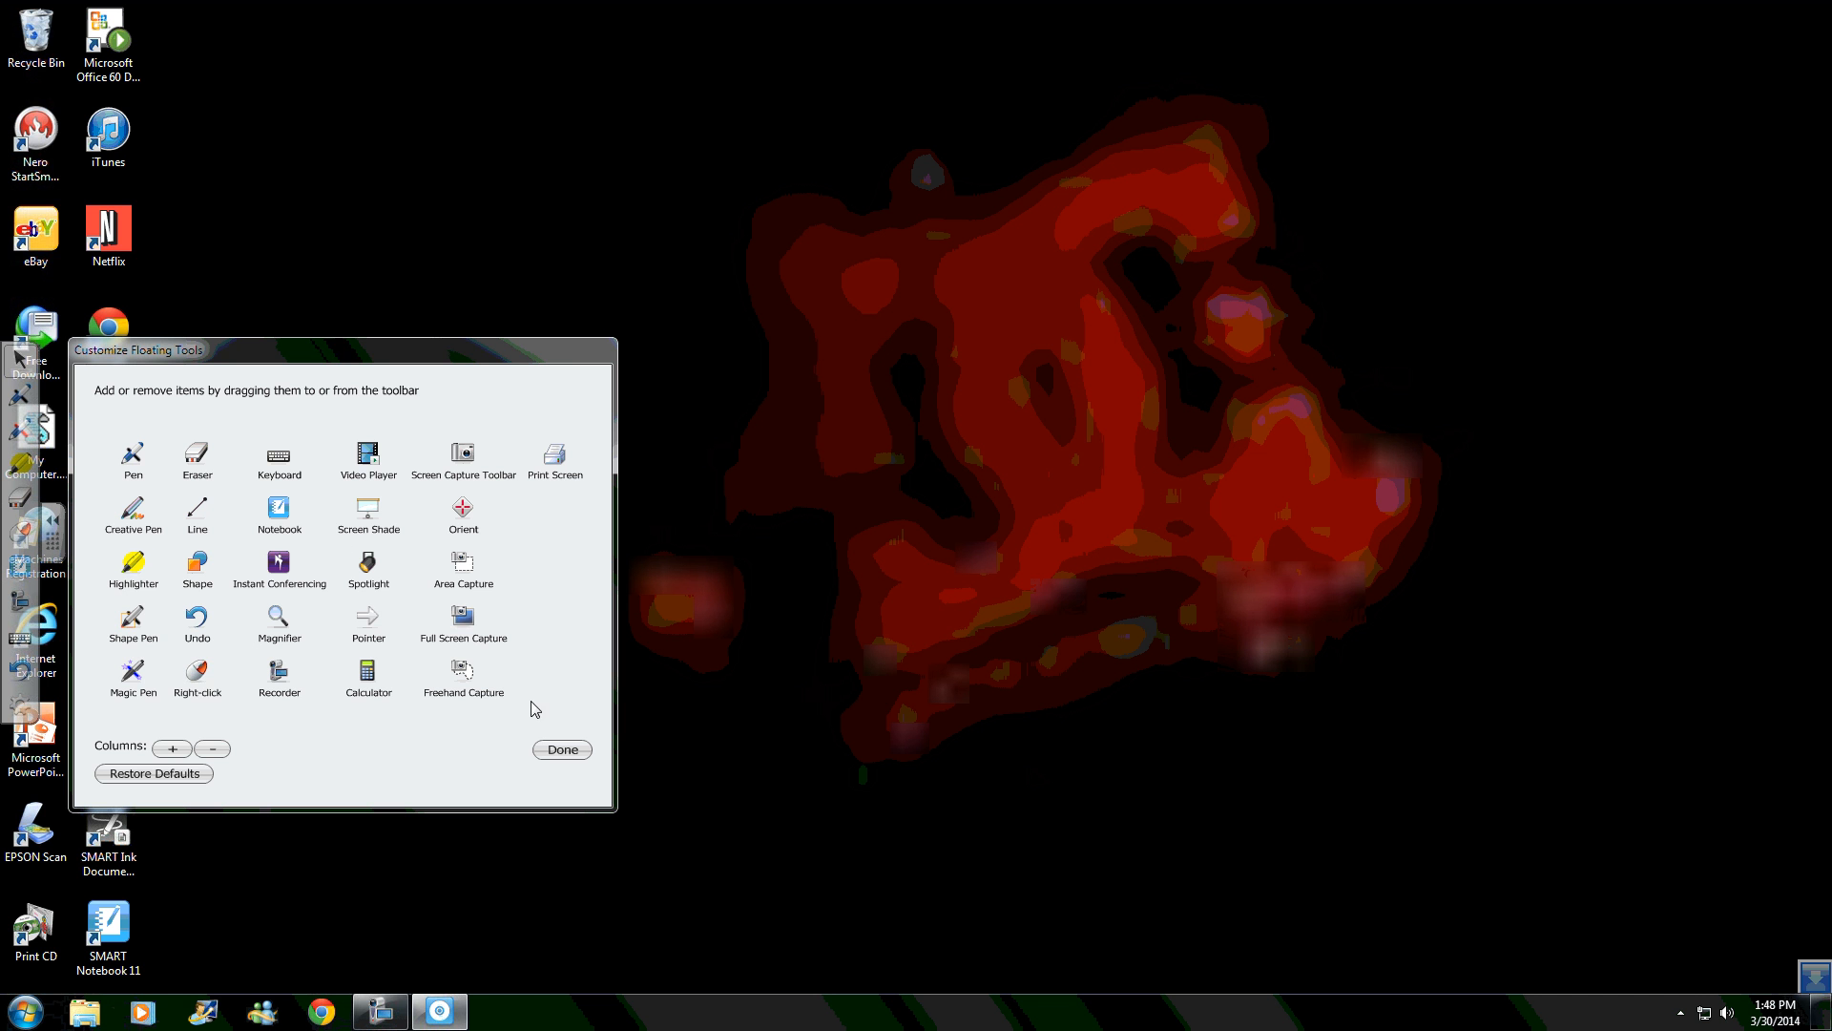
pyautogui.click(561, 748)
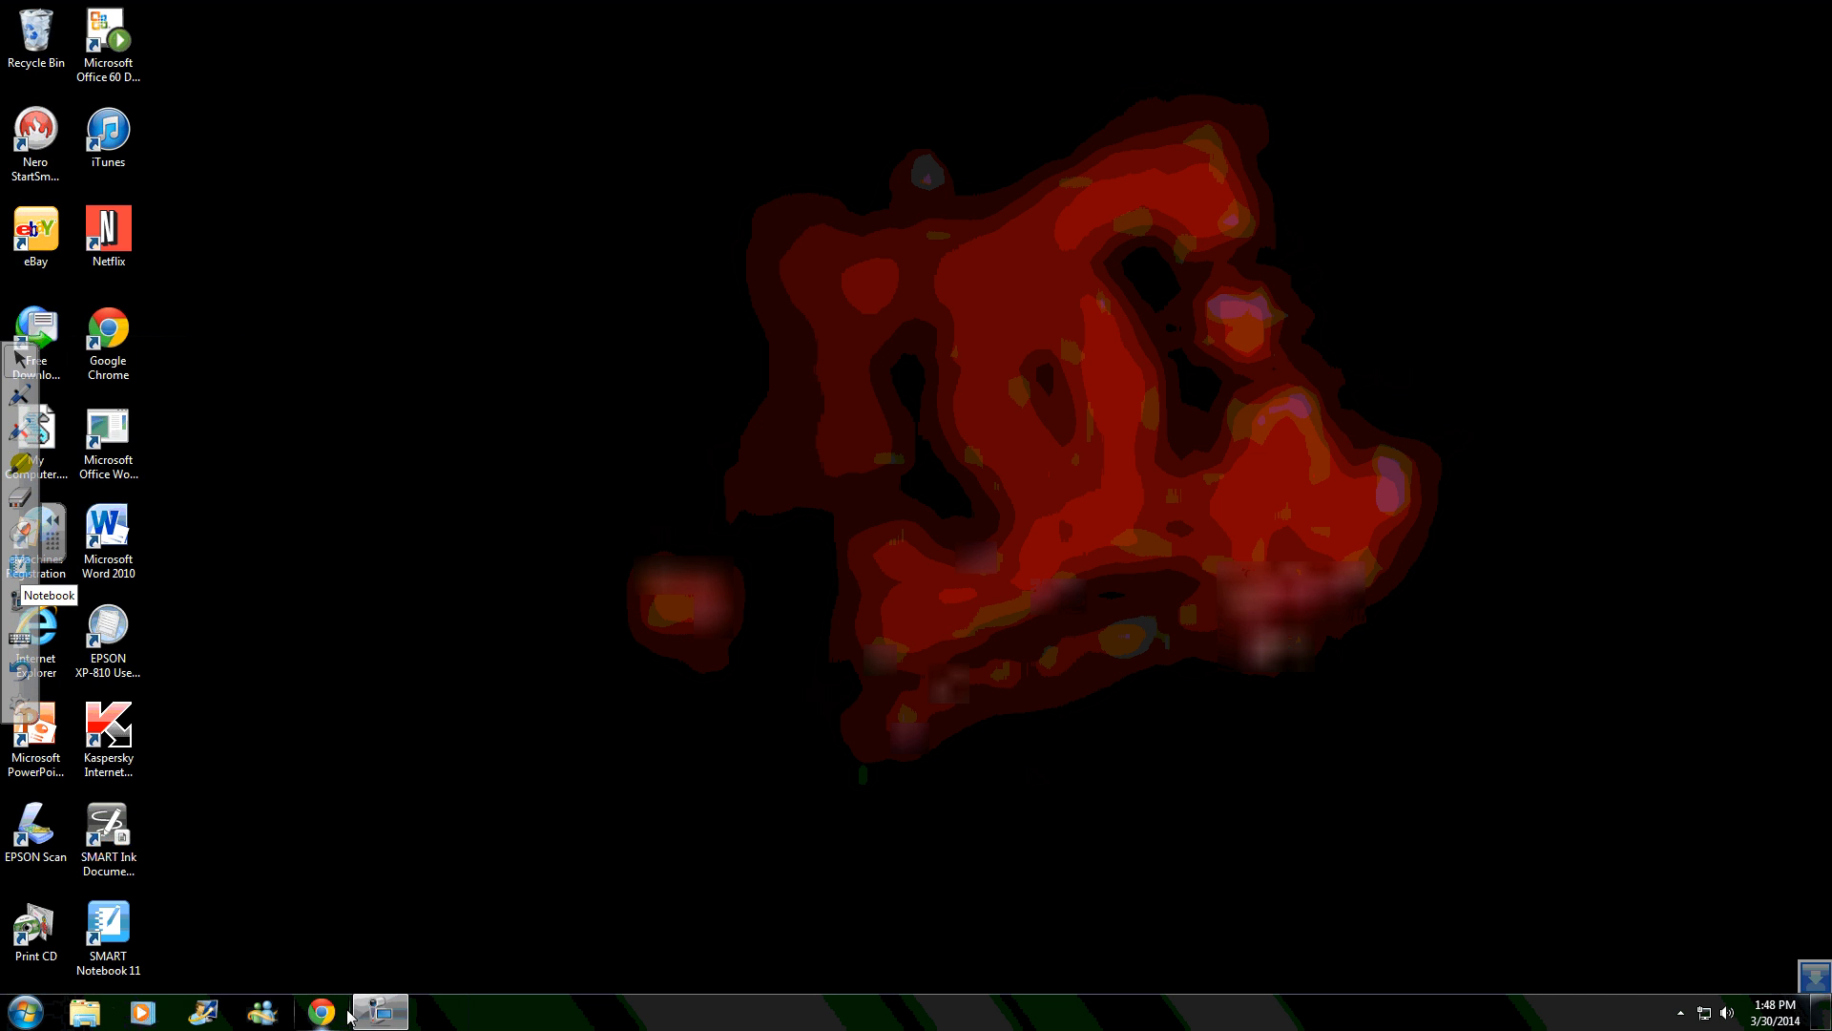
pyautogui.click(378, 1009)
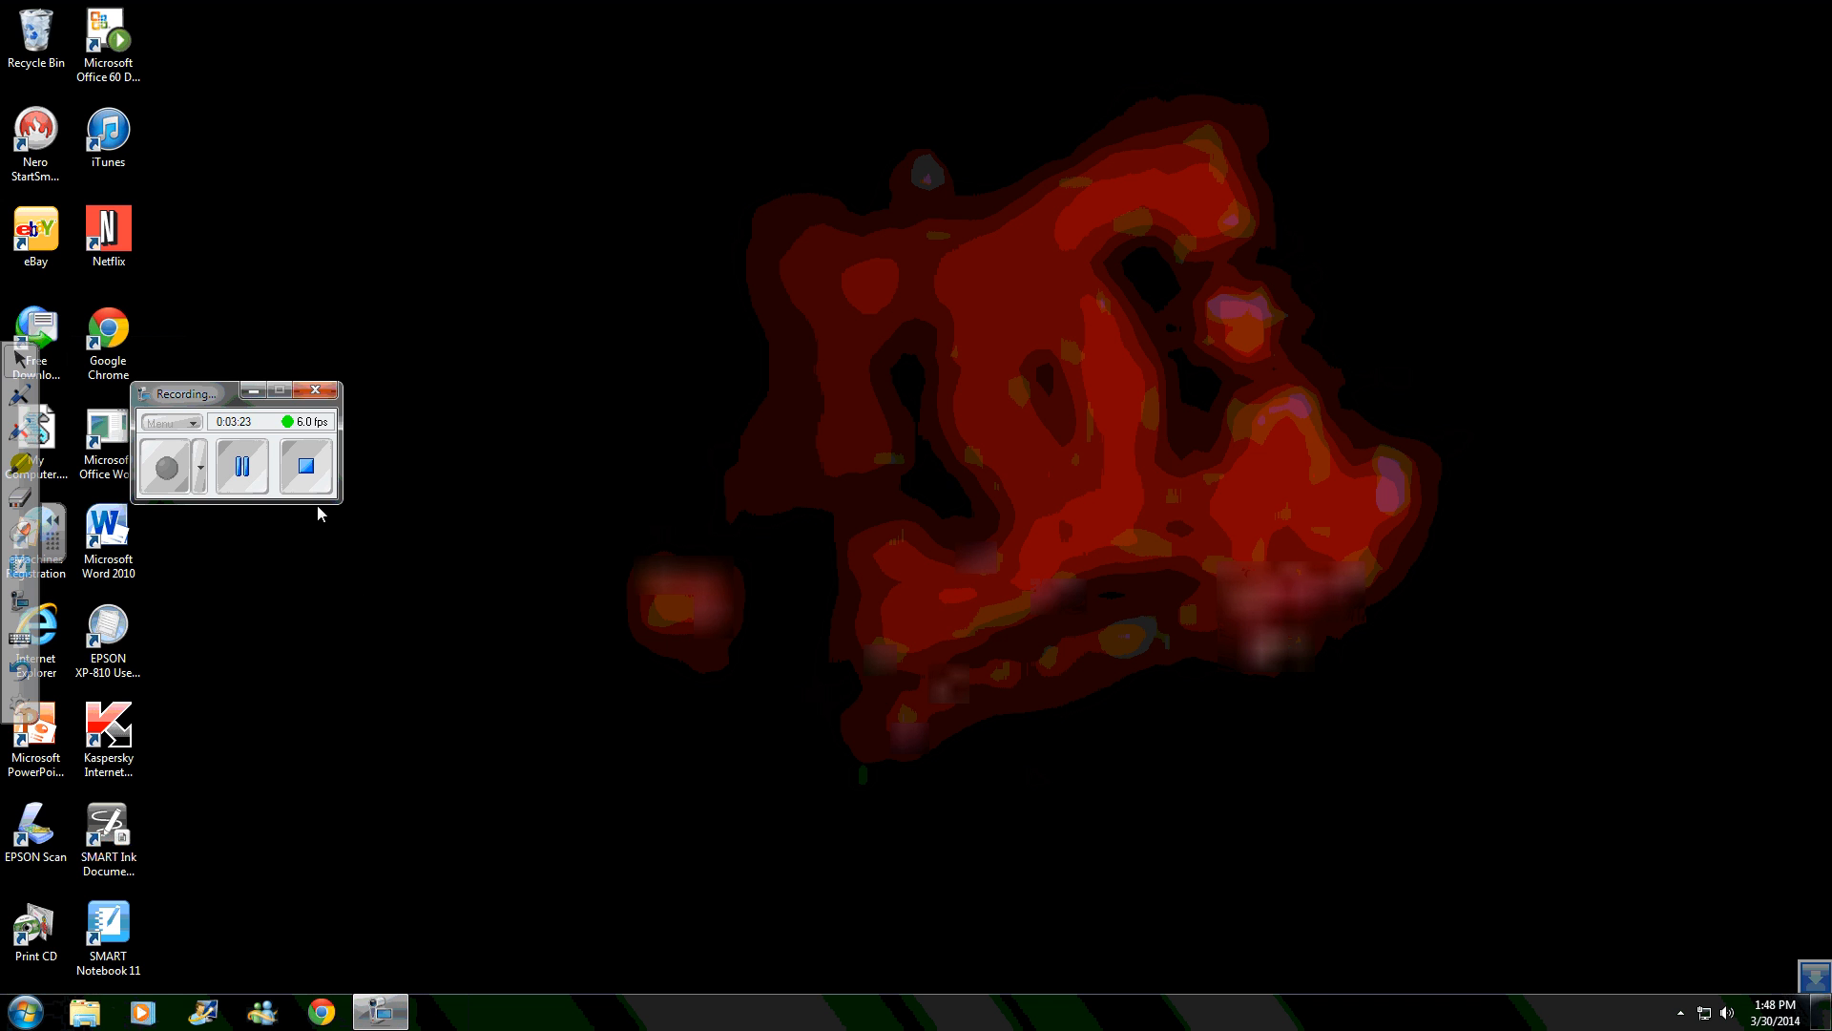